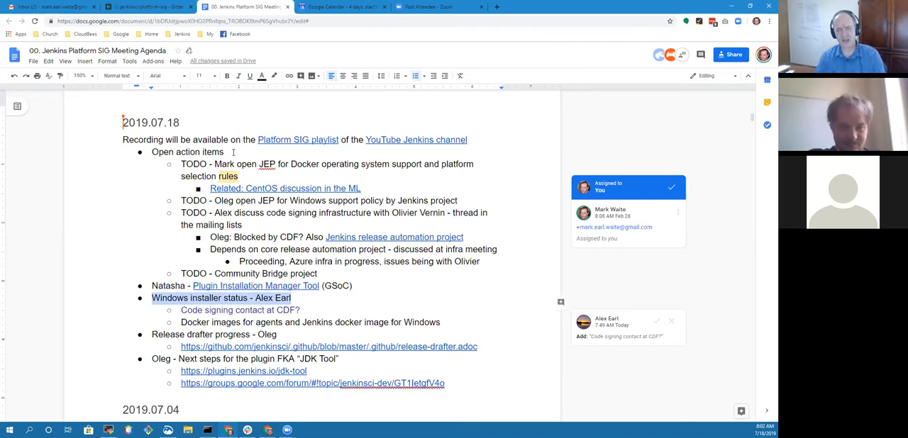
Add a Community Bridge sub-bullet: Tracy Miranda has made some updates, we've started funding a project.
click(288, 322)
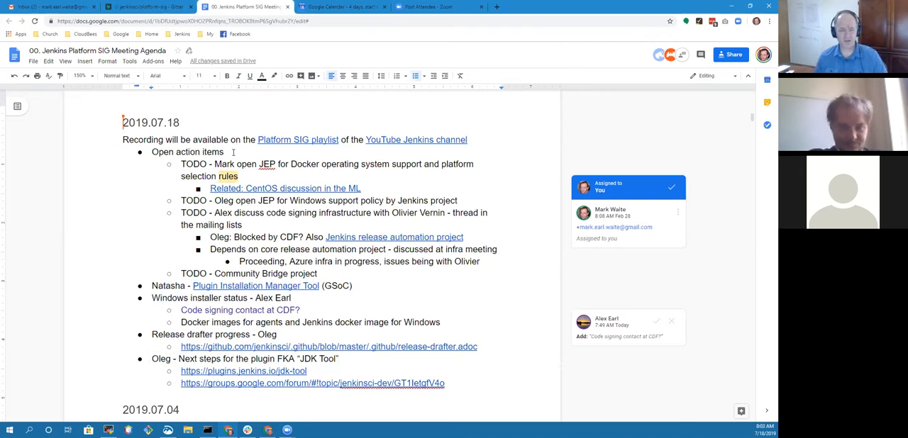
double_click(187, 152)
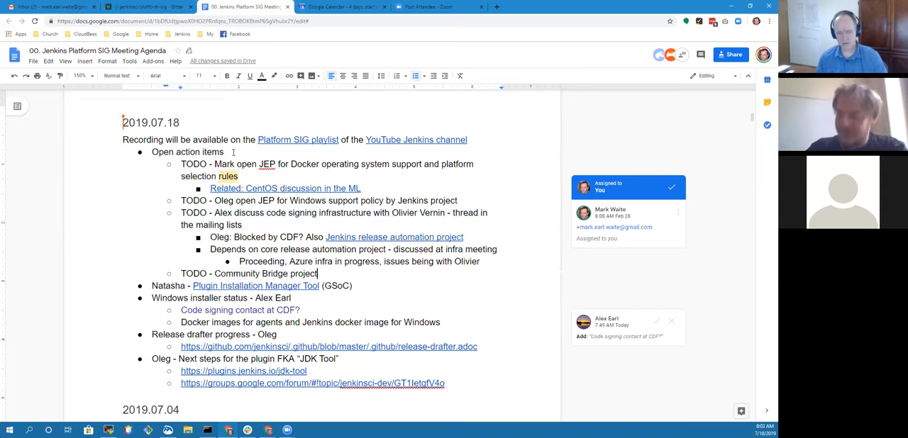
text(Tracy)
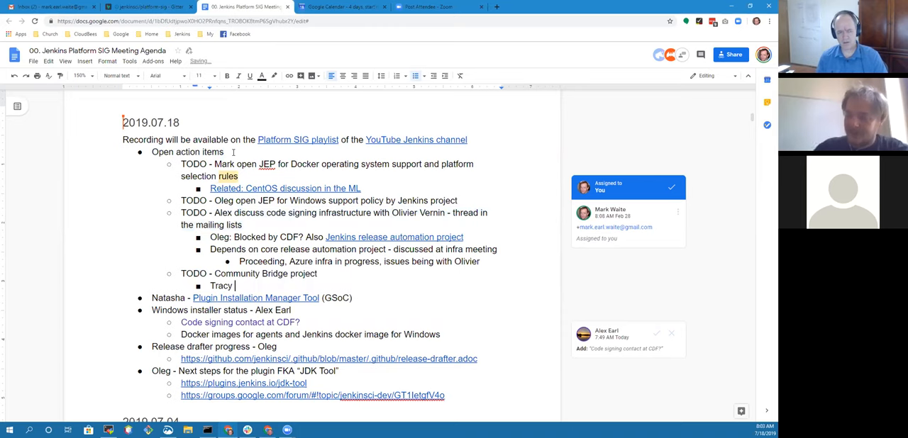
text(Miranda)
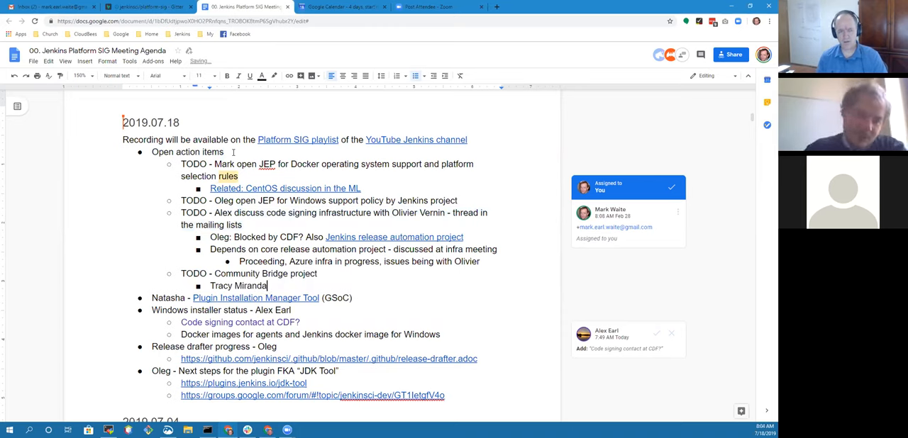
text(has ma)
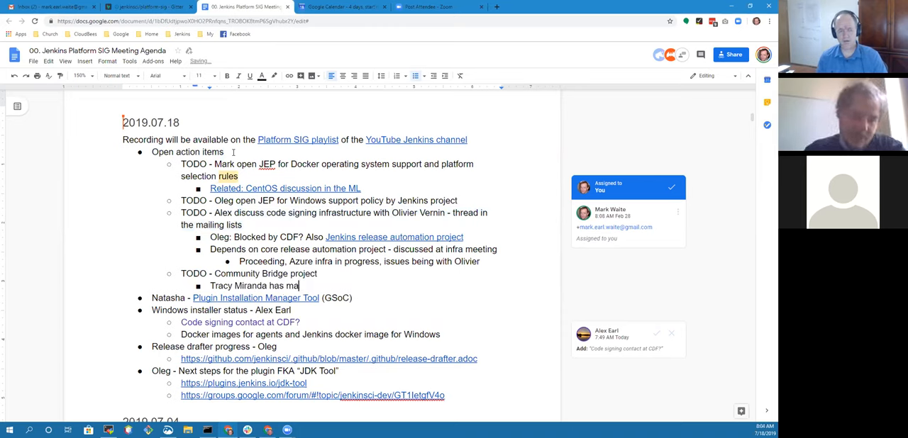
text(de some)
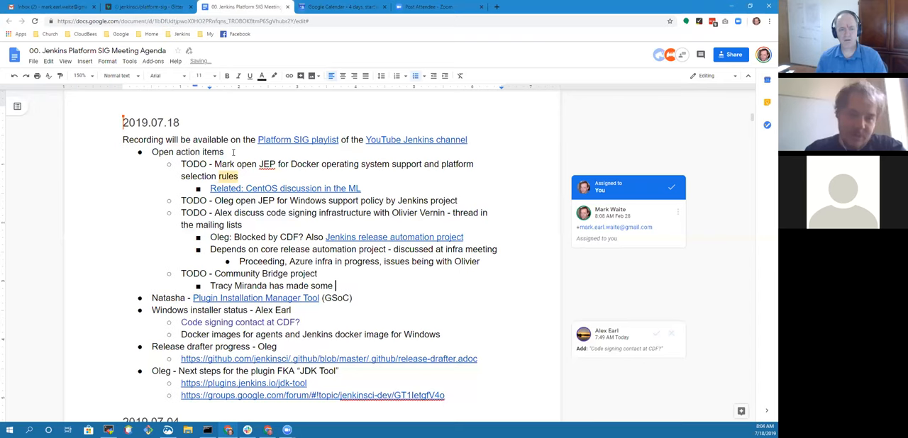
text(updates, we've)
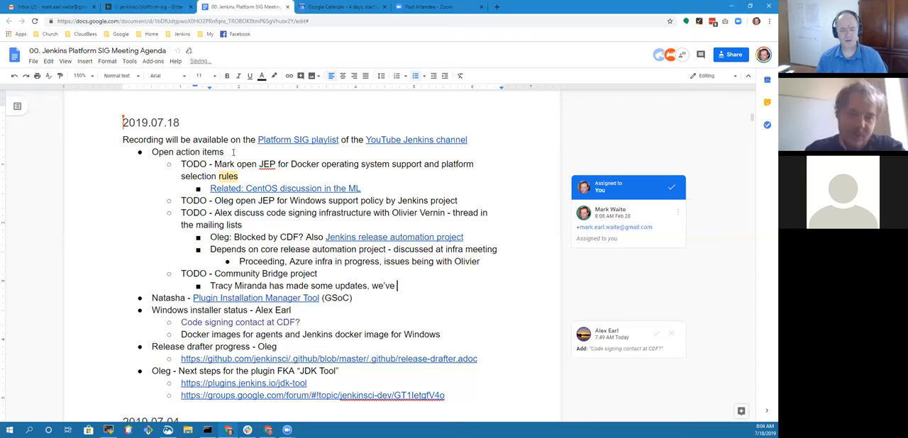
text(started fundni)
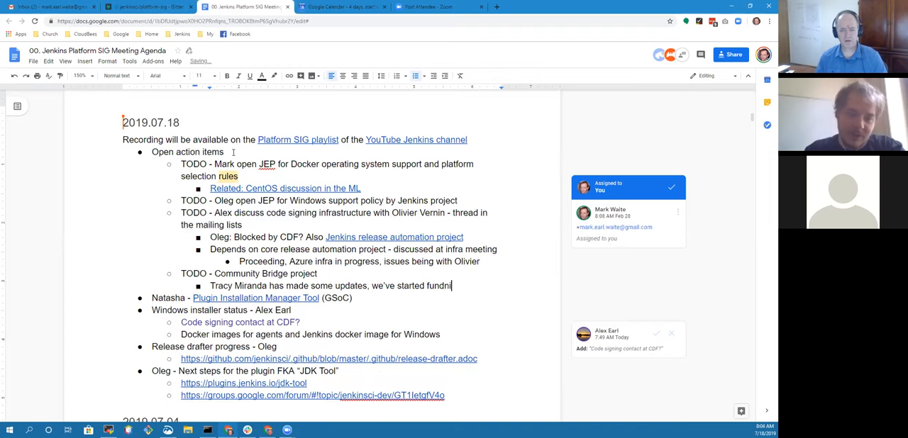
text(ng a)
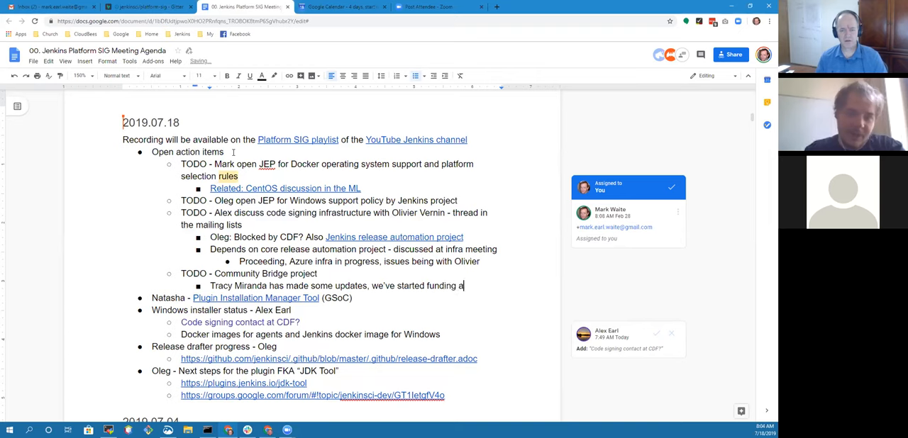
text(project)
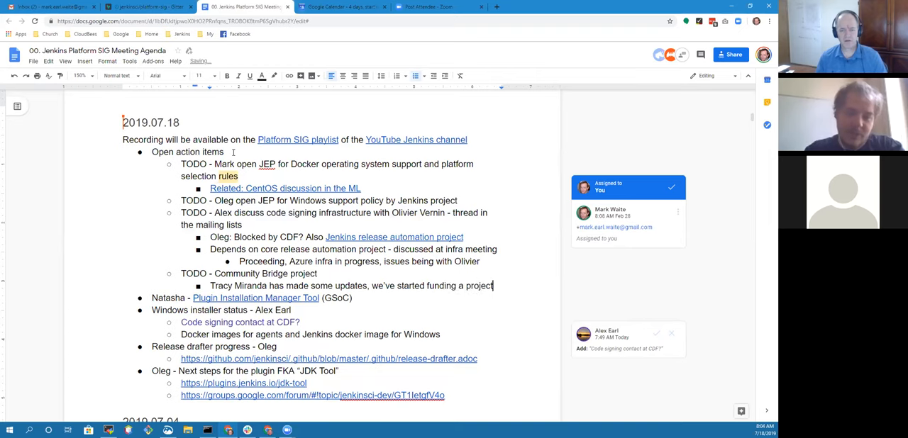
Note exploring options to fund it from the Jenkins project budget, not completed.
text(Exploring)
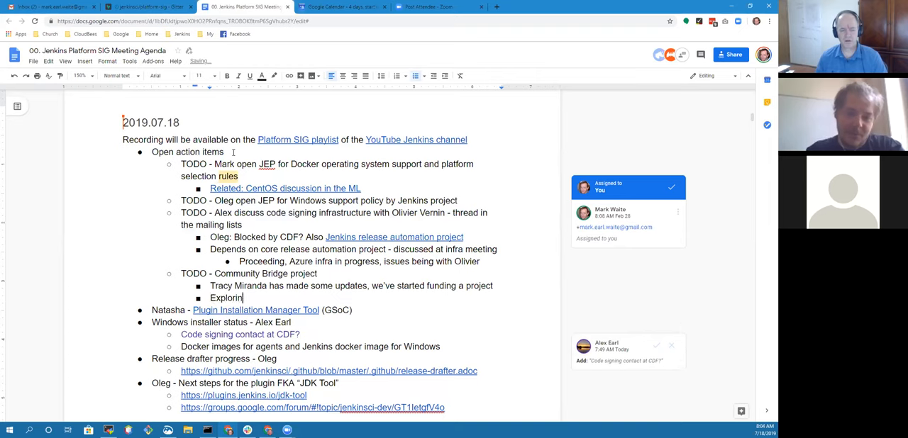
text(g options if we)
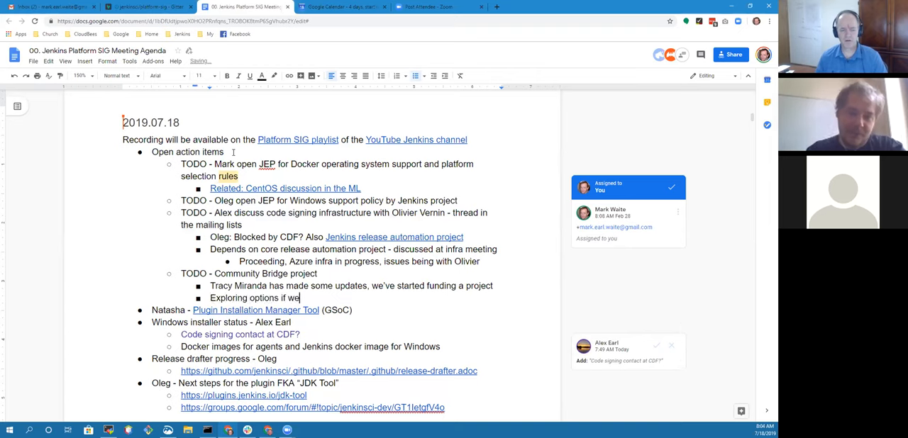
text(can fund)
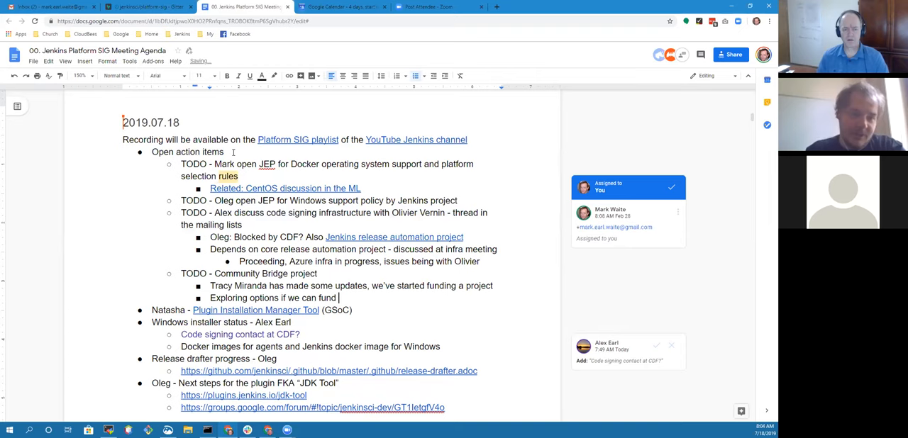
text(it from t)
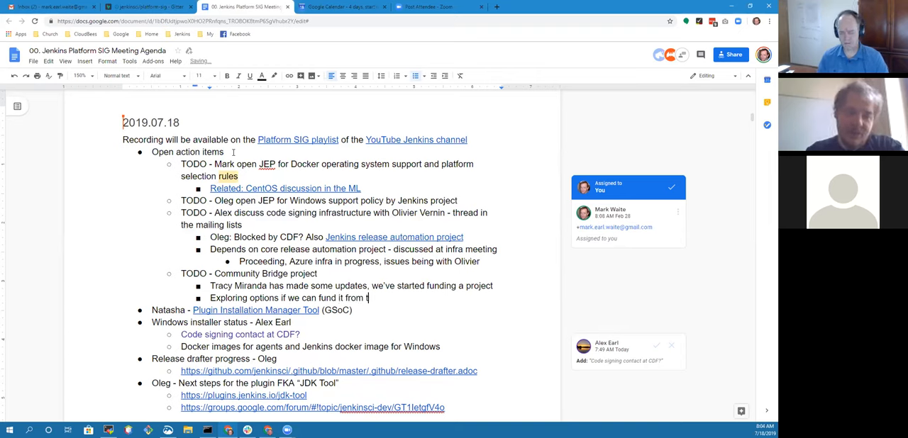
text(he Jen)
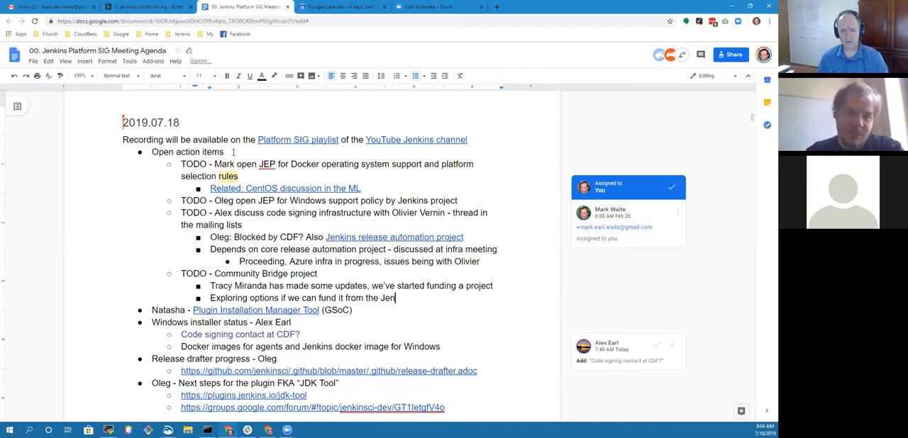
text(kins projet)
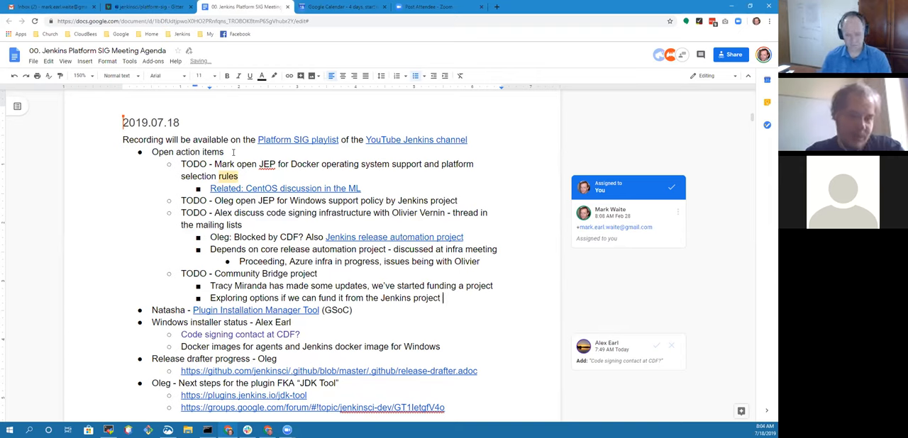
text(budget)
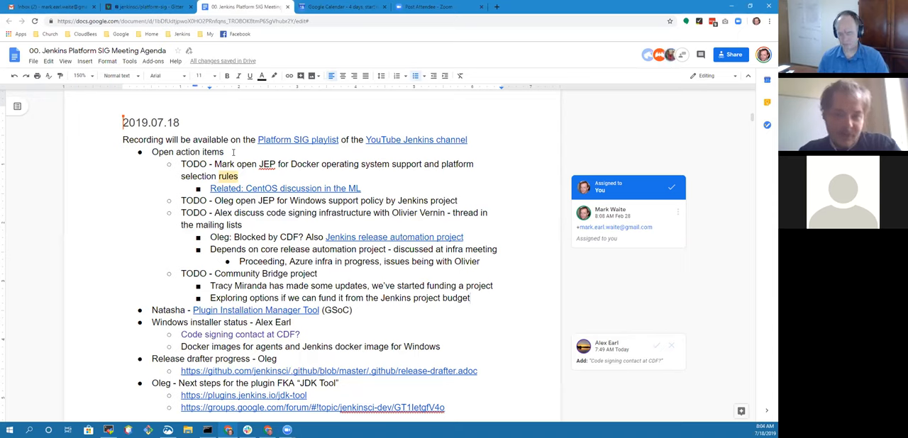
text(Not copmleted)
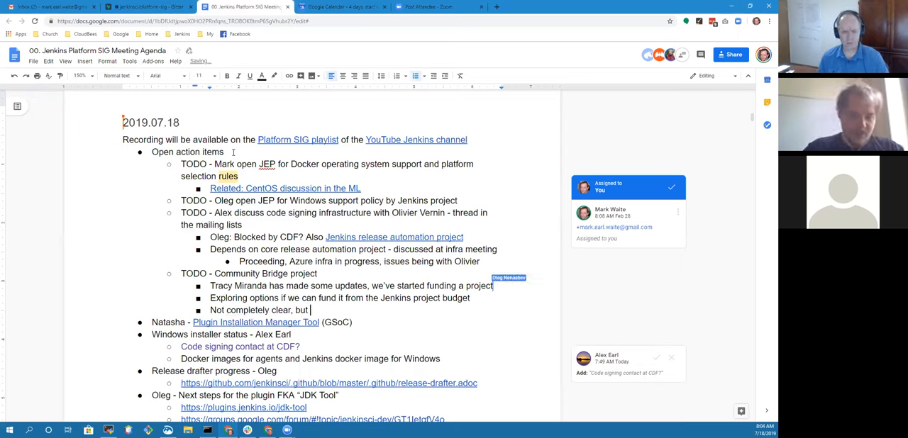
text(https://funding.communitybridge.org/projects/jenkins)
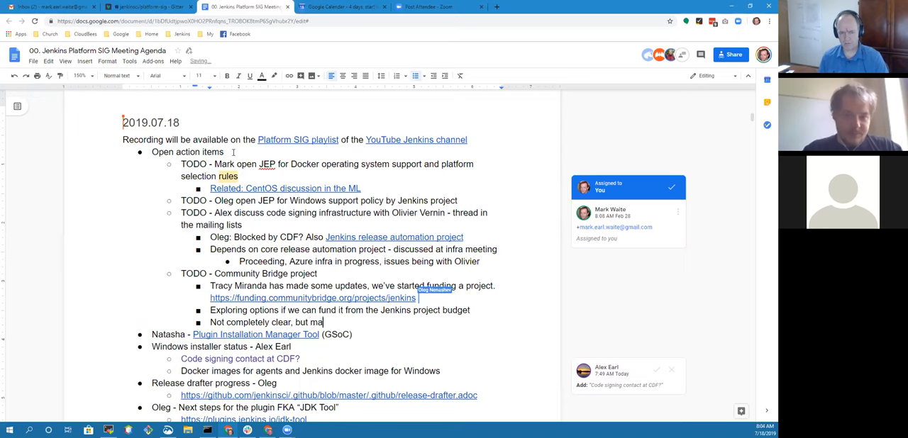
text(y be in)
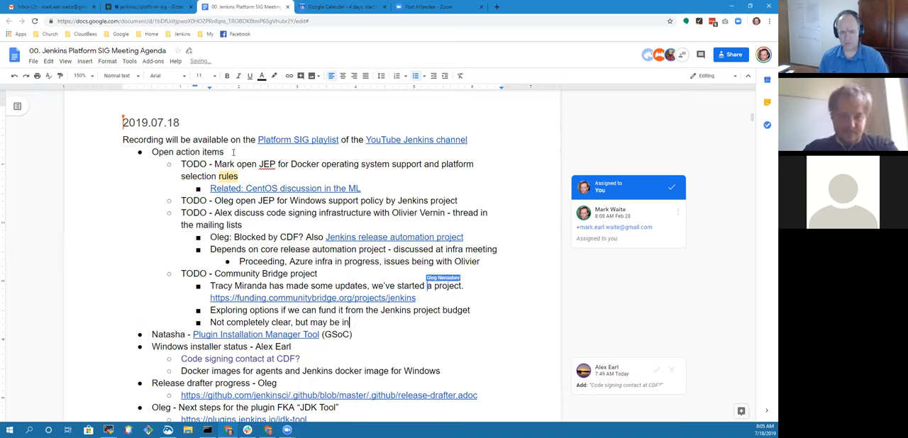
text(evaluation this)
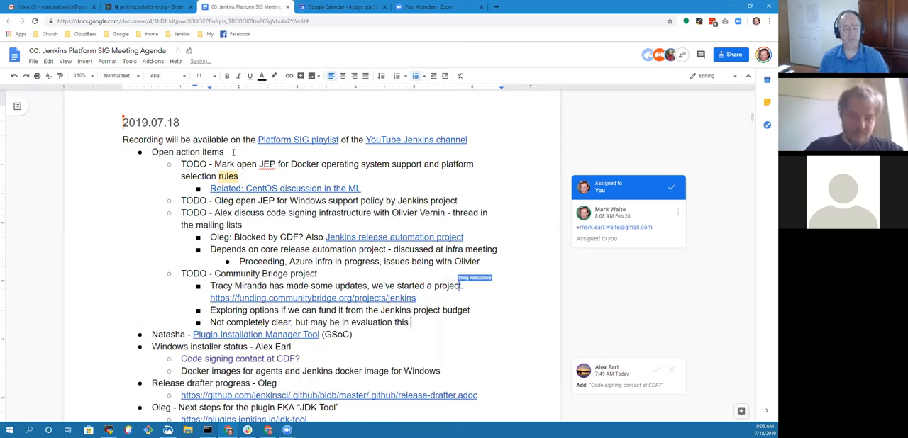
text(year)
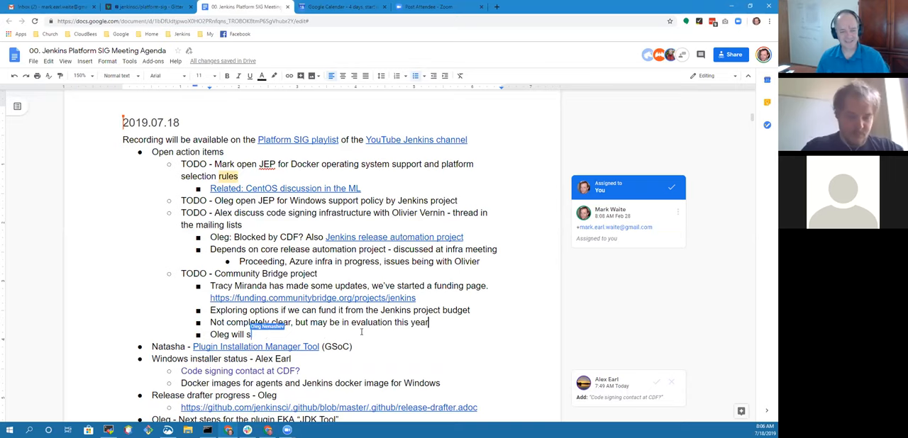
Complete the sub-bullet 'Oleg will send an update to the Dev List once ready'.
text(send an update)
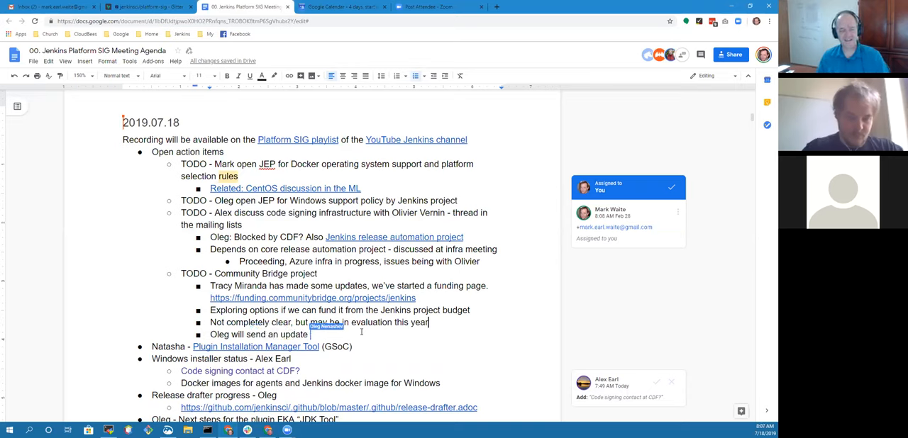
text(about)
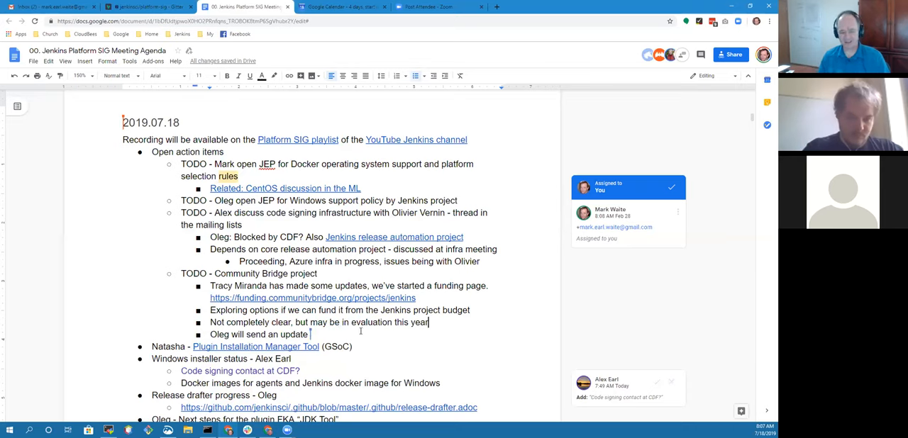
text(to the Dev List ince t)
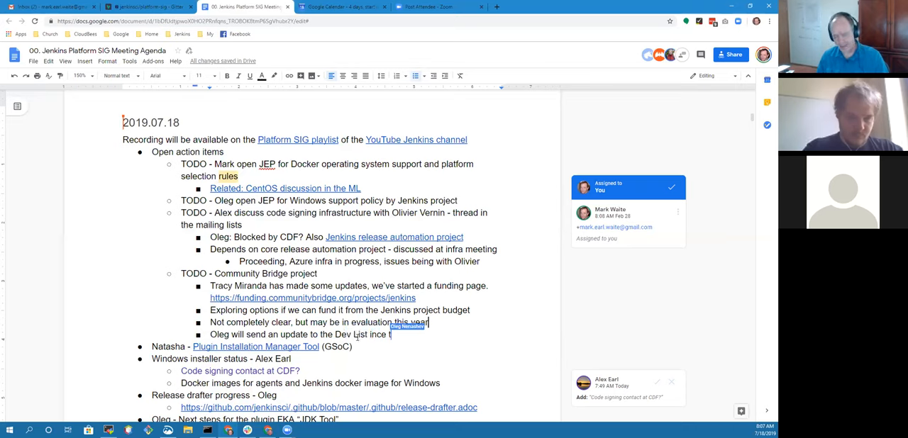
text(ready)
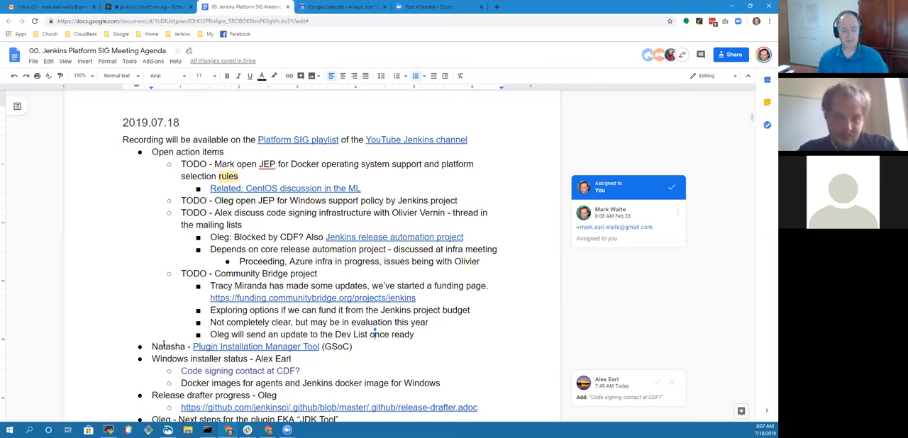
Note hard-coded update centers now available from env and defaults added for Windows.
click(628, 386)
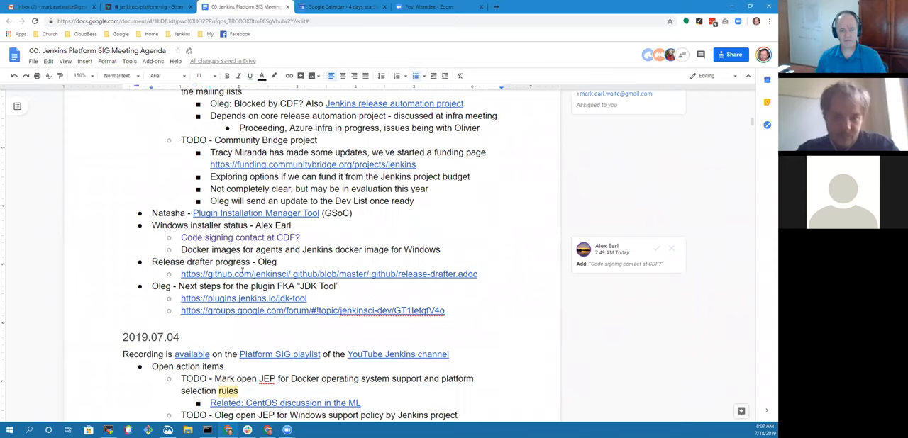
click(352, 213)
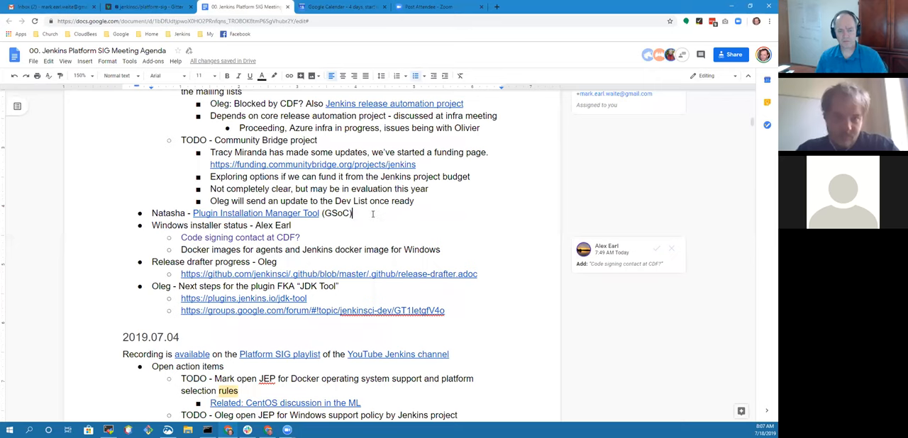
text(Up)
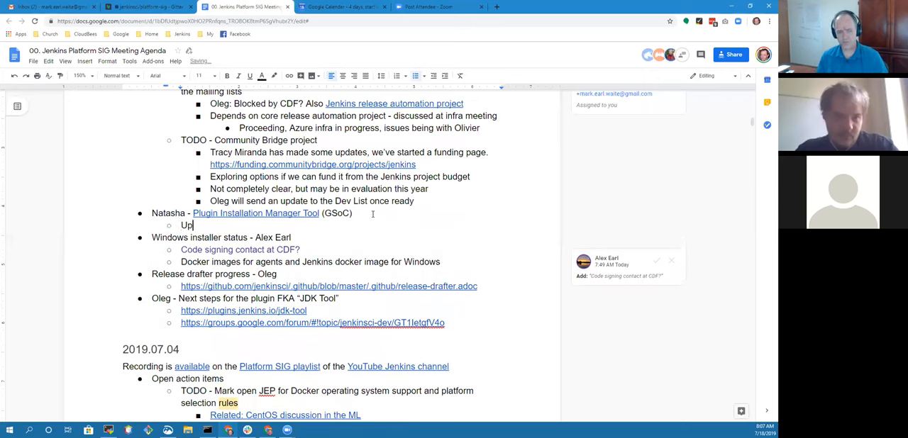
text(Hard coded)
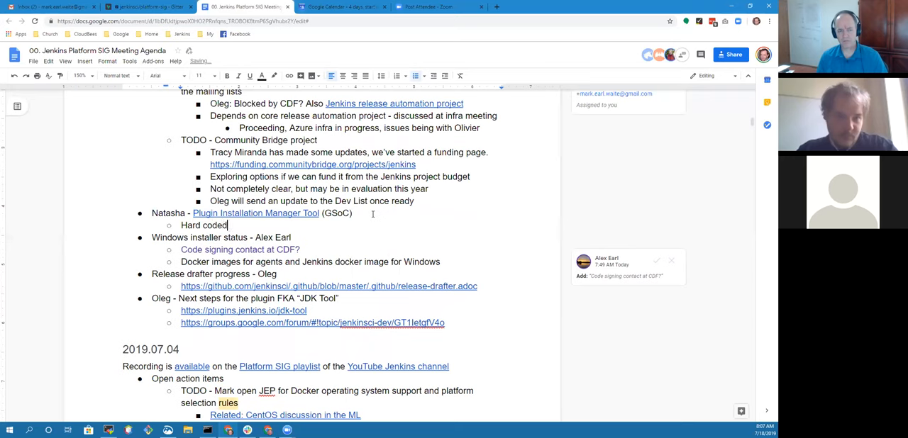
text(update centers are now)
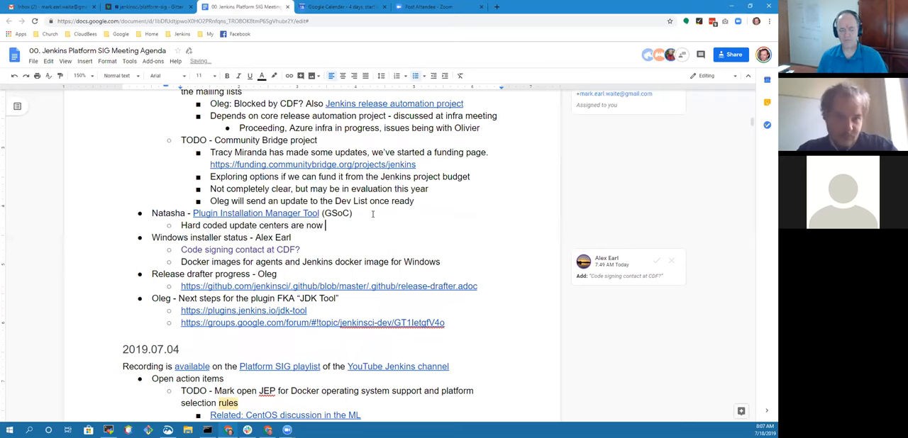
text(available as)
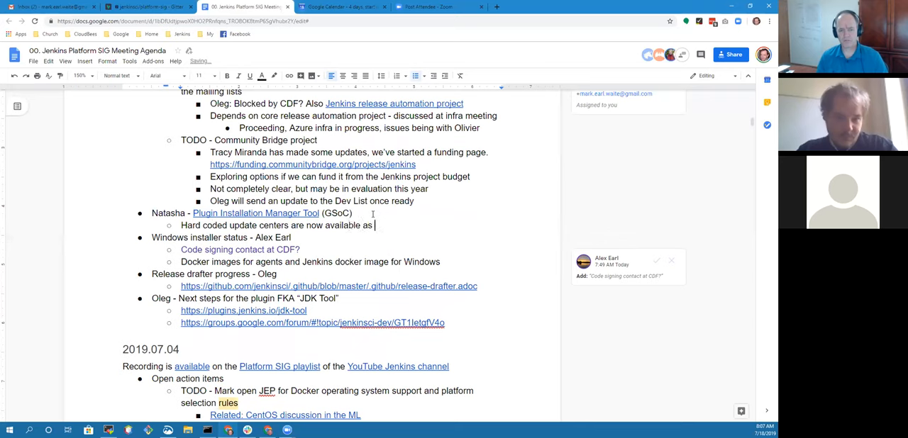
key(Backspace)
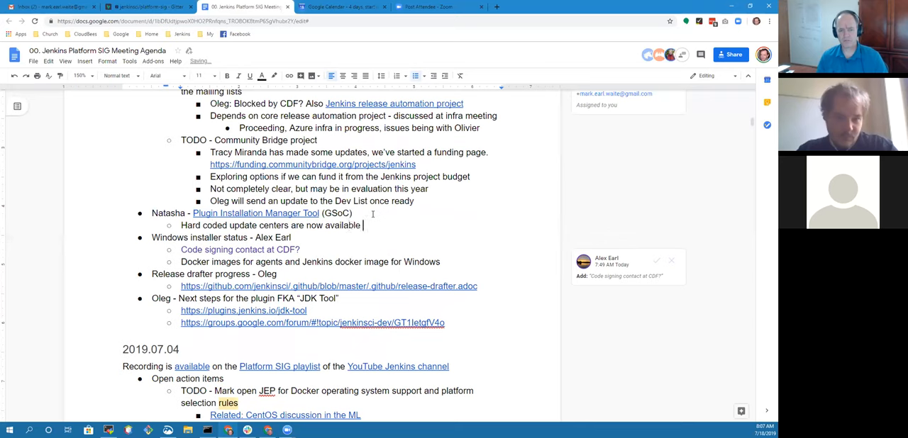
text(from env and cli)
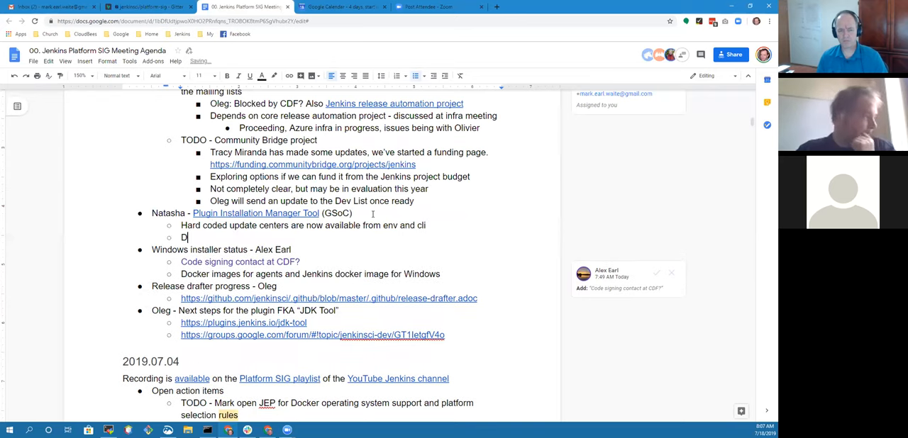
text(efaults add)
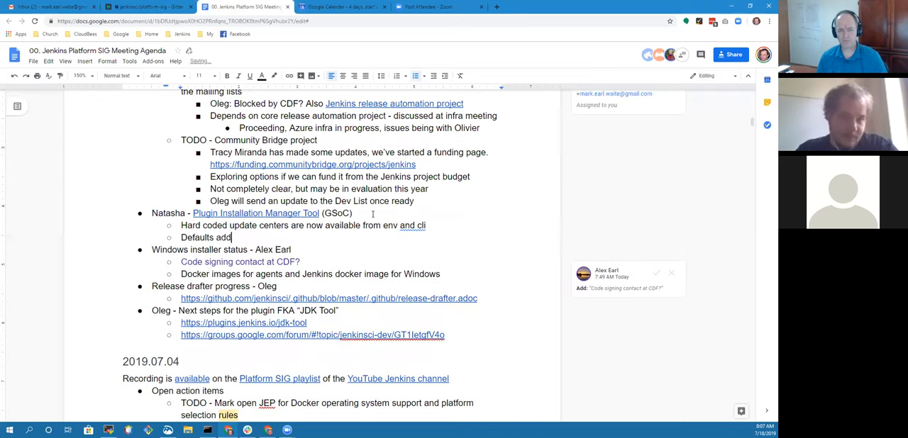
text(ed for Windows)
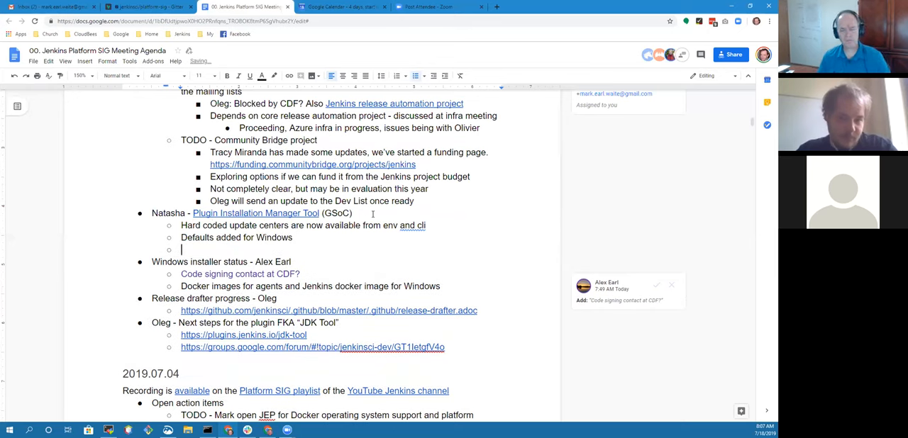
Note dependency resolution issues: previously read from the manifest, better from update center data.
text(Wor)
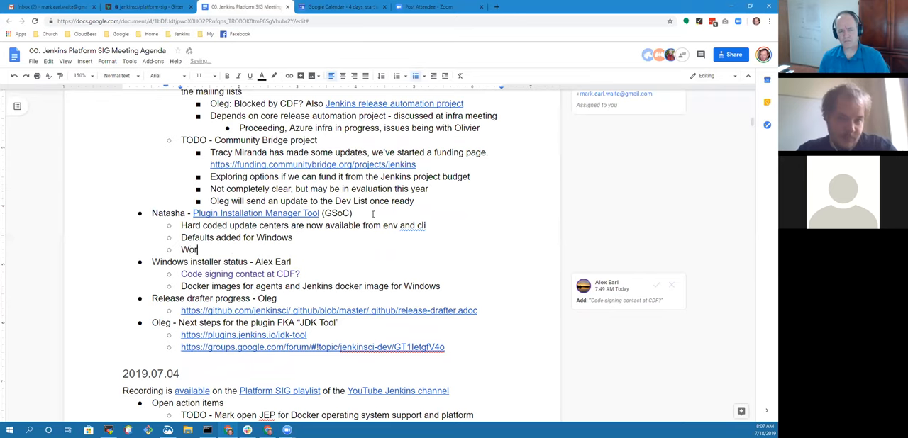
text(king issues on)
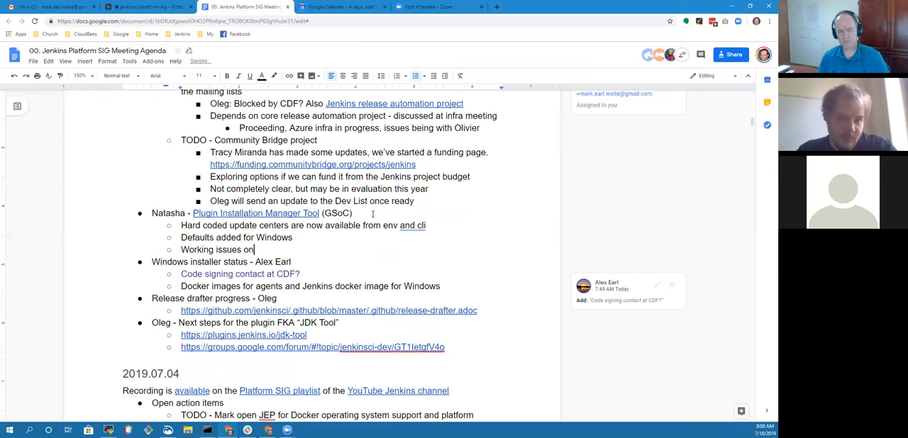
text(dependen)
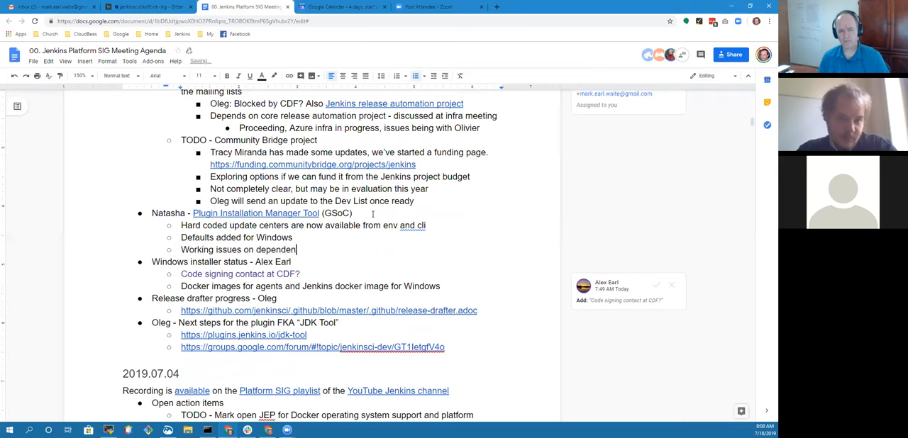
text(cy resolution)
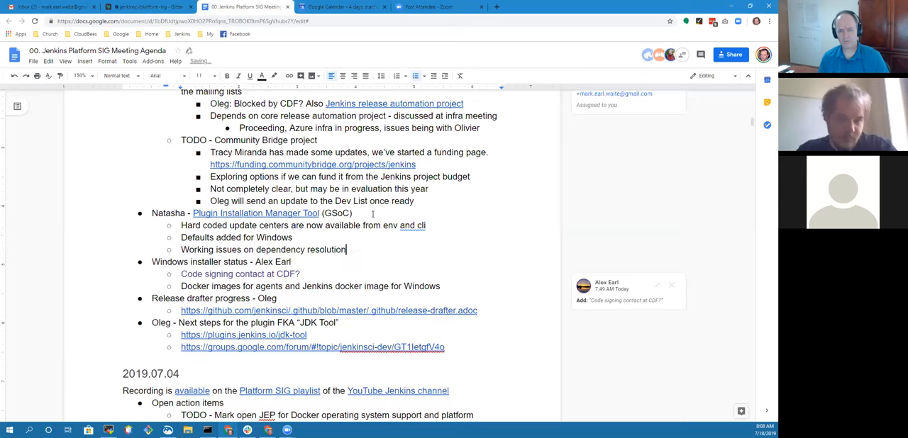
text(Previously)
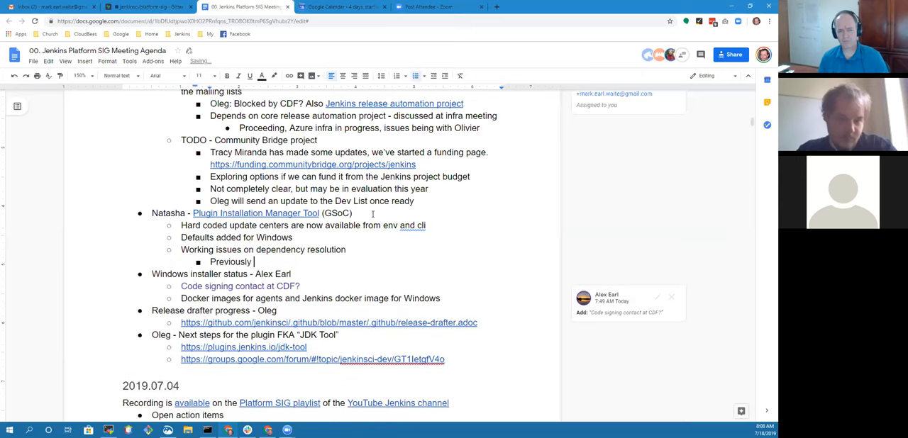
text(done by readin)
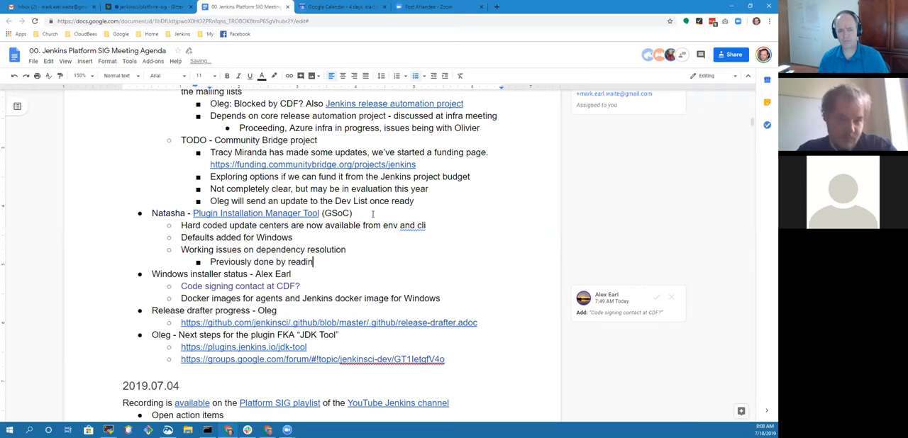
text(g)
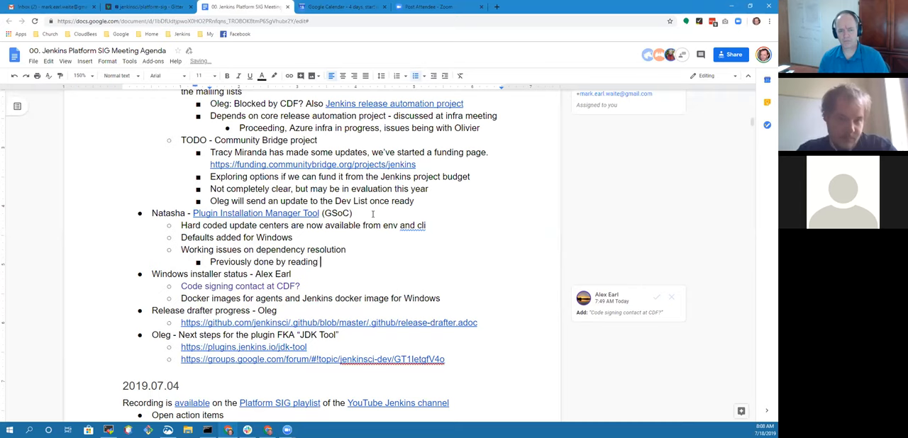
text(the manief)
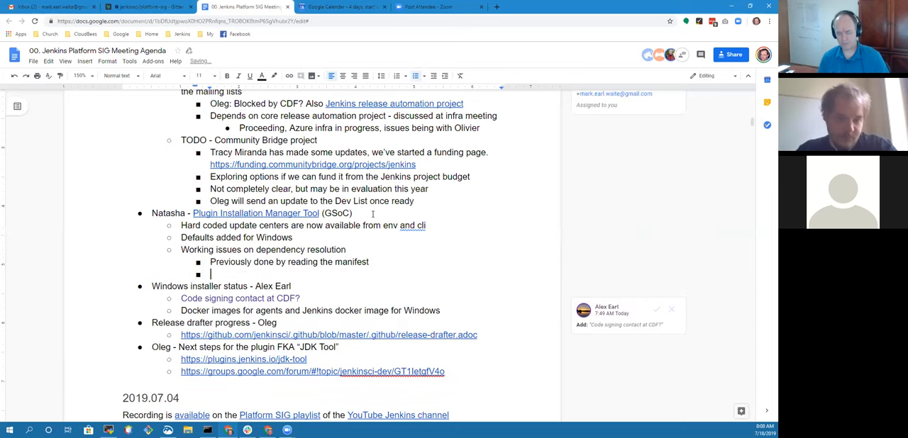
text(Would be good)
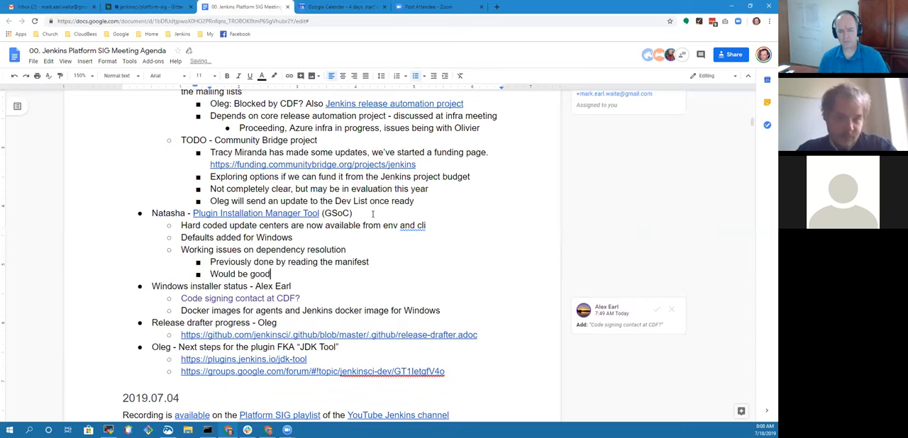
text(to get info)
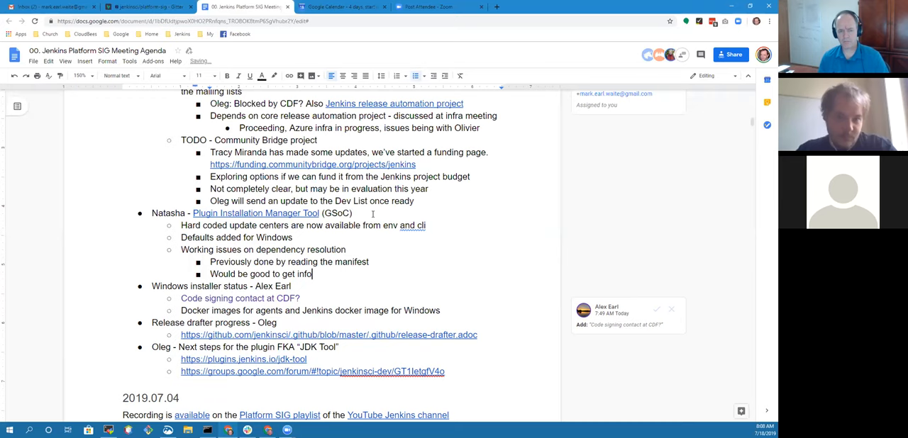
text(from the upd)
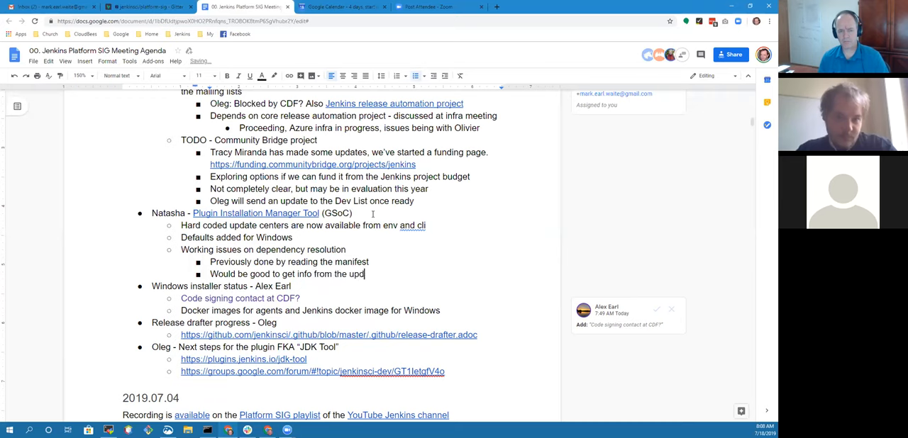
text(ate center data)
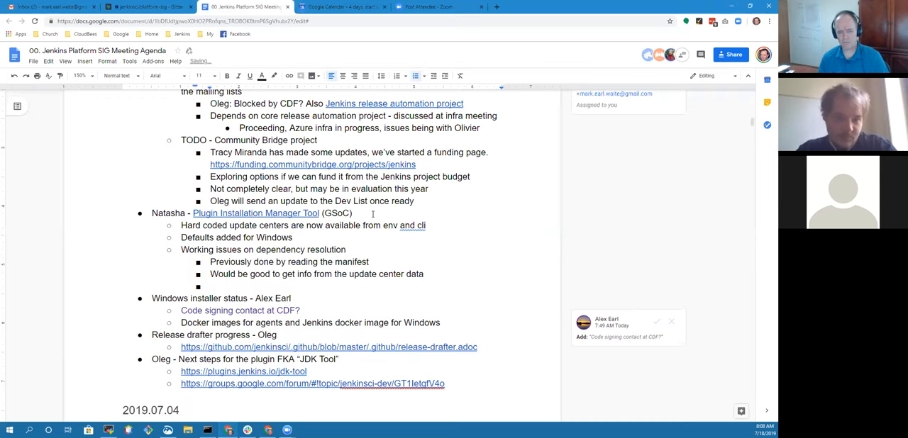
text(Believed mostly fixed)
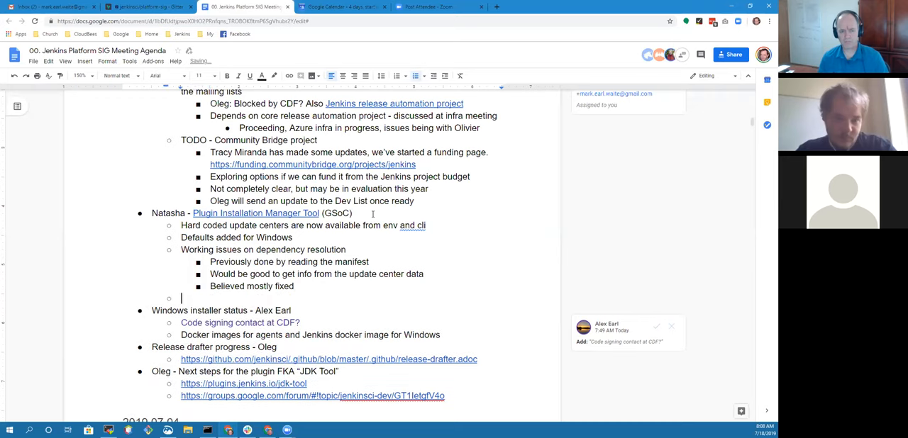
Note adding YAML format support and a 'dry run' mode pending dependency resolution work.
text(Adding support for)
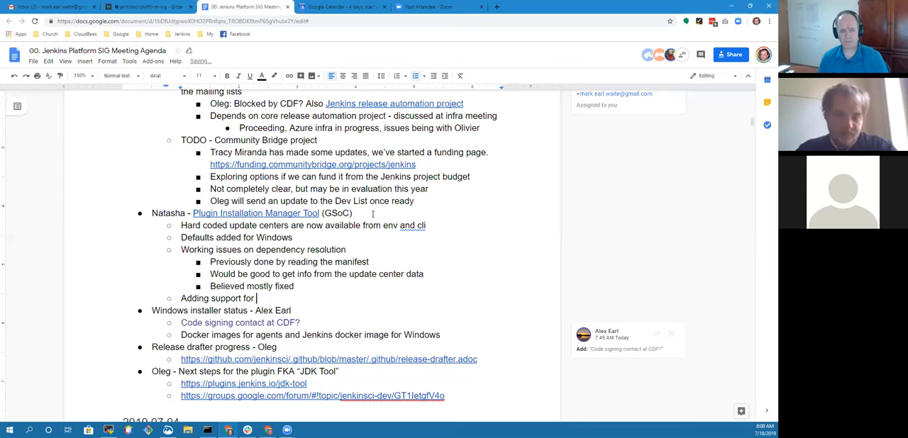
text(YAML format)
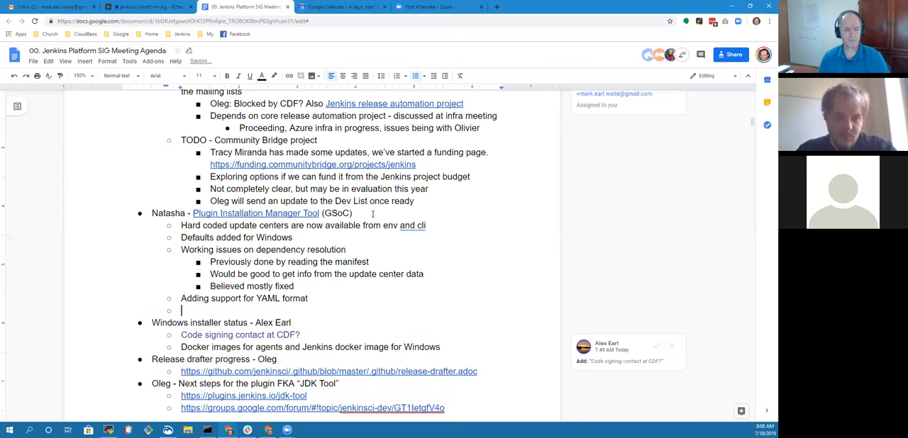
text(Adding support for)
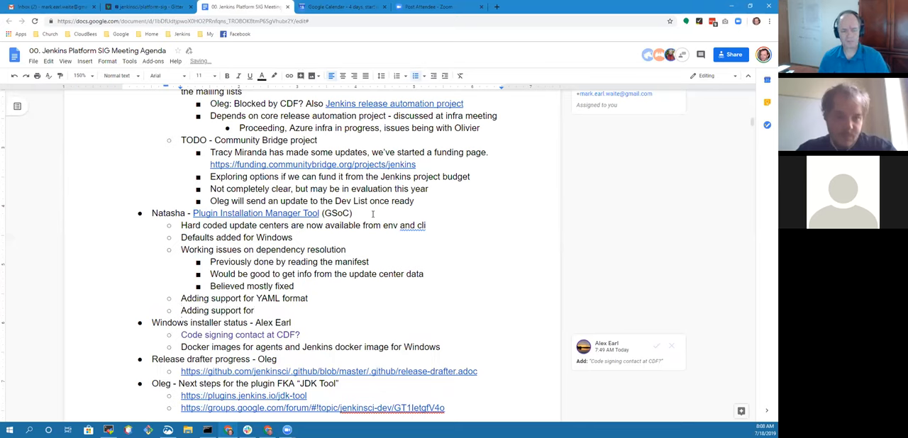
text(a)
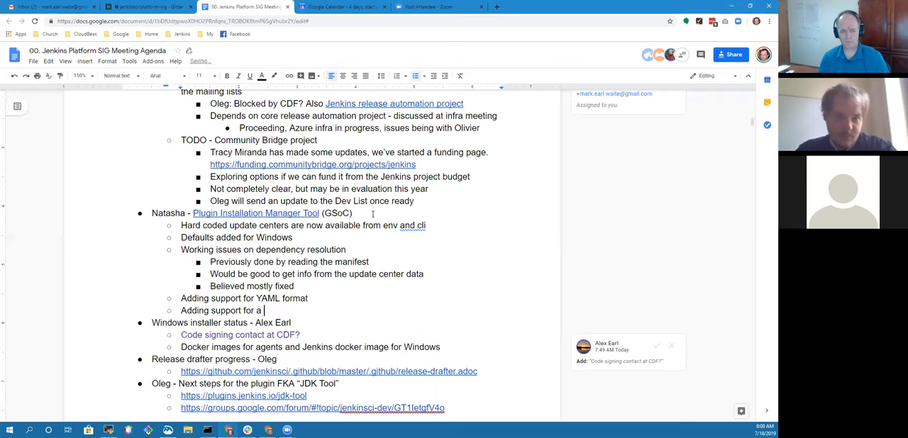
text('dry run')
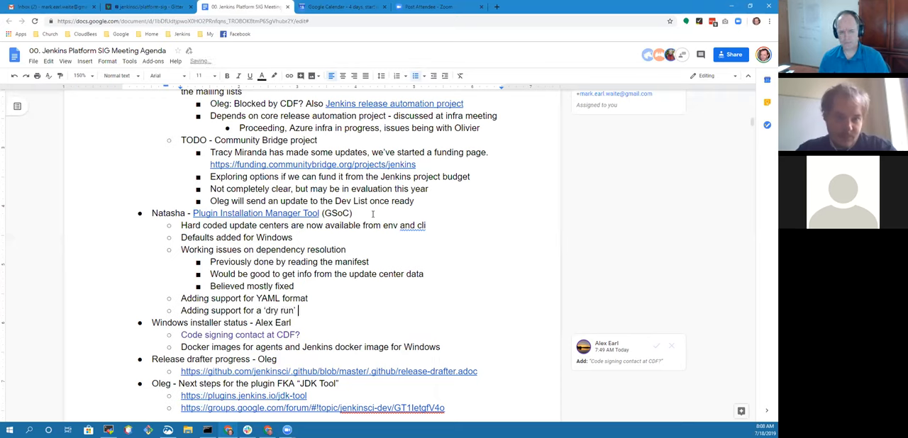
text(mode)
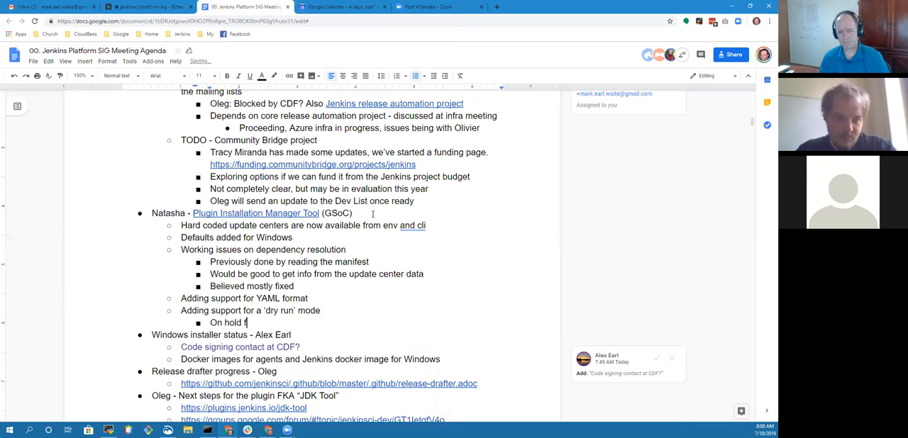
text(or dependency re)
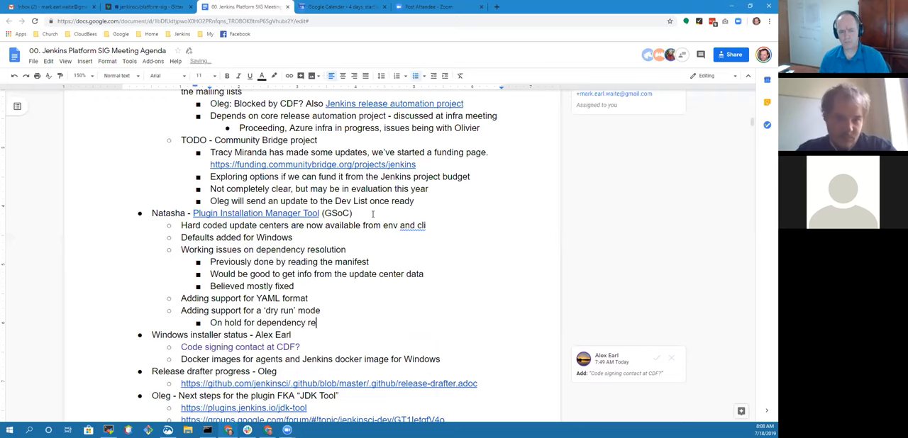
text(solution work)
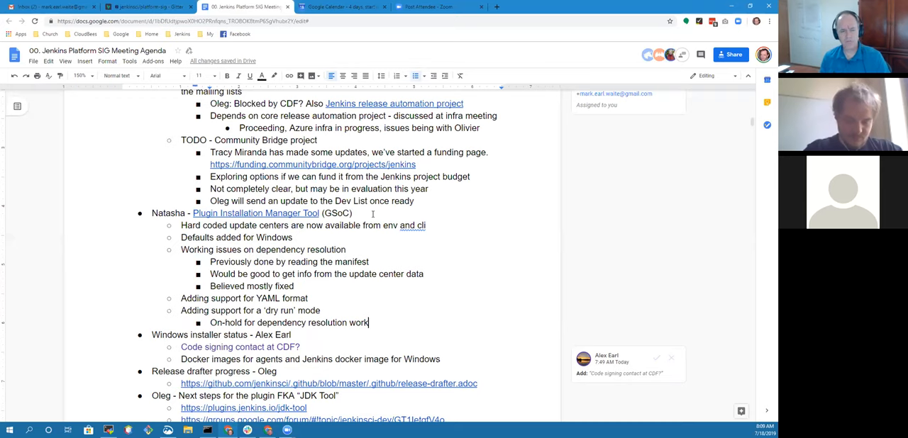
text(Alex E)
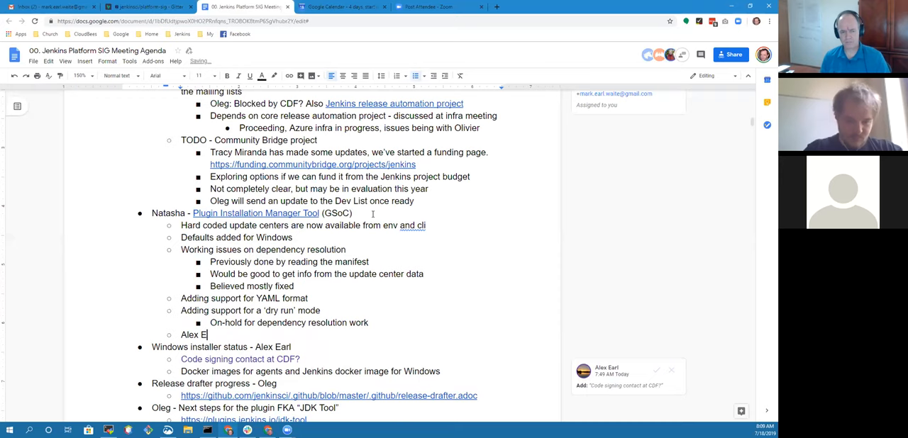
text(arl is conti)
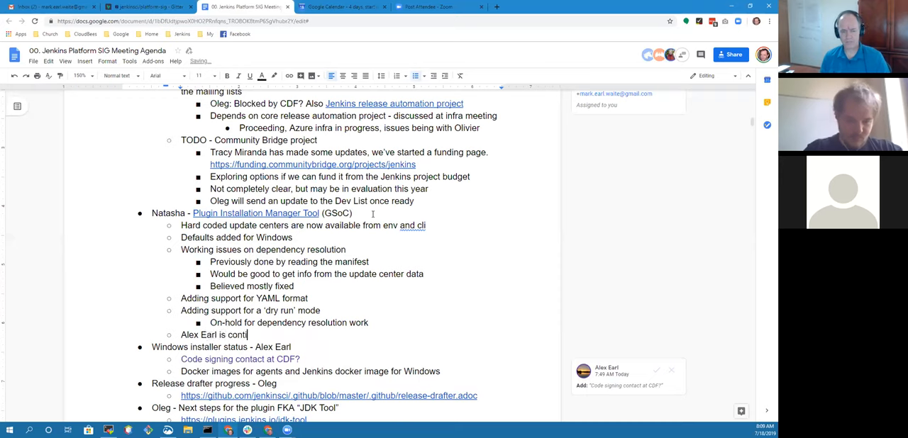
text(nuing as)
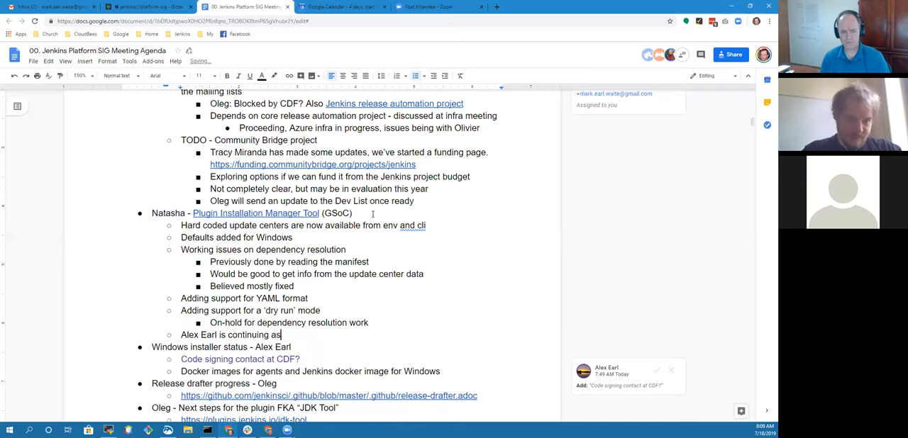
text(to)
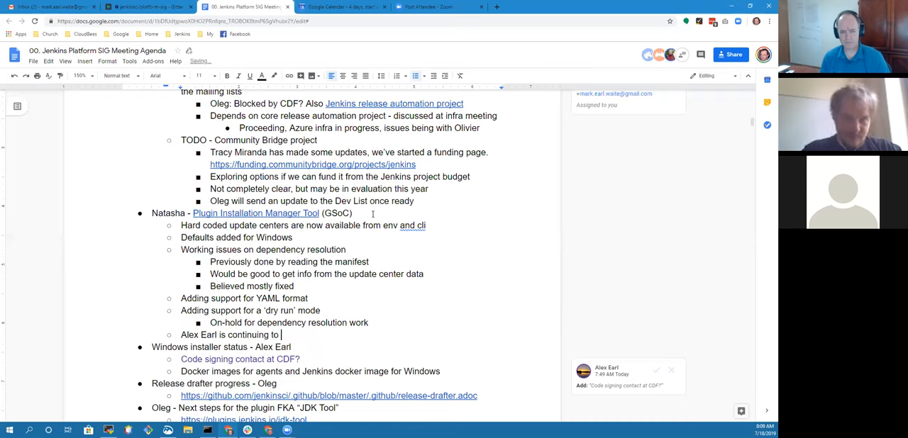
text(explore)
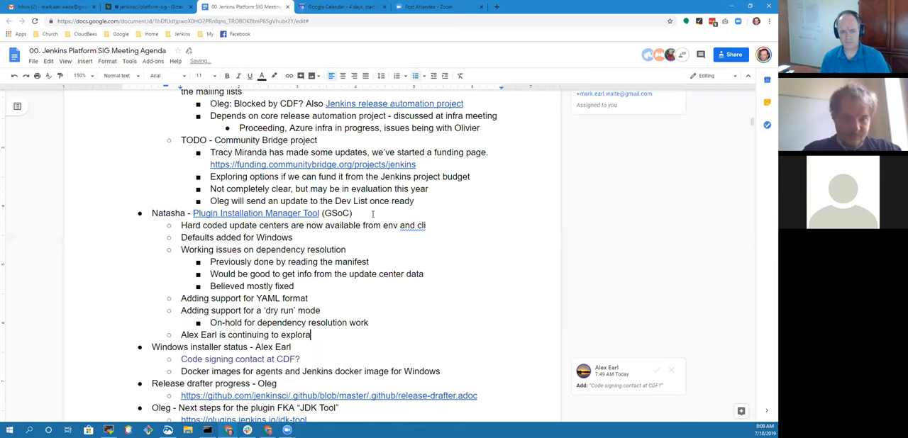
text(tory test)
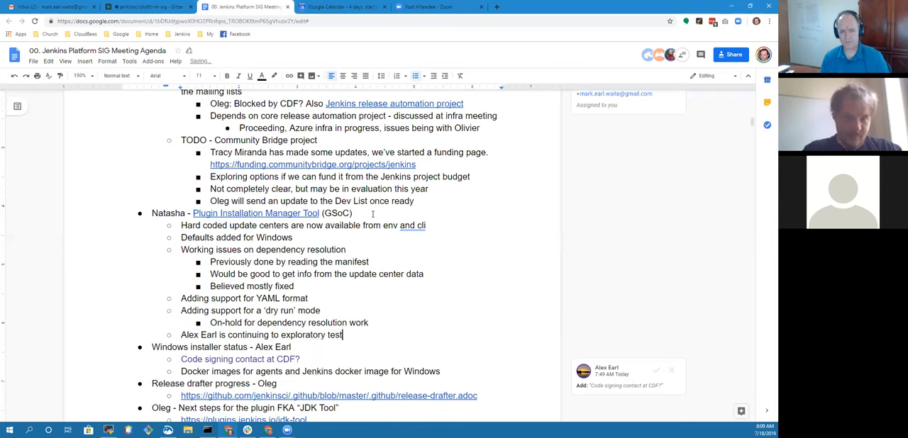
Add 'PR to include in the Jenkins docker image' with sub-bullet 'Supersede install-plugins.sh'.
text(PR)
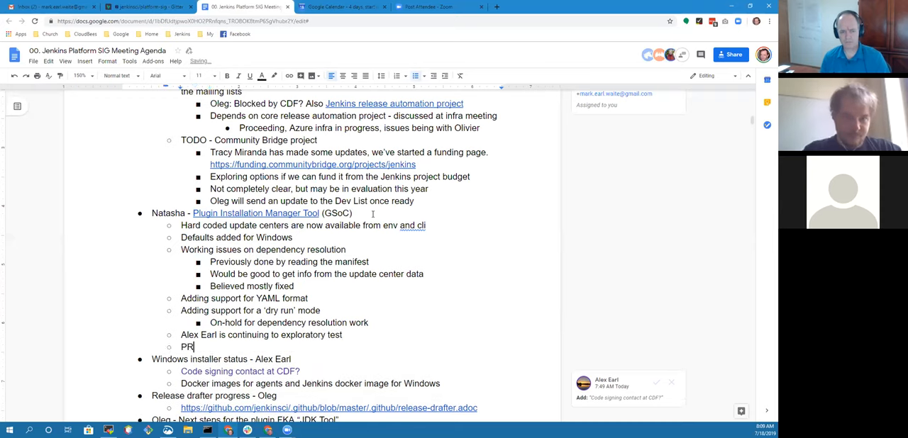
text(to include in t)
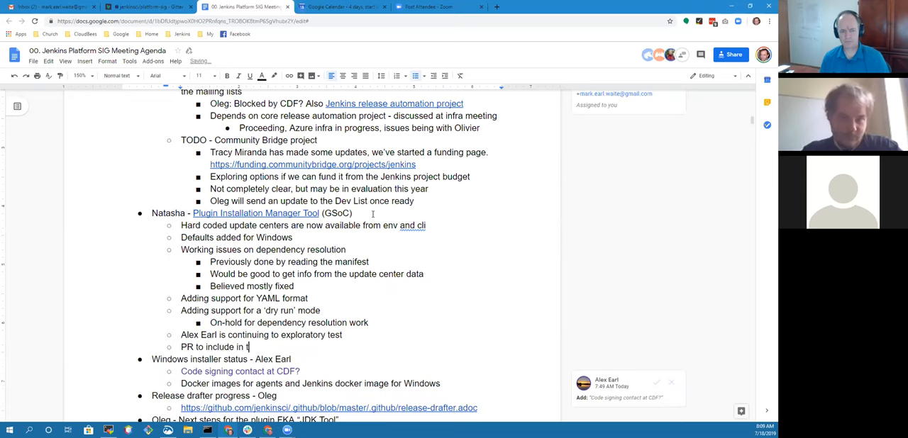
text(he docker)
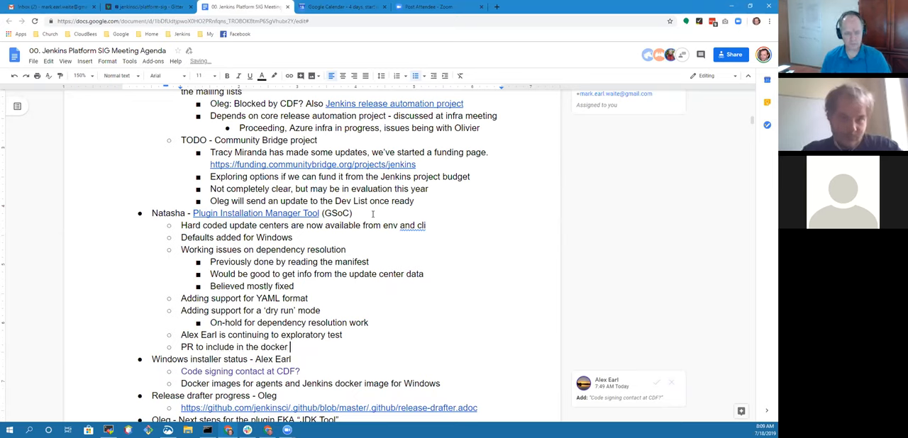
text(image)
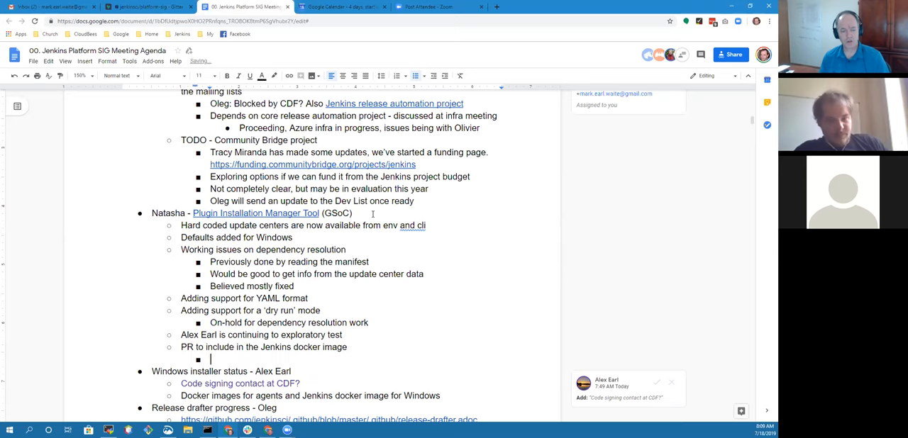
text(Super)
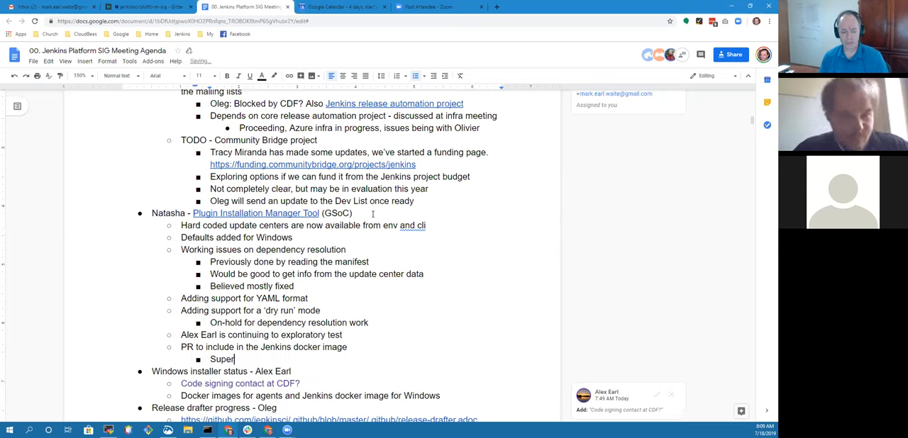
text(sede)
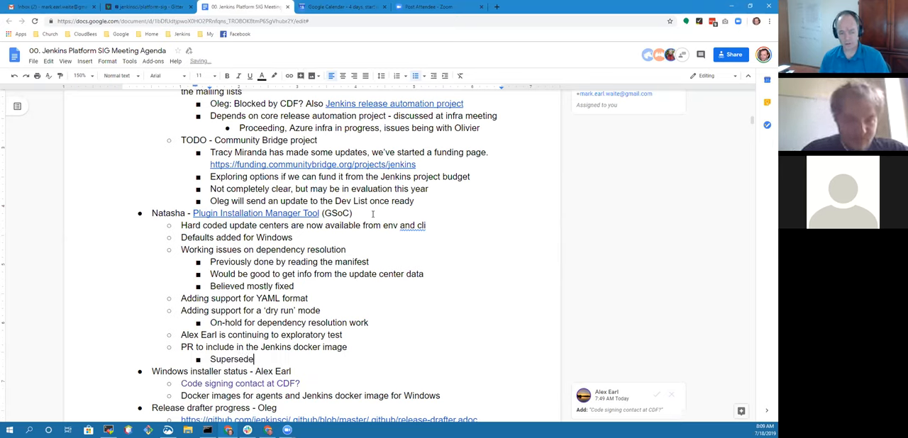
text(install-pl)
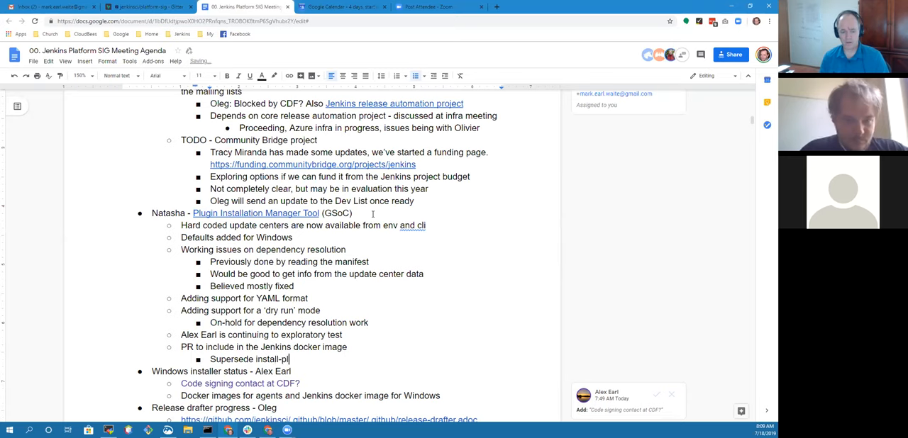
text(ugins.sh)
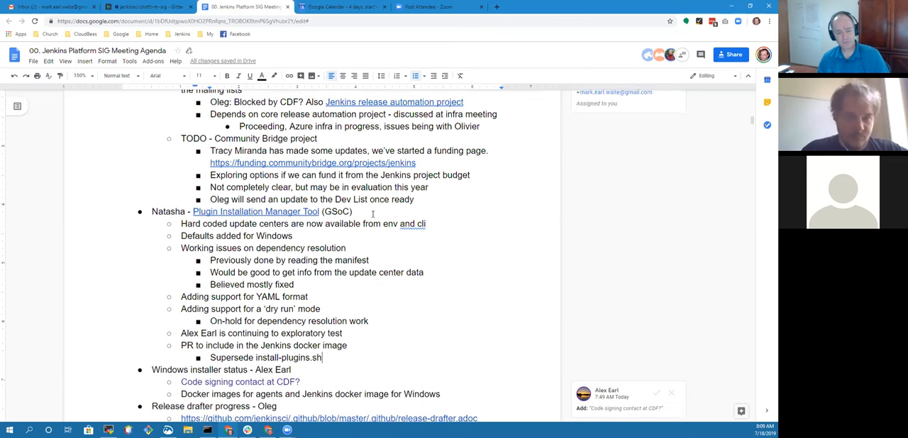
Move the Windows installer status section after Oleg's JDK Tool item with a new empty bullet.
scroll(down, 3)
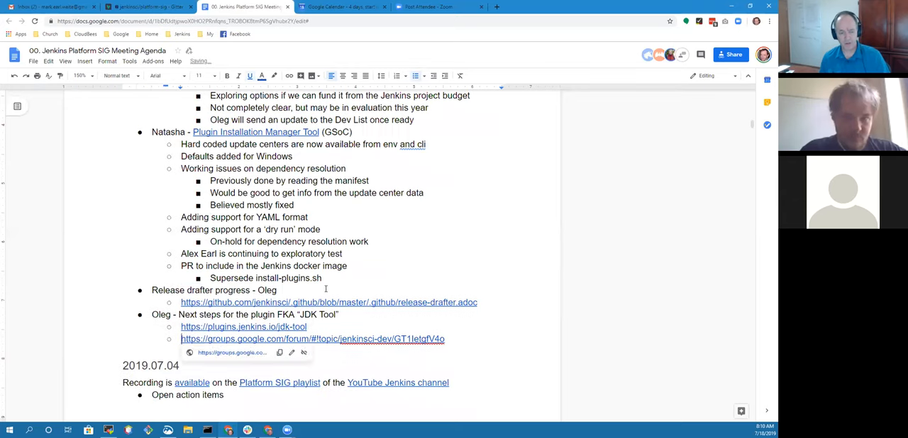
key(enter)
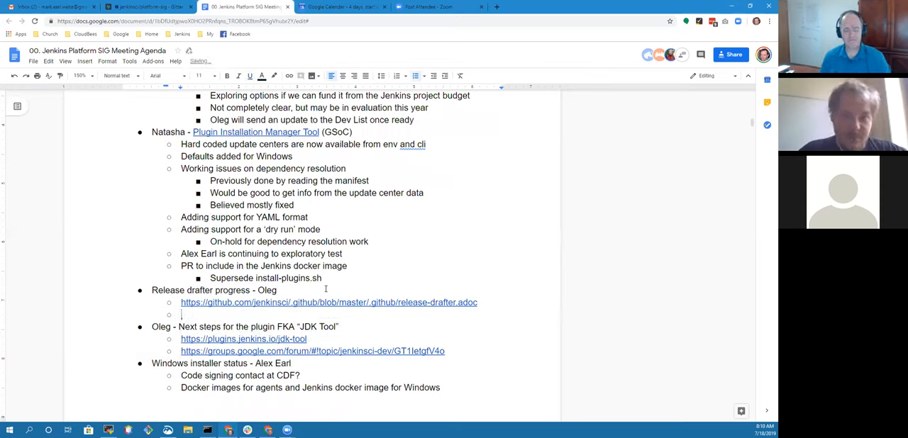
Note release drafter adoption increasing with 40 repositories (Kubernetes, Git) and a future blog post.
text(Presented two weeks)
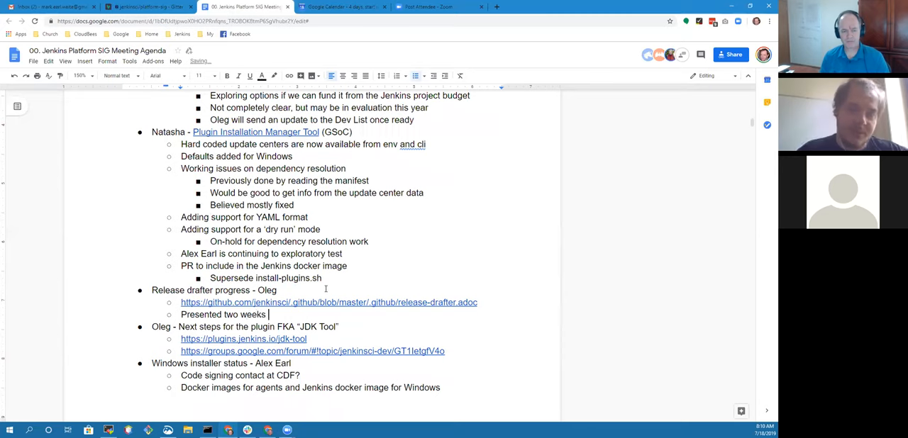
text(ago)
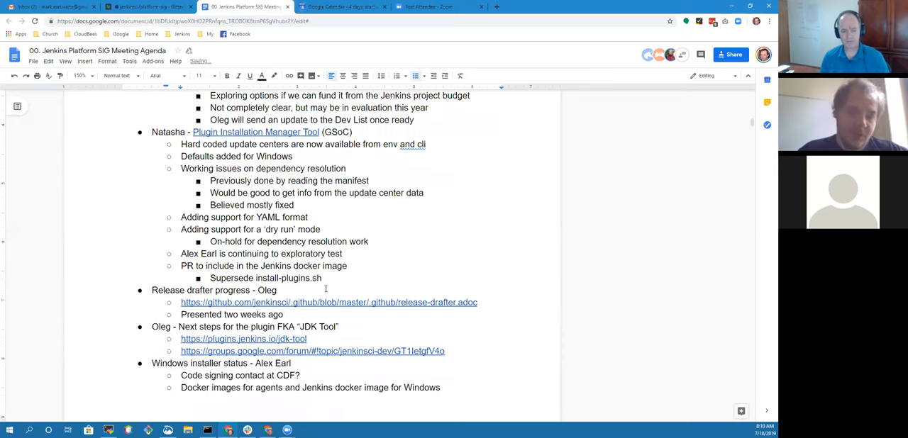
text(, adopt)
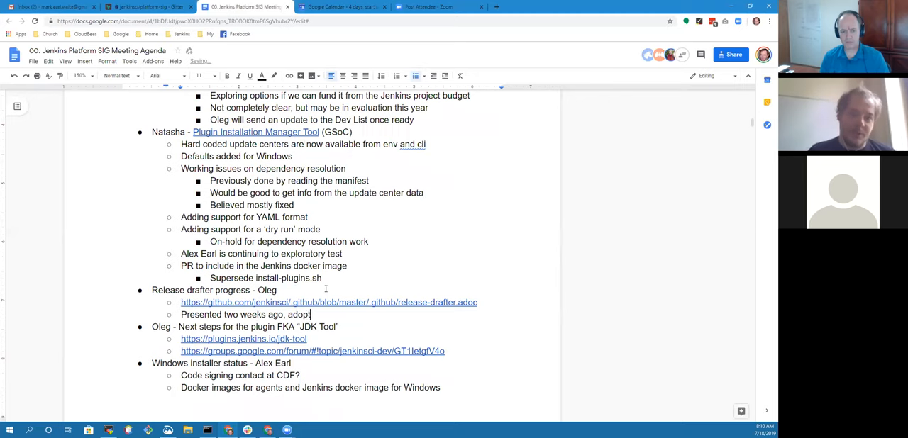
text(ion is)
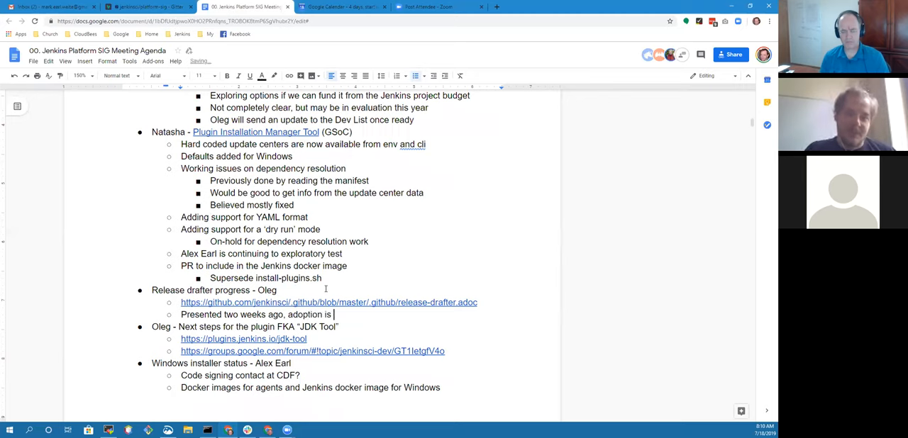
text(increasing)
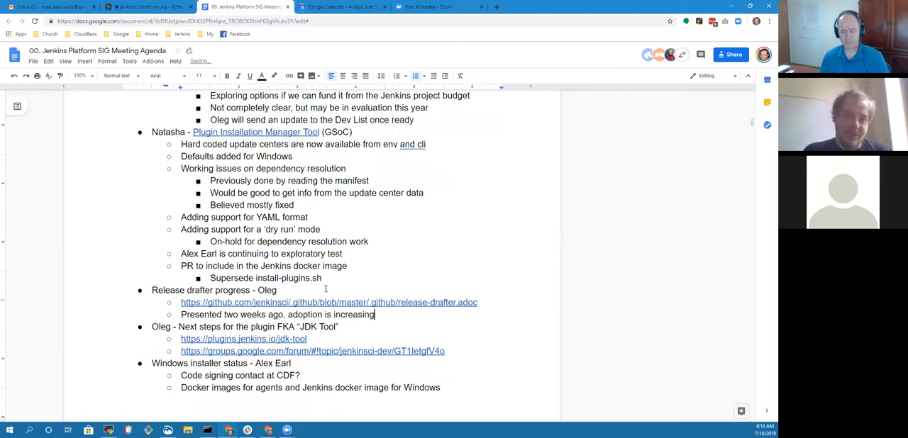
text(, with)
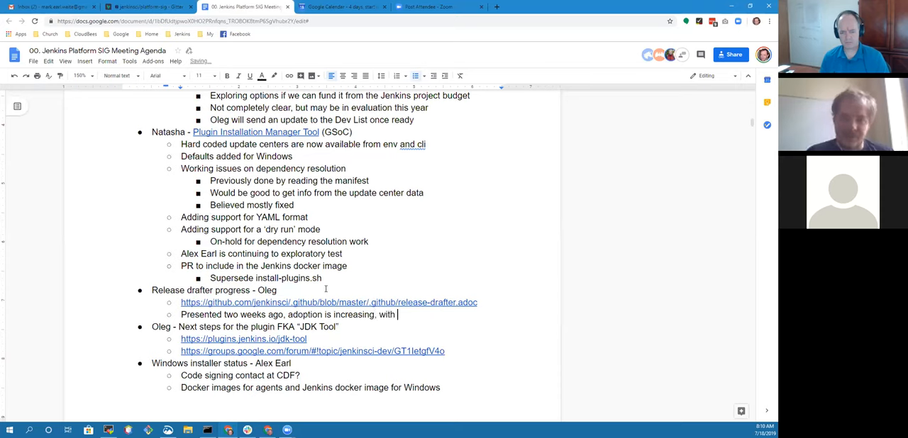
text(40 repositories using it)
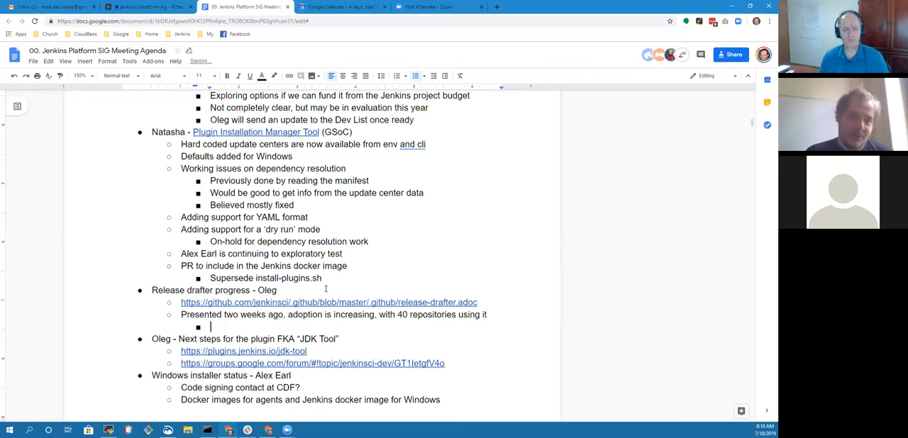
text(Kubernetes)
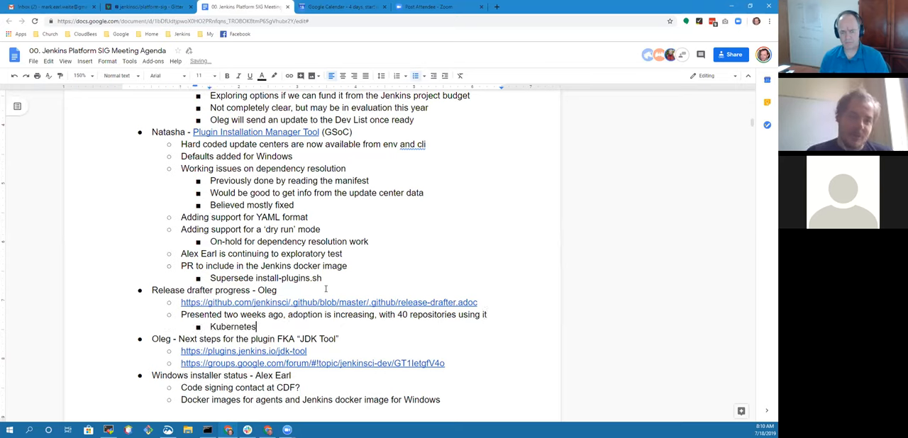
text(, Git,)
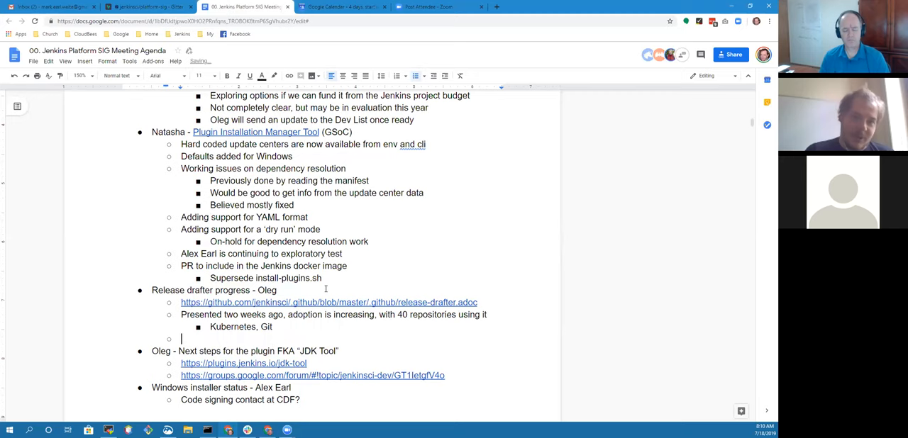
text(Blog post o)
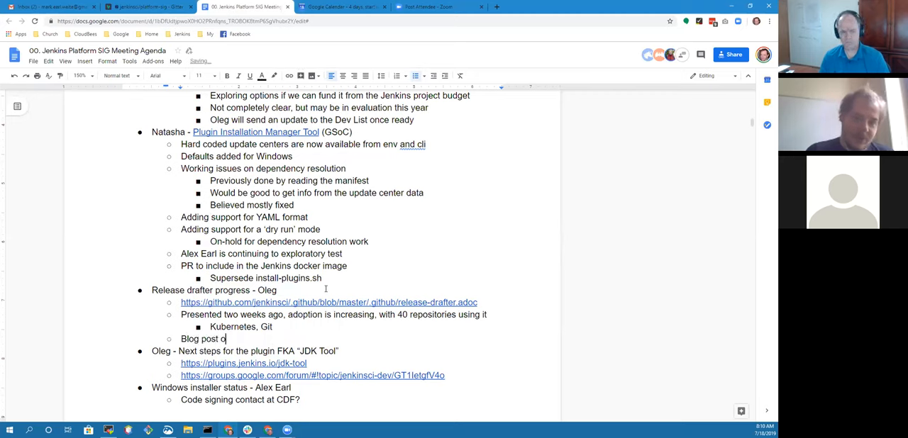
text(n release d)
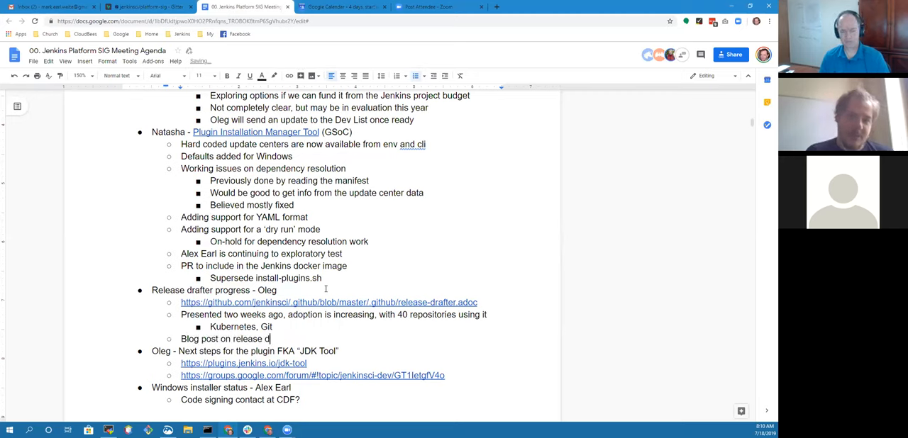
text(after at)
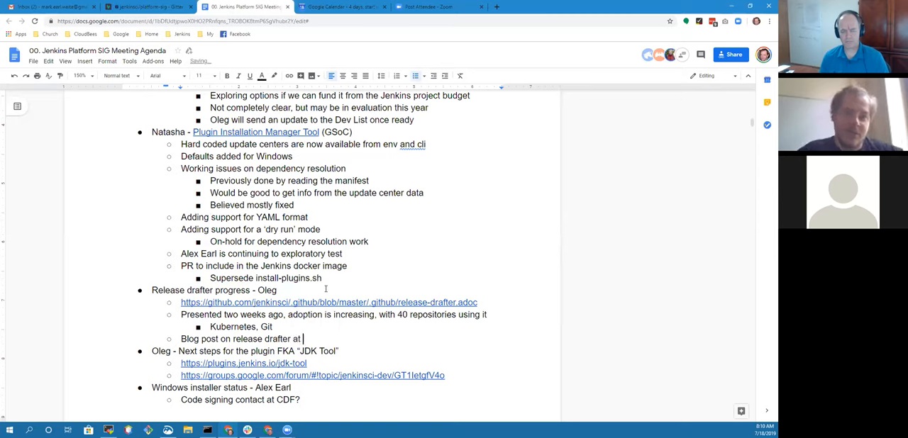
text(some time in the future)
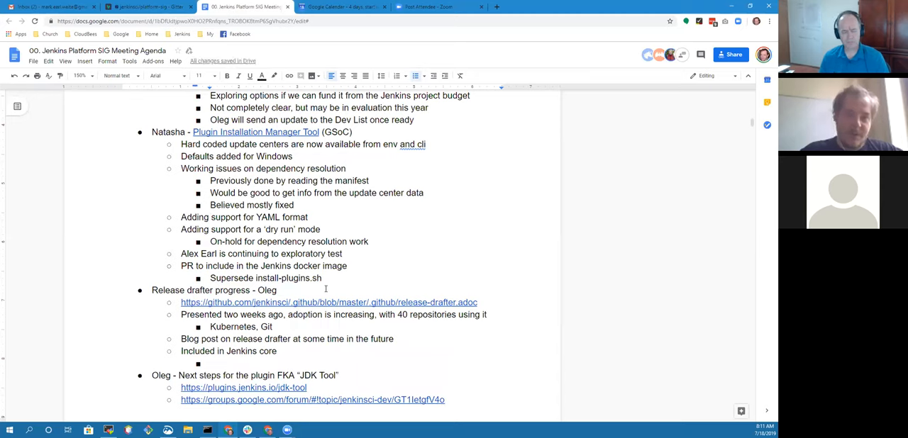
Note it will be available only to Jenkins core team members via GitHub.
text(Will be avail)
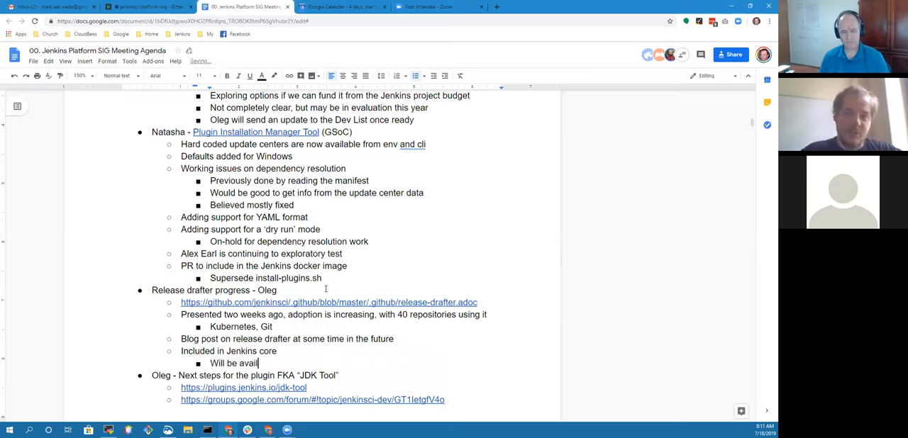
text(able only to)
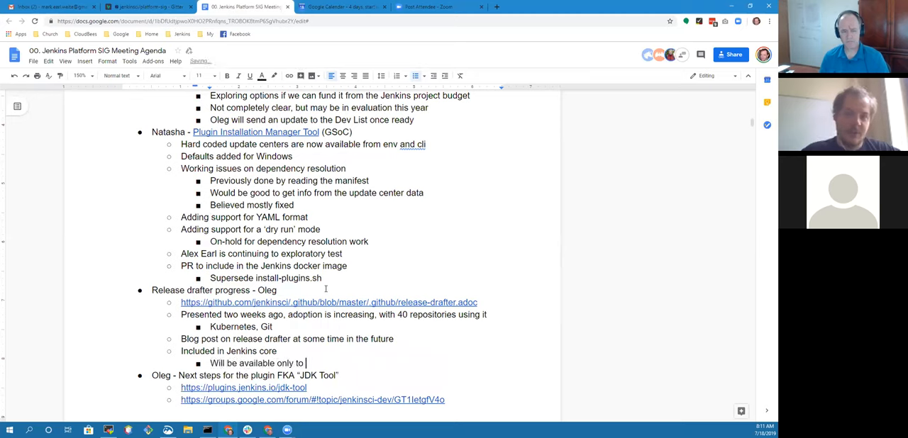
text(Jenkins core tea)
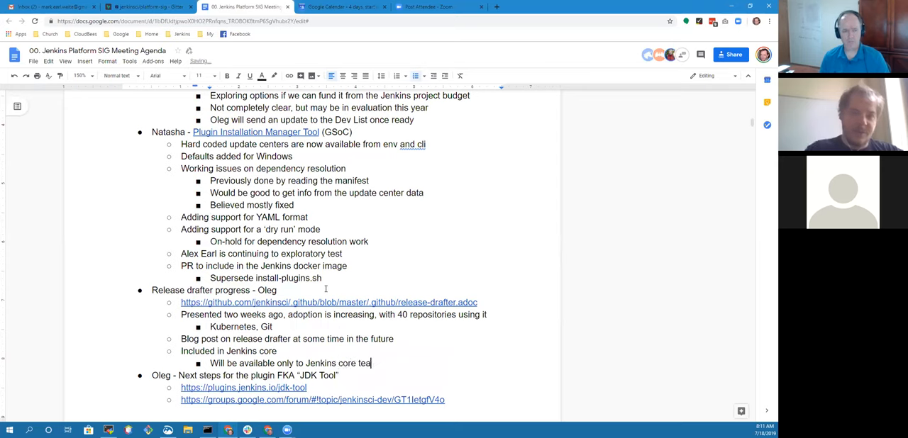
text(team members bec)
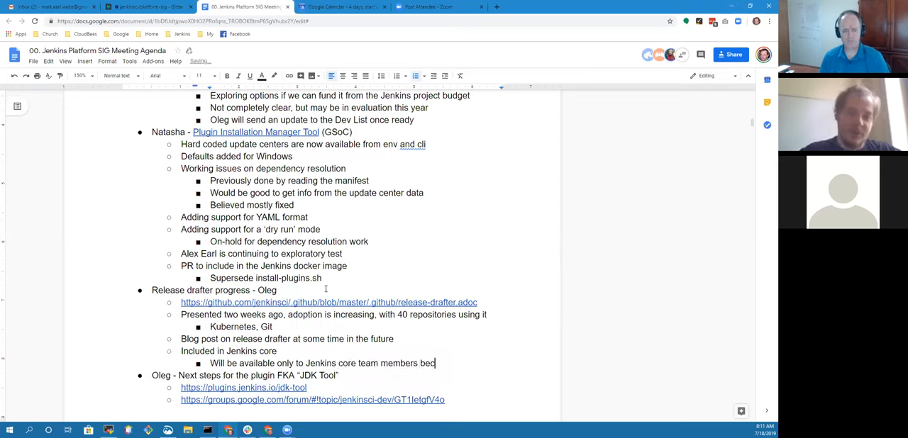
text(ause draft release notes are not visi)
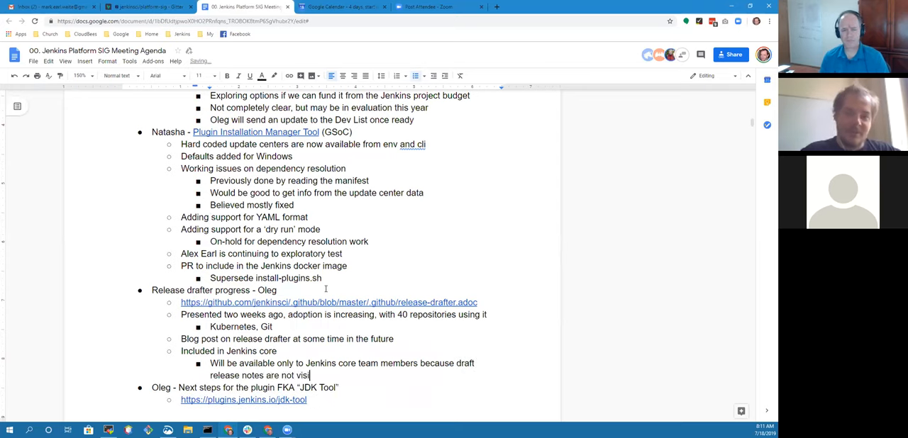
text(ble)
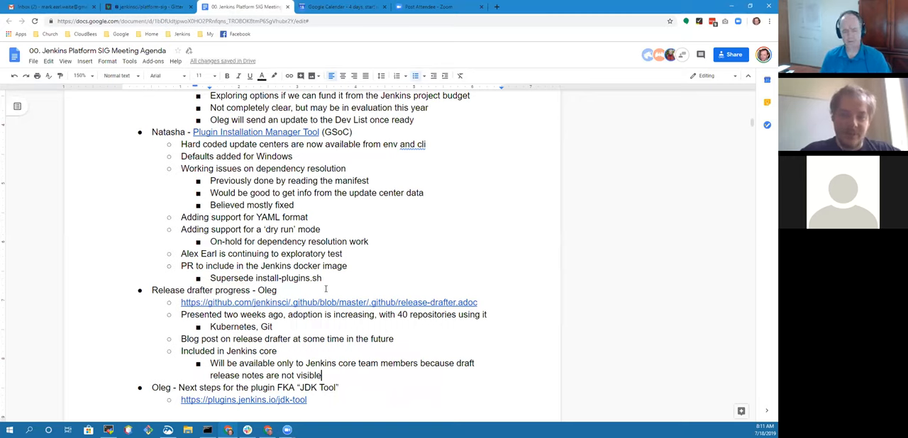
text(from Gith)
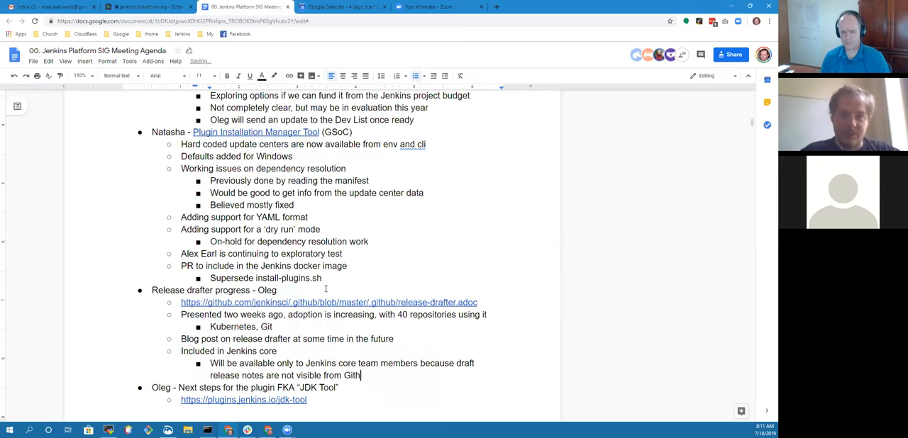
text(ub)
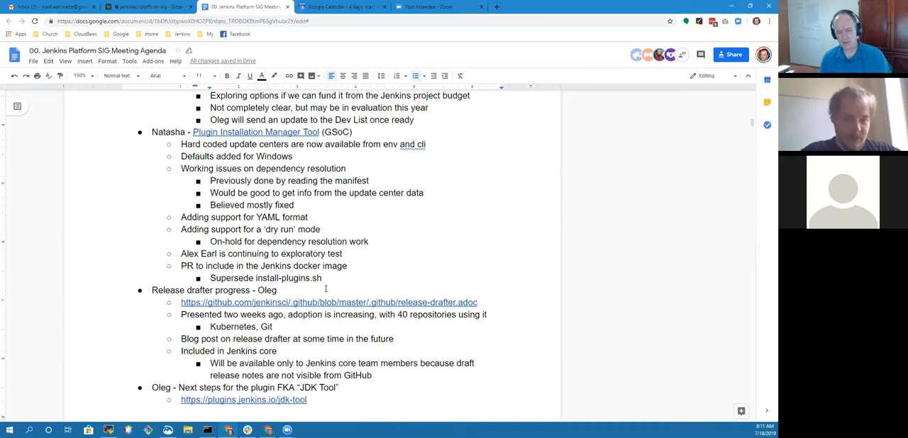
text(Jenk)
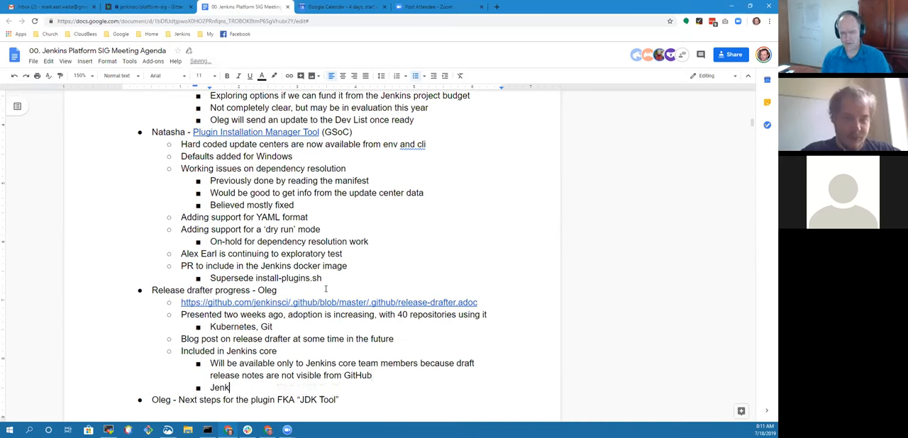
text(ins core uses)
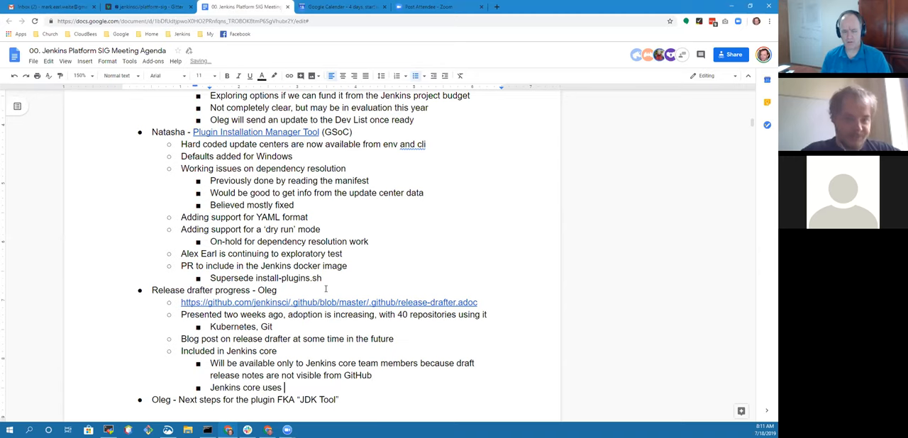
text(writes)
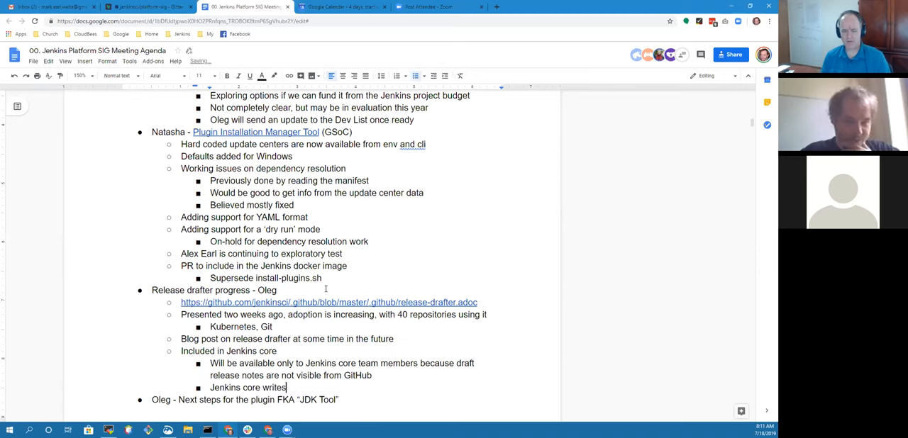
text(a YAML fo)
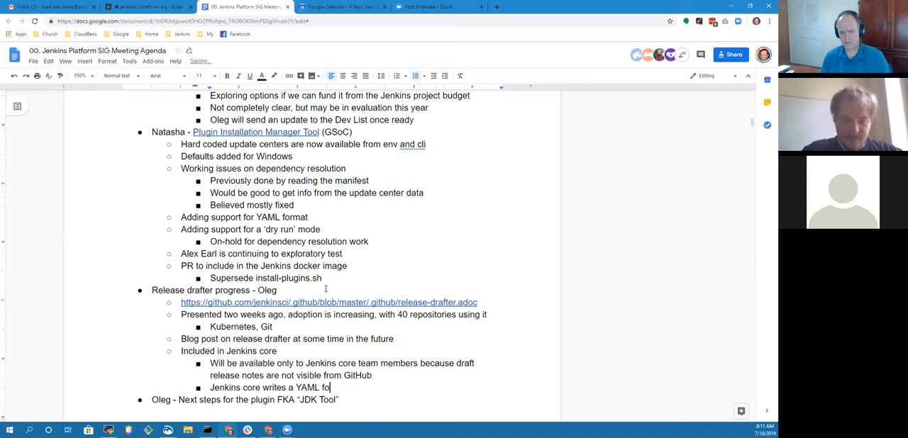
text(rmat)
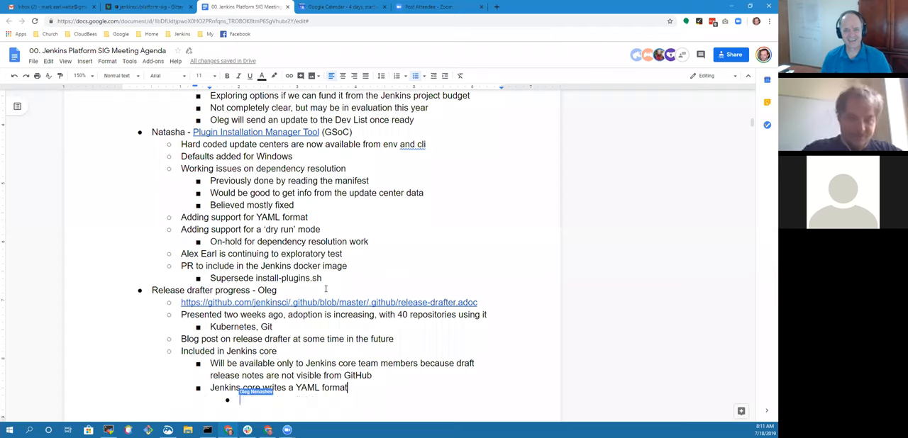
text(https://github.com/jenkinsci/jenkins/pull/4097)
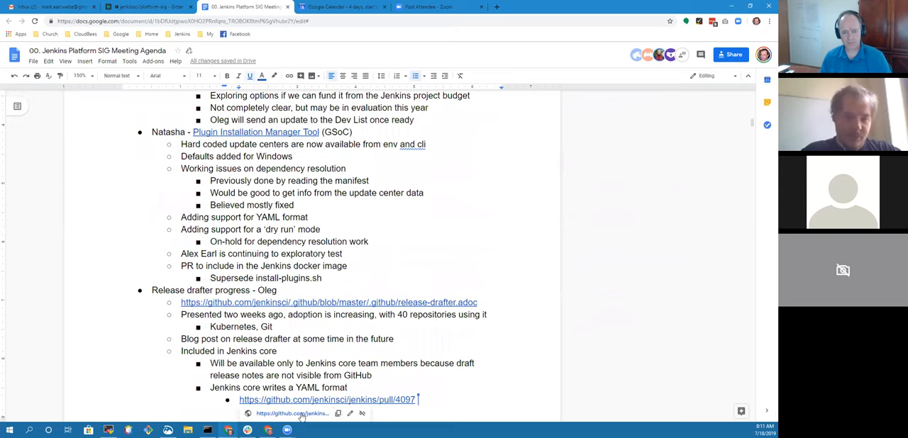
Review pull request 4097 on GitHub, then return to the meeting agenda document.
click(326, 400)
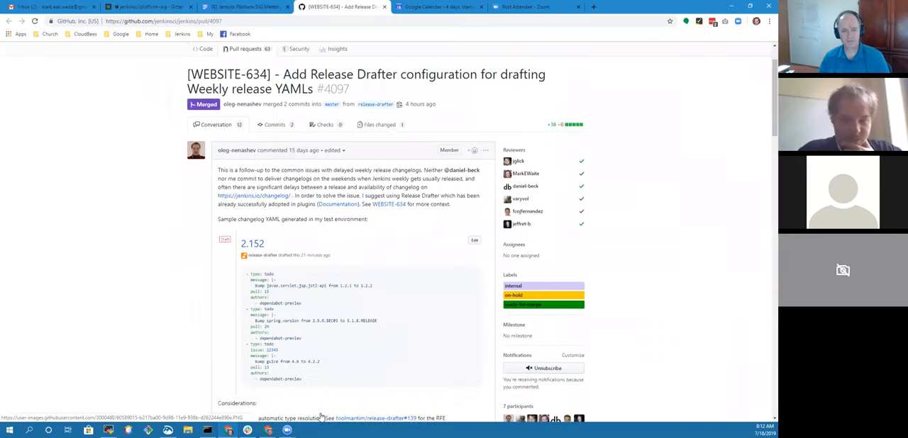
scroll(down, 3)
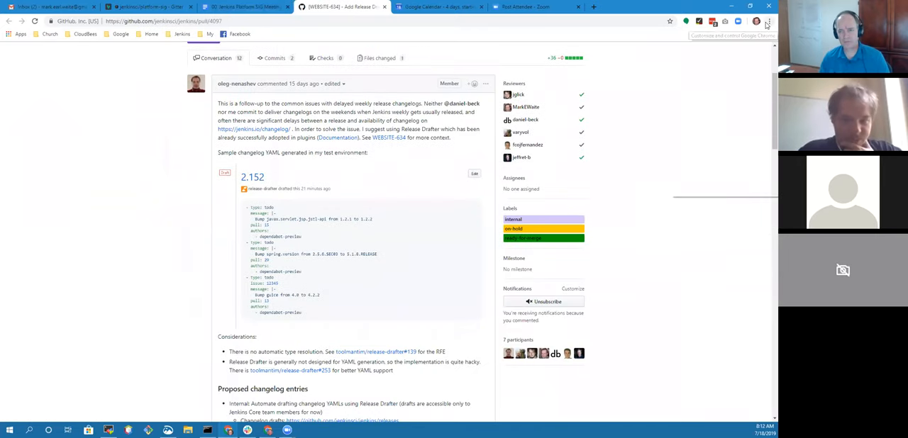
click(769, 21)
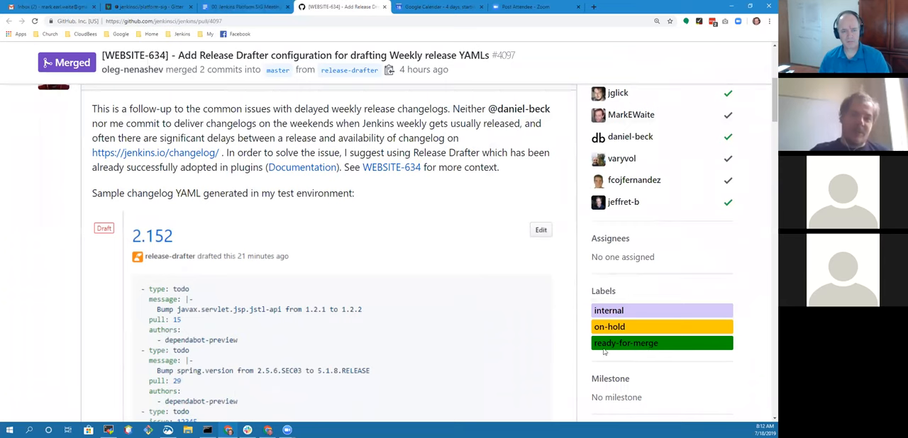
scroll(down, 3)
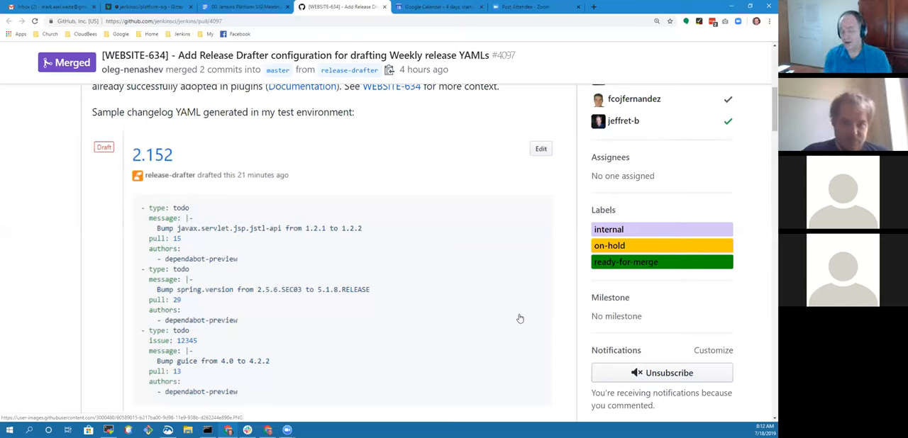
mouse_move(454, 358)
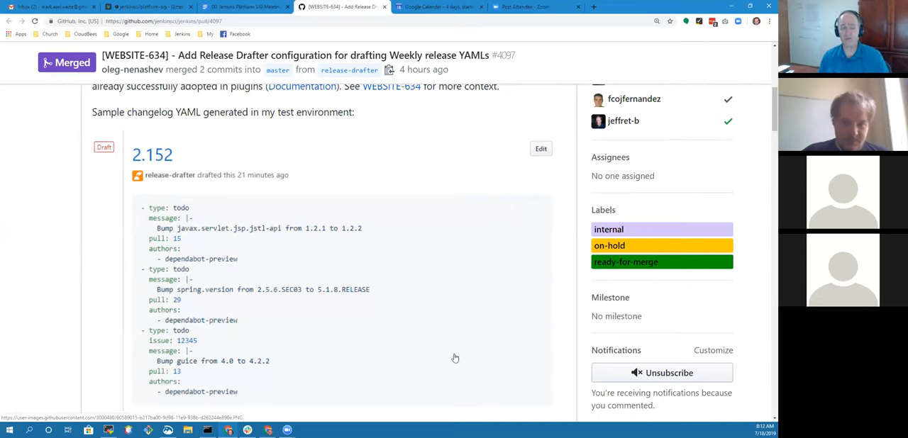
mouse_move(383, 344)
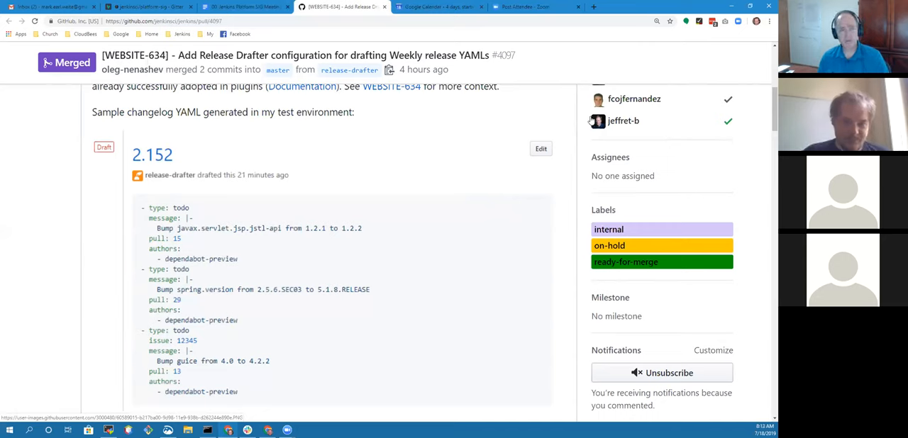
click(244, 7)
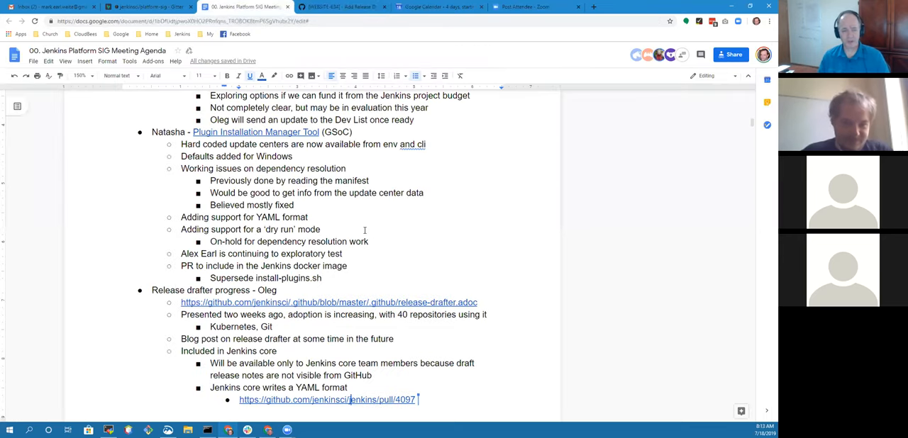
Scroll down to Oleg's JDK Tool next-steps item.
scroll(down, 3)
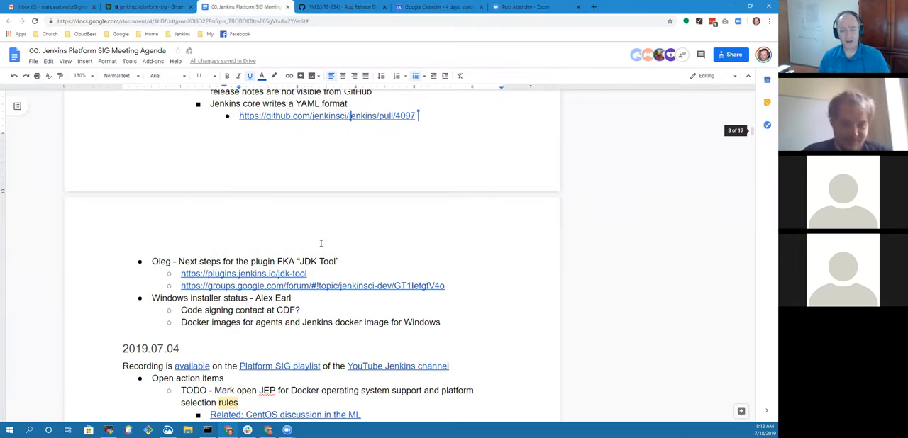
scroll(down, 3)
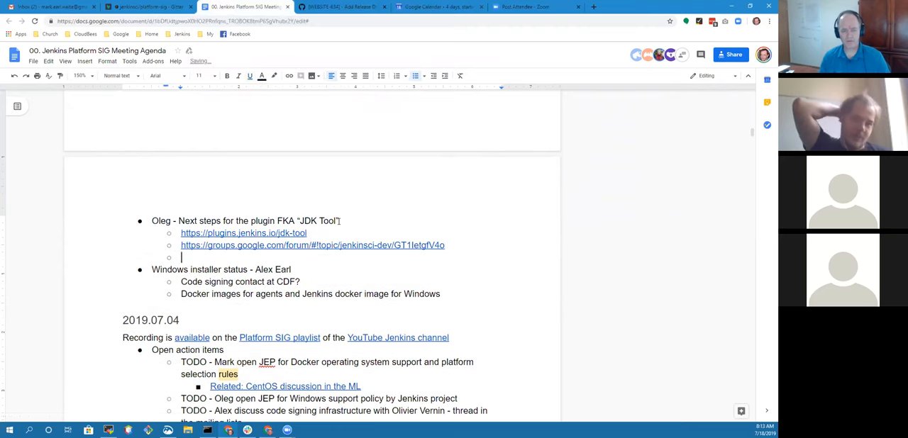
Note the JDK discussion: Jenkins has a tool installation abstraction layer, e.g. Git tool installation.
text(Di)
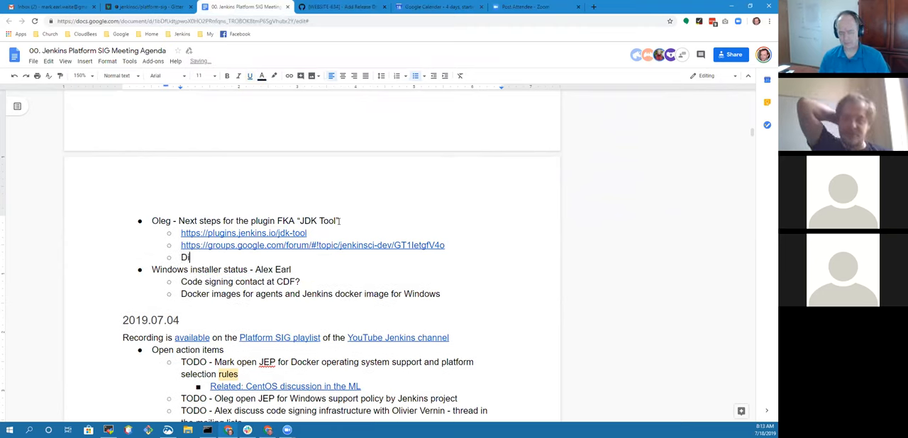
text(scussed)
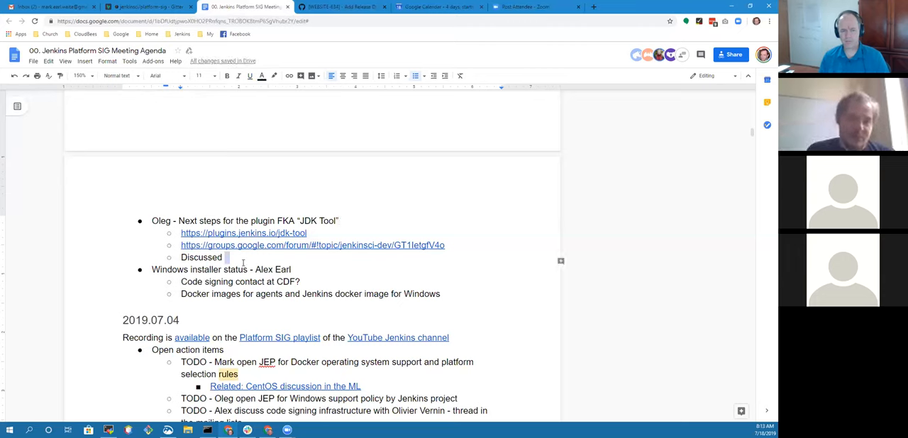
text(JDK tool previous)
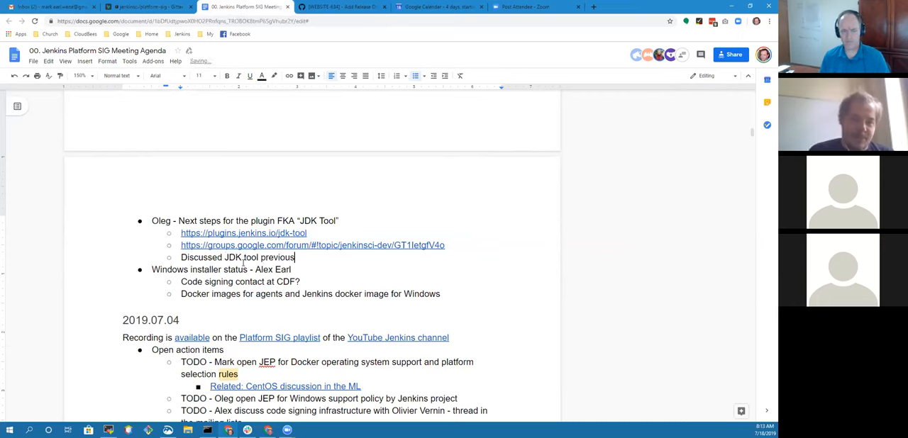
text(Je)
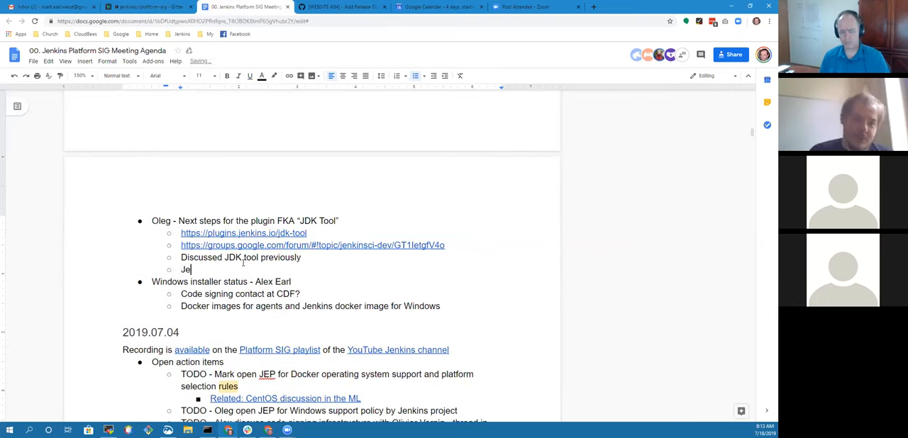
text(nkins)
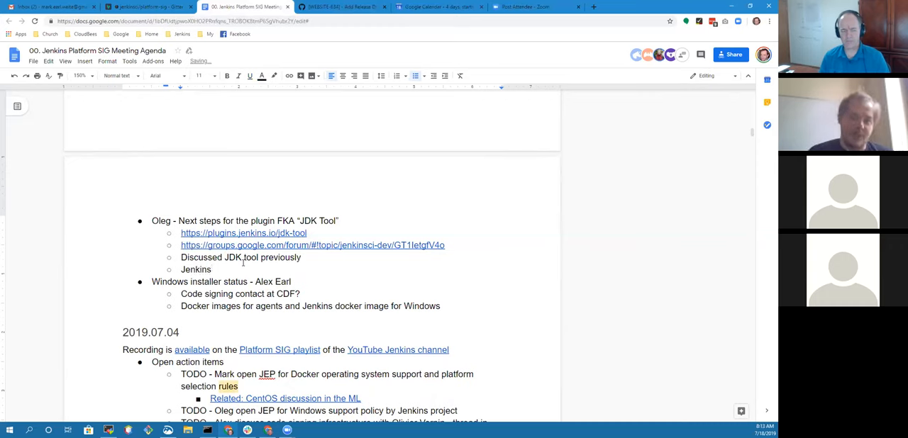
text(has a tool installation)
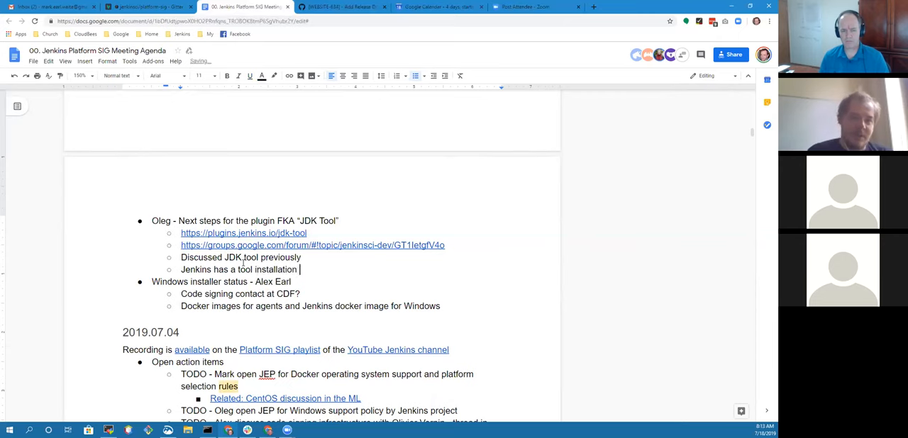
text(abstraction)
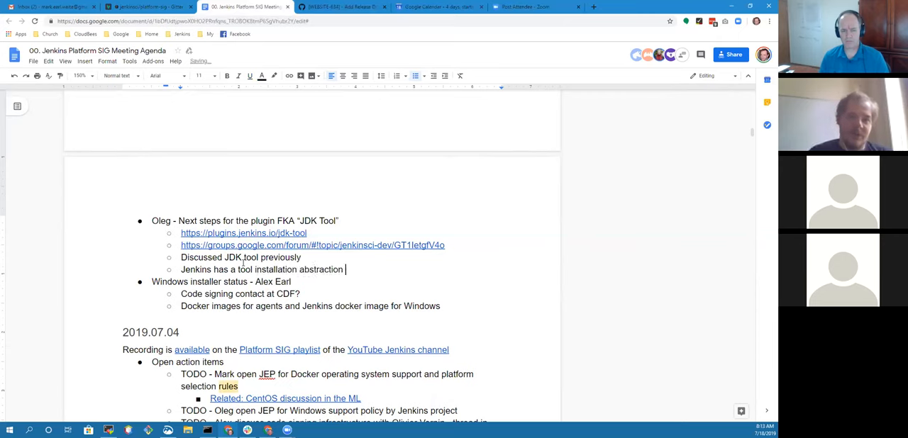
text(layer)
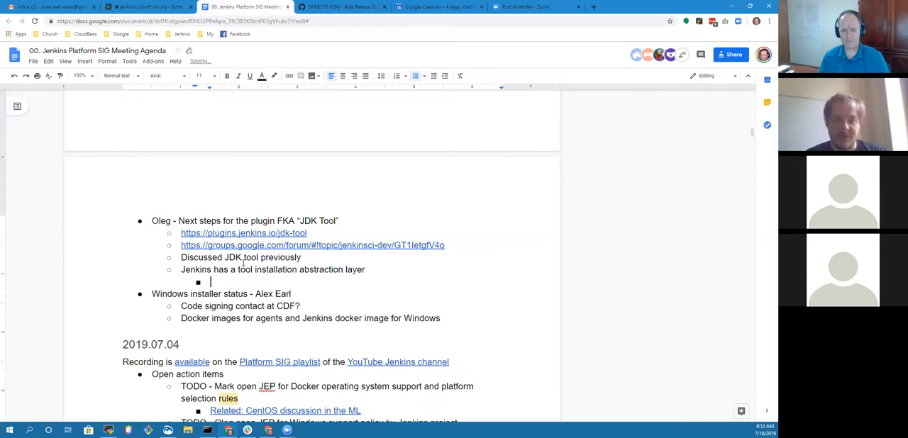
text(Git tool i)
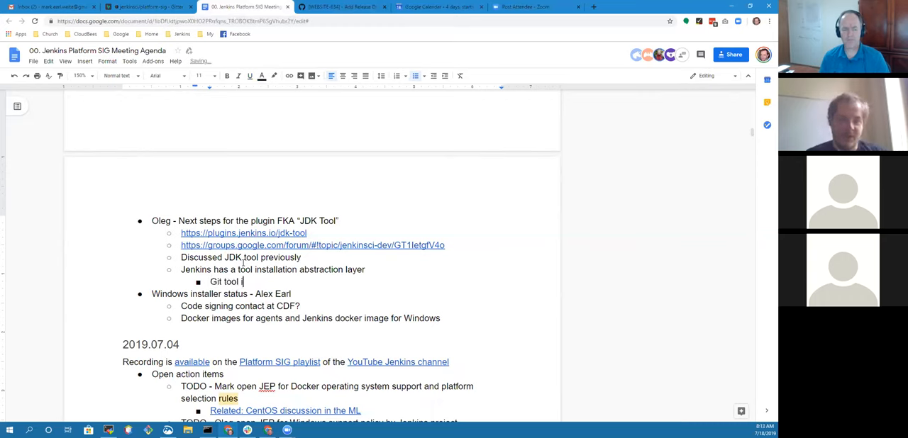
text(installation as an example)
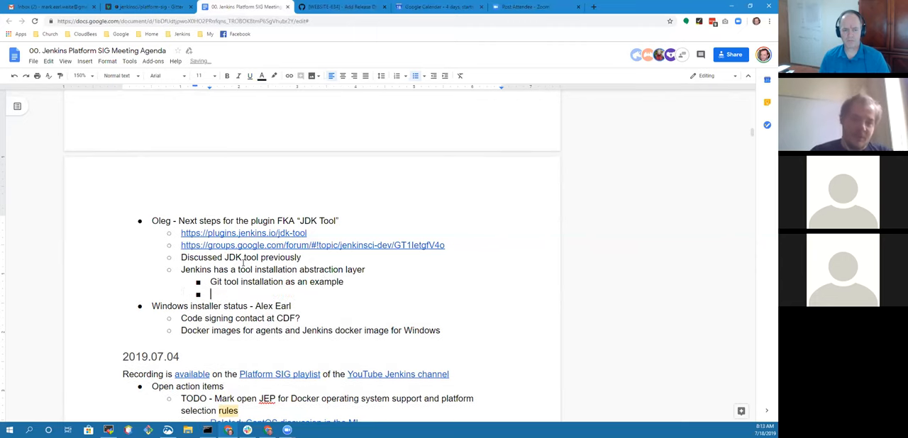
Add that the Tool installation extension point defines how to install the tool.
text(Tool installation does not define)
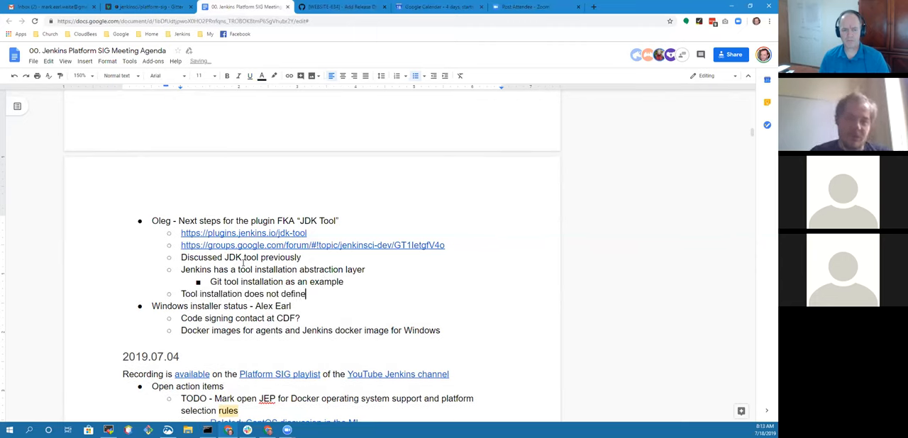
text(how to isntall the too)
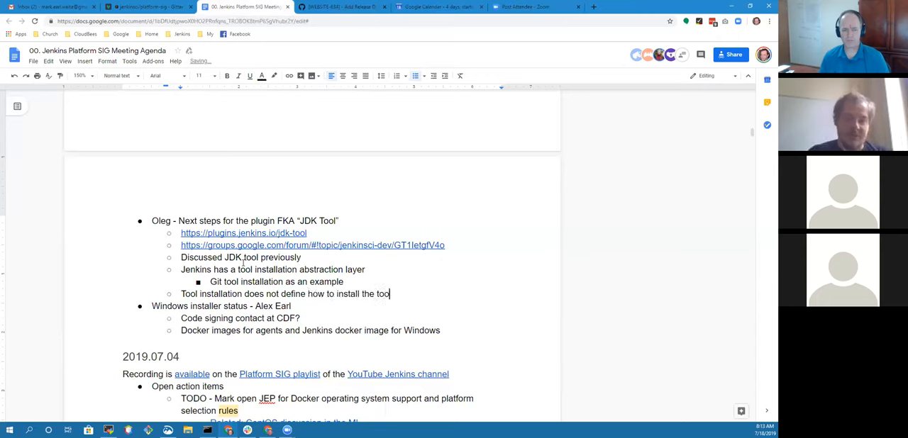
text(Tool installer exte)
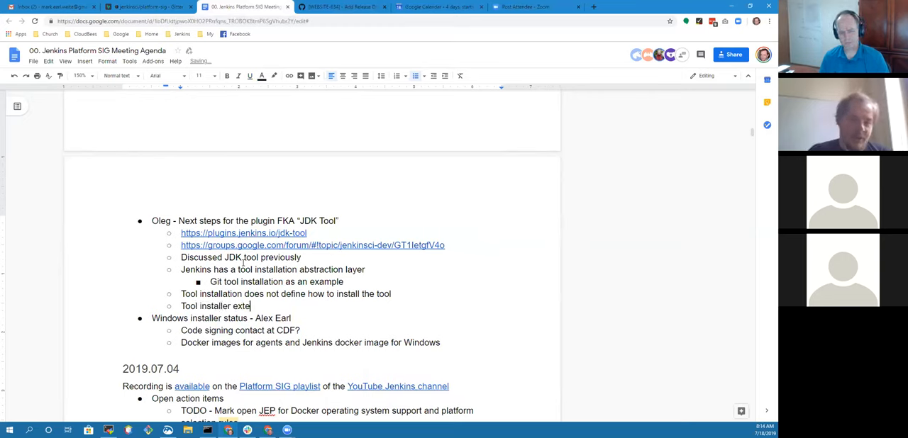
text(nsion point)
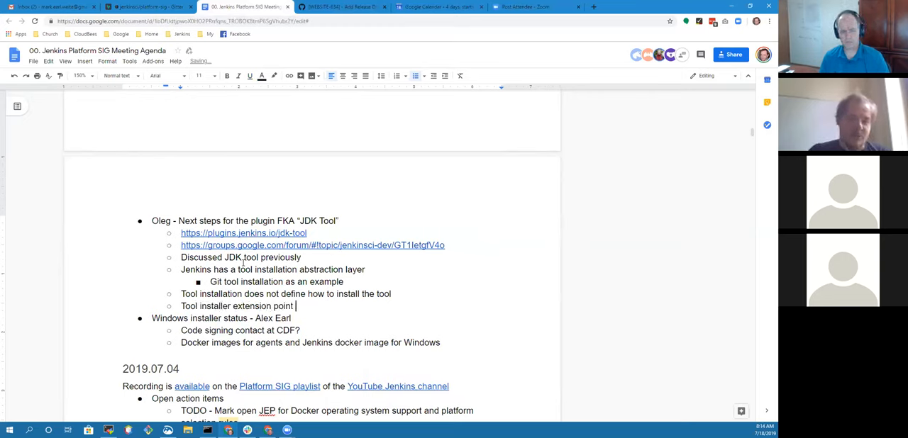
text(used to define)
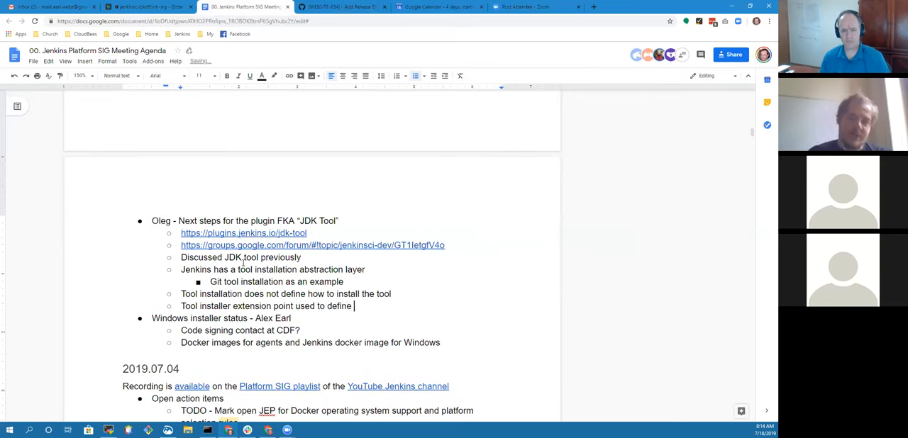
text(how to install the tool)
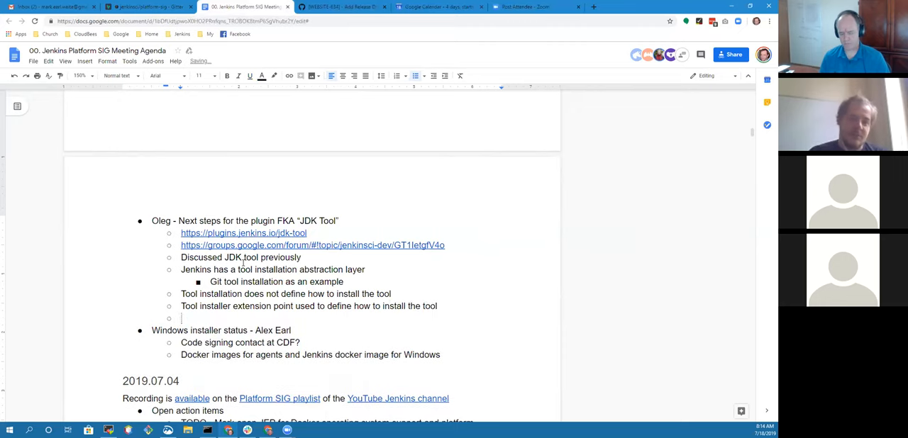
Add that JDK tool is a tool installer that installs Oracle Java SE.
text(JDK tool is a)
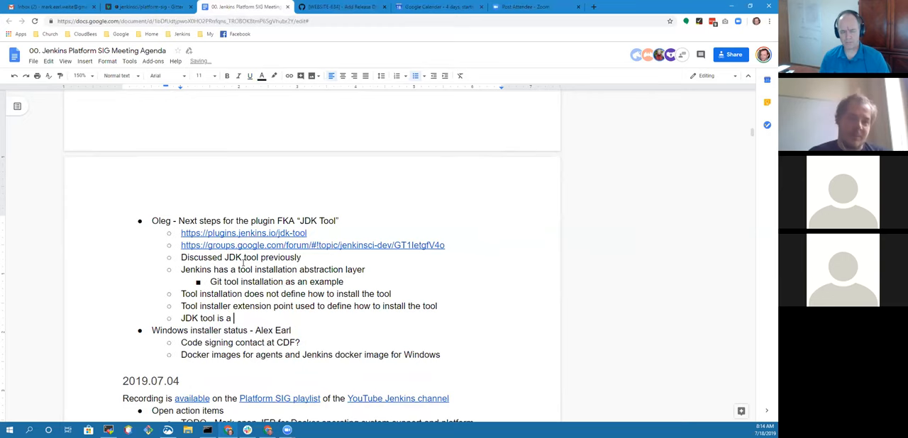
text(tool installer)
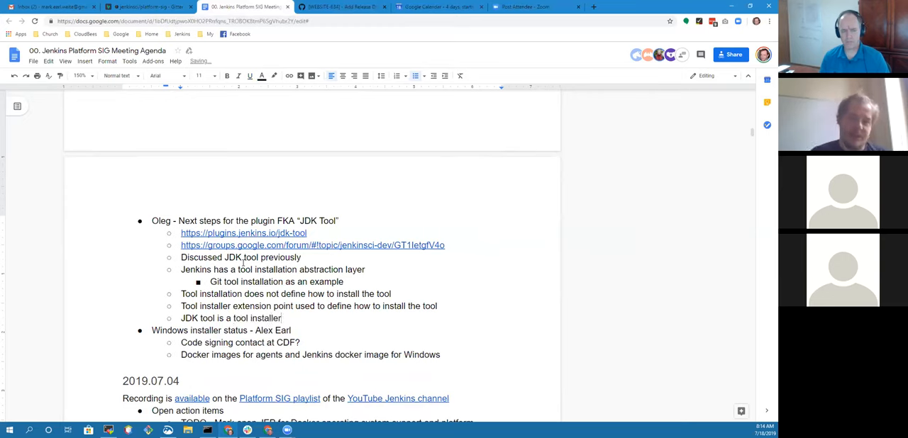
text(that)
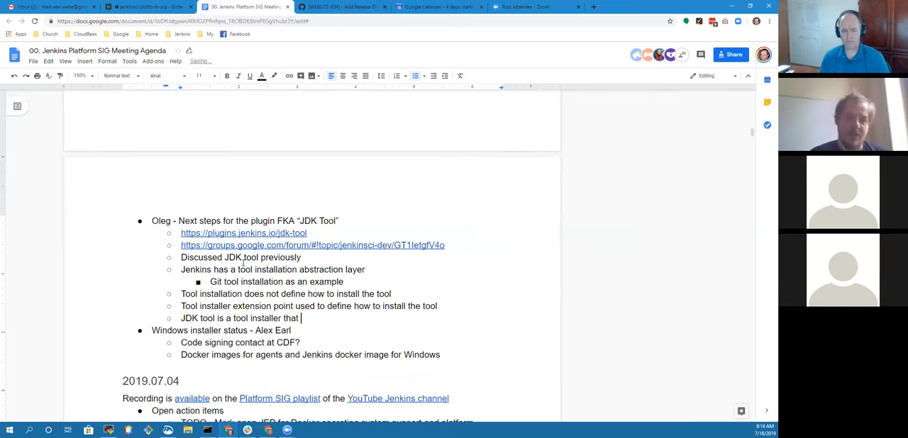
text(installs O)
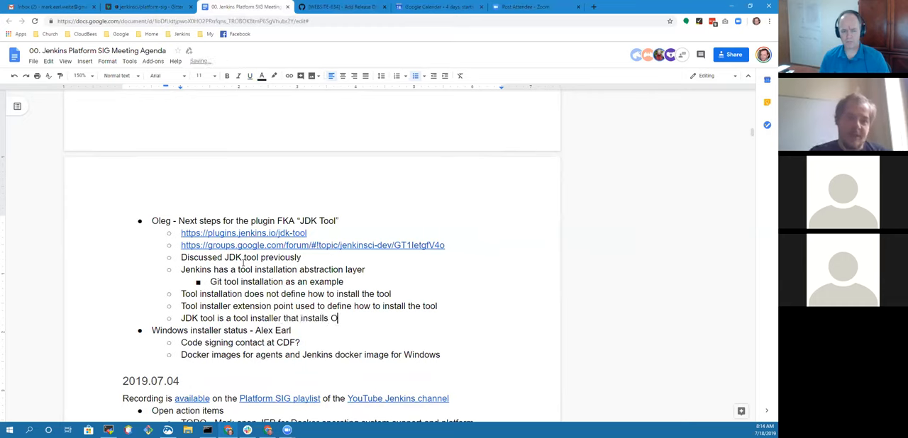
text(racle J)
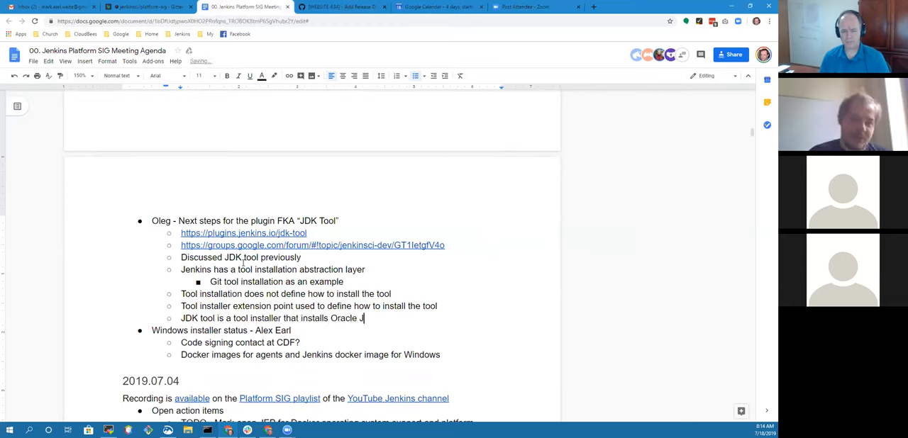
text(ava SE)
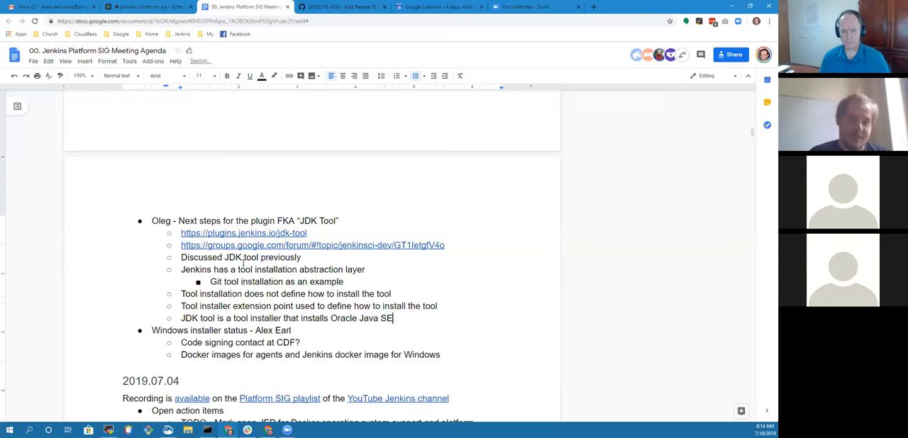
Note recent Oracle Java SE license changes complicate things and Java 11 has new license terms.
text(Recent)
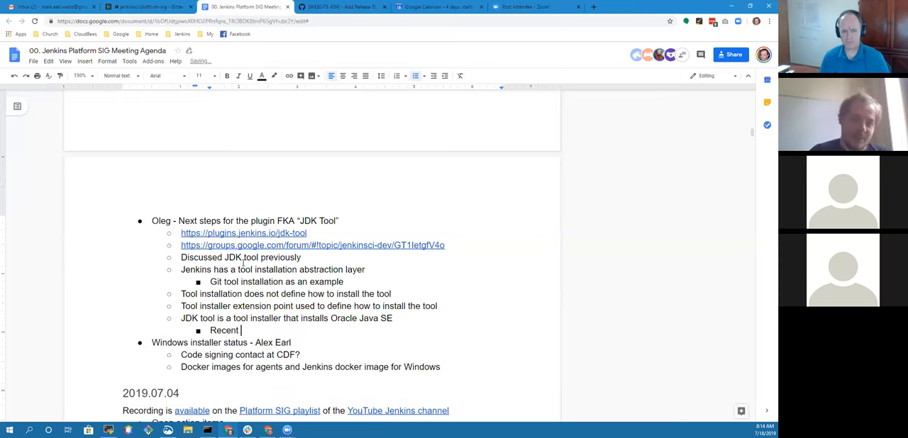
text(Oracle Java S)
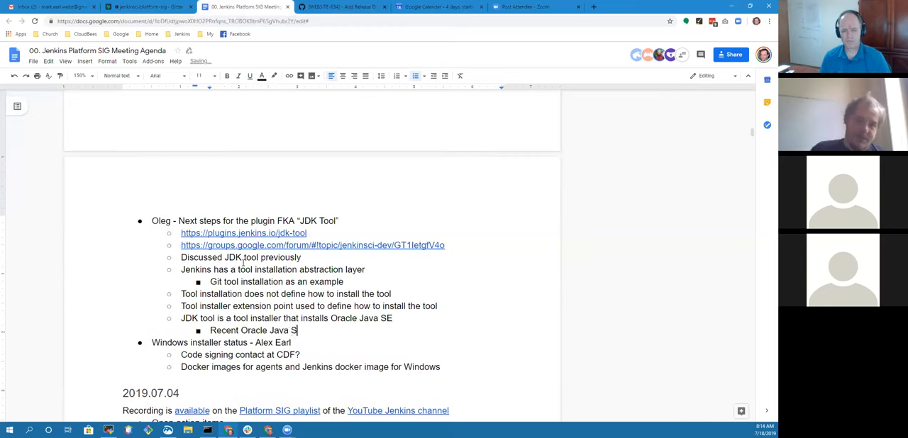
text(license change)
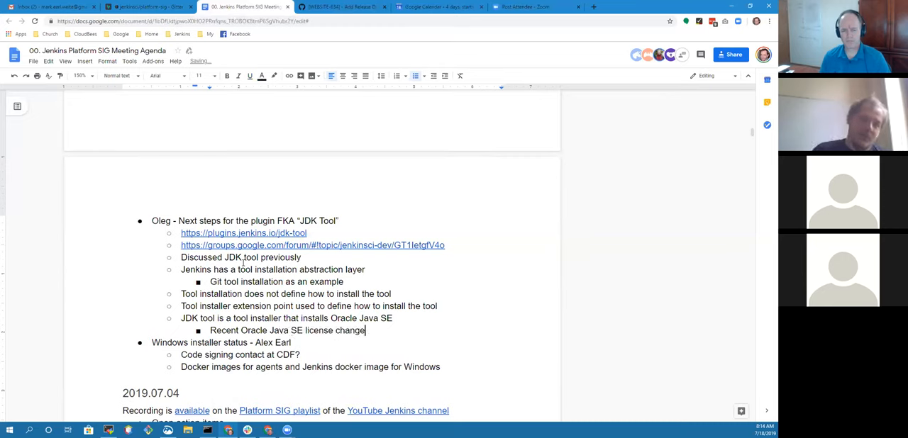
text(s)
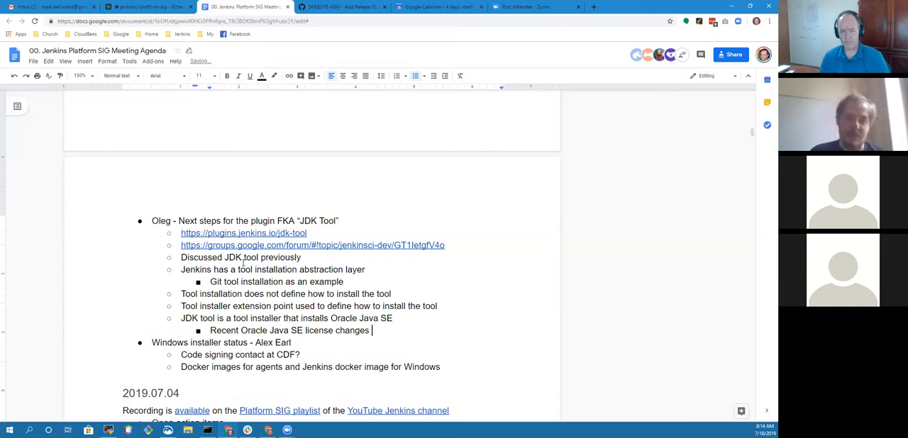
text(complicate things)
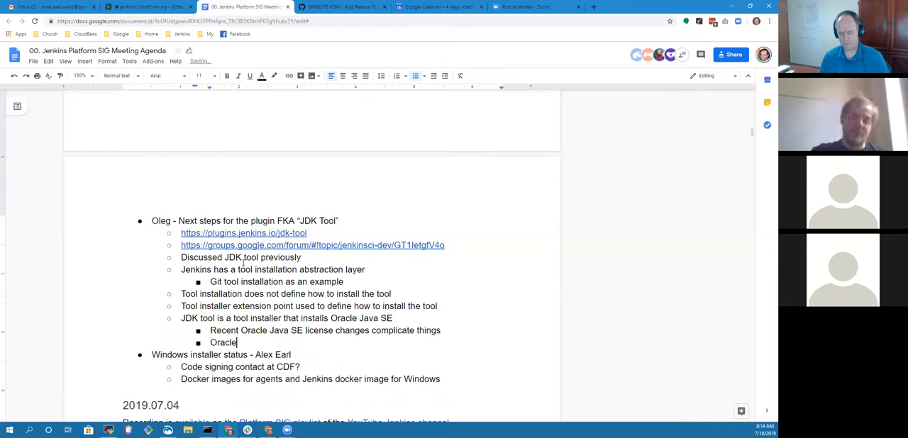
text(Ja)
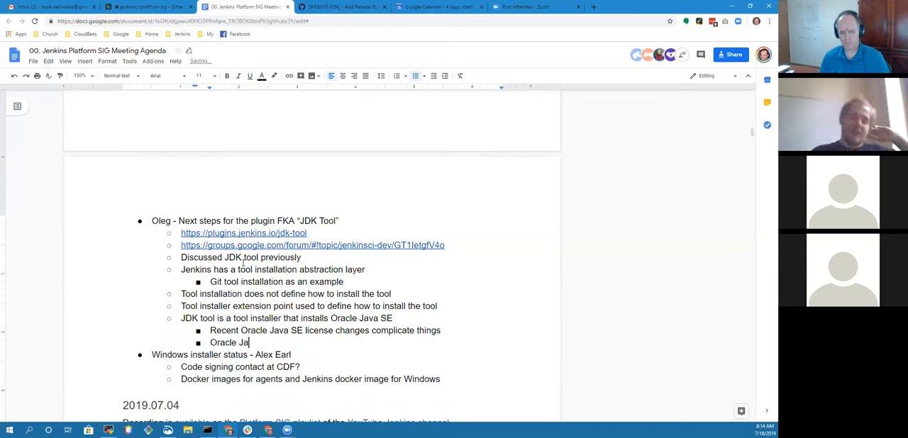
text(va 1)
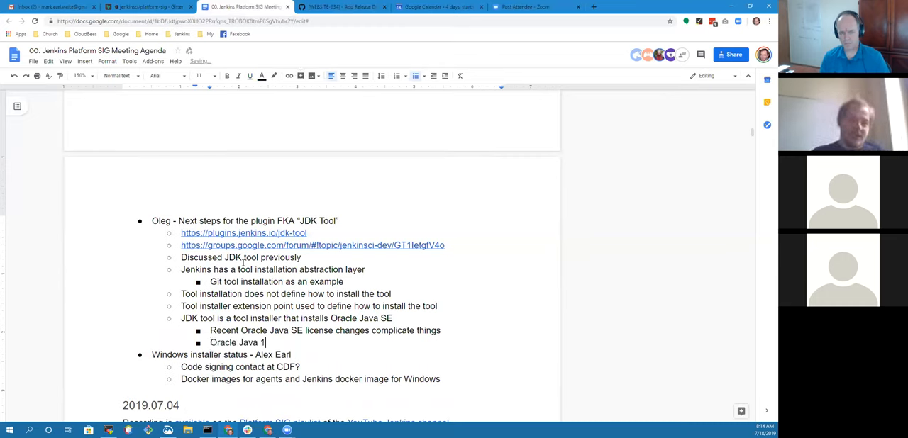
text(1 h)
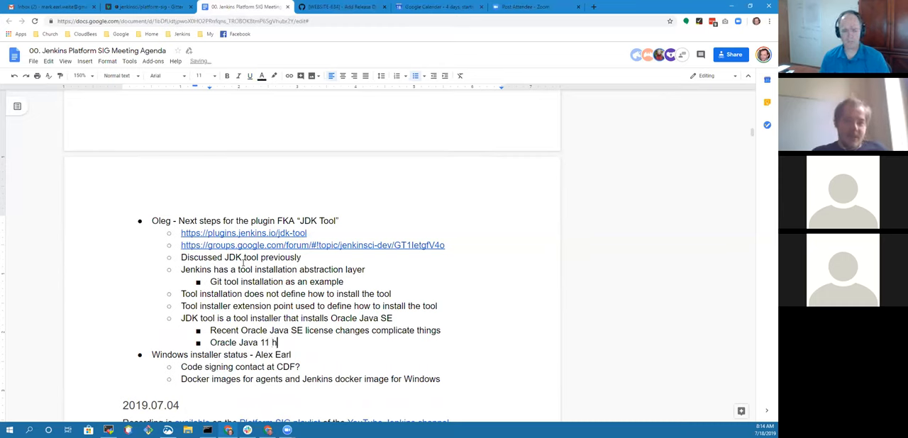
text(as new license terms)
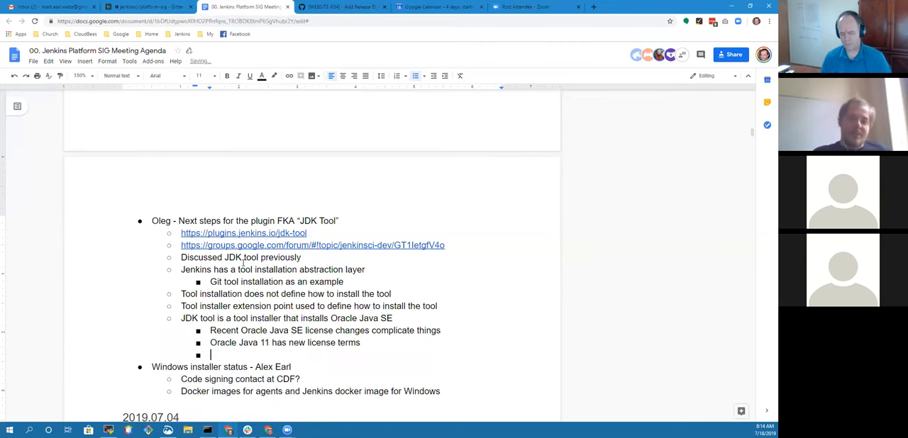
Add that JDK Tool would "auto-accept" the license.
text(JDK Tool)
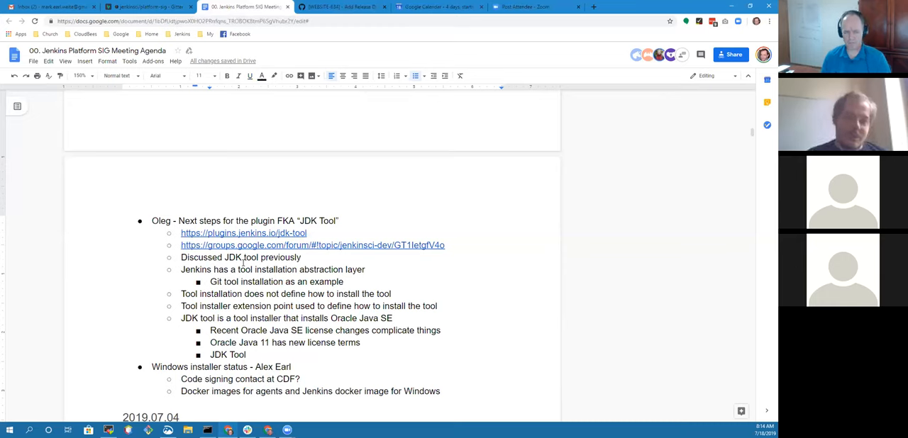
text(would "auto-ac)
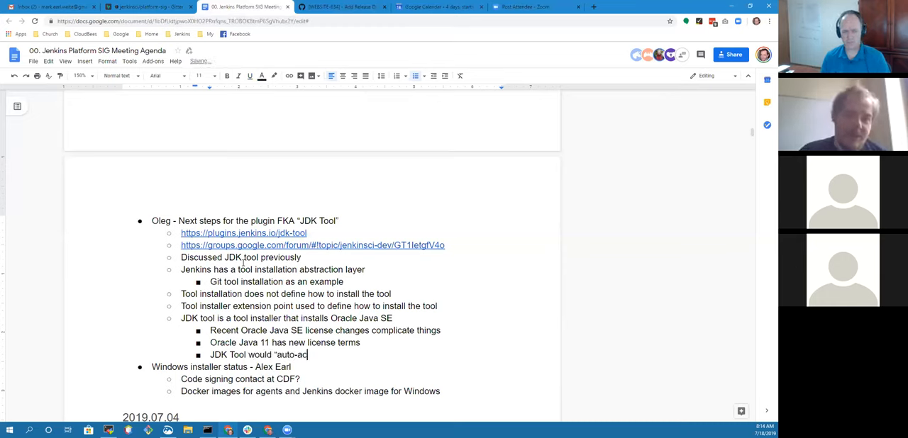
text(cept" the)
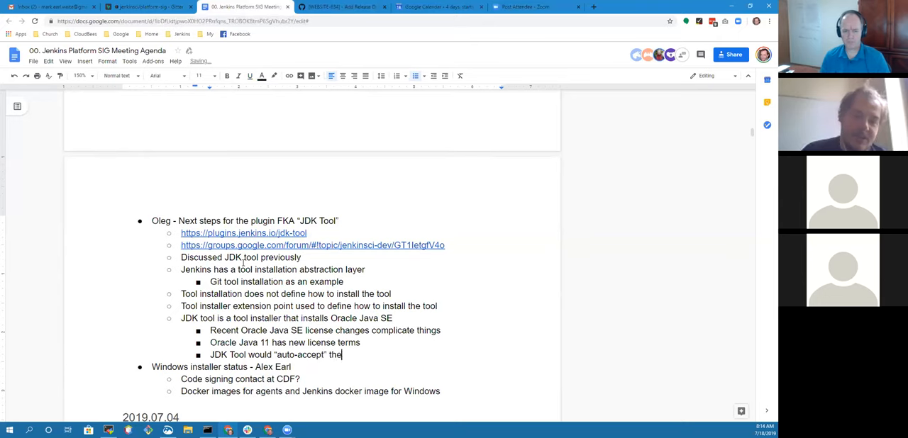
text(license)
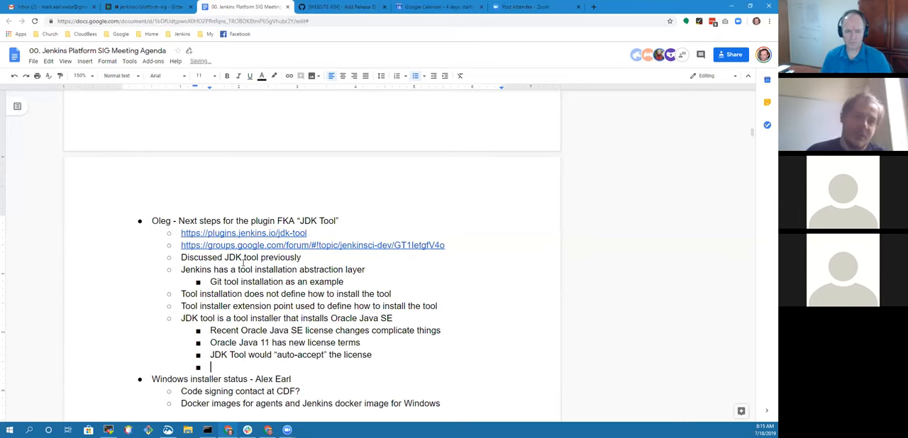
Add the bullet 'Plugin stuck with Java 8, can't install Java 11 without license violation'.
text(P)
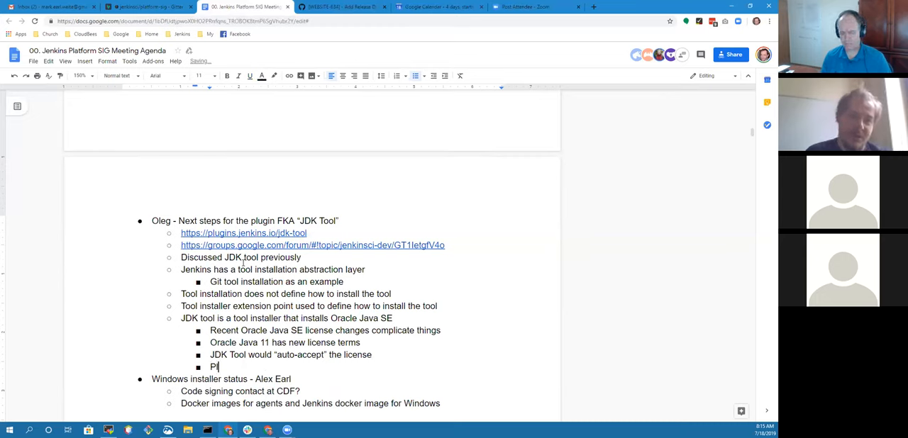
text(lugin s)
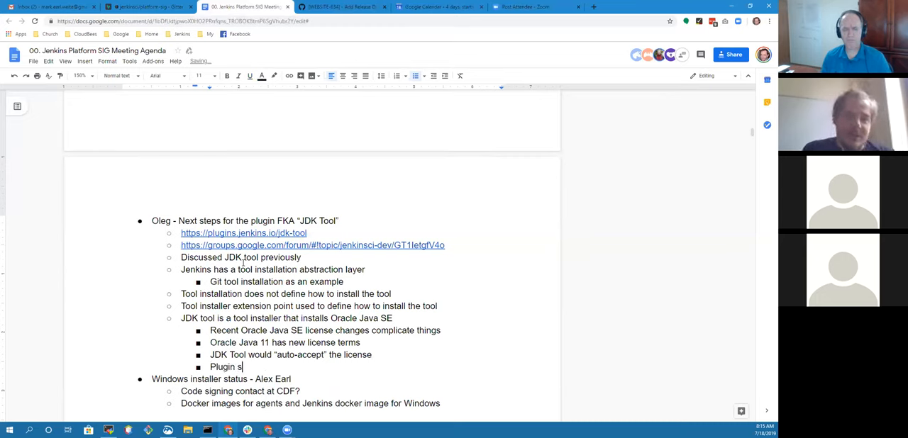
text(tuck with Ja)
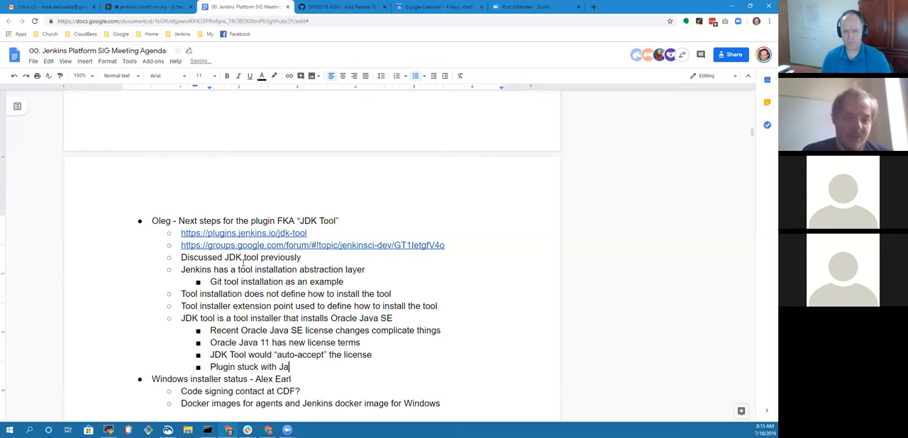
text(va 7)
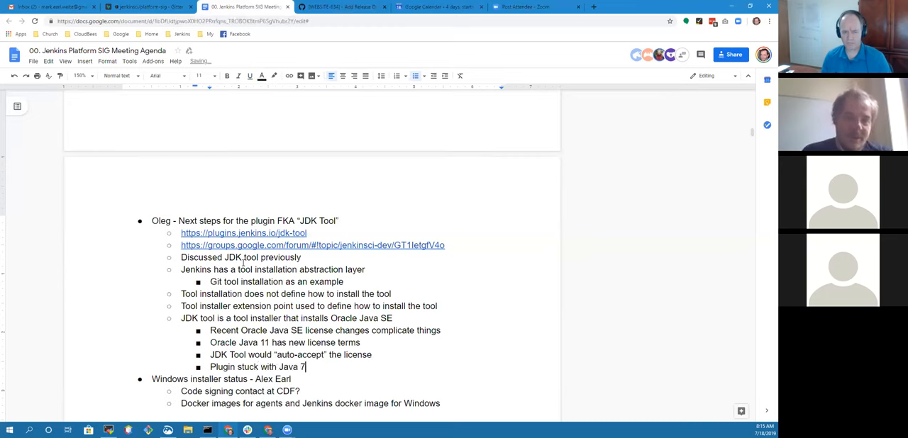
text(8, can't)
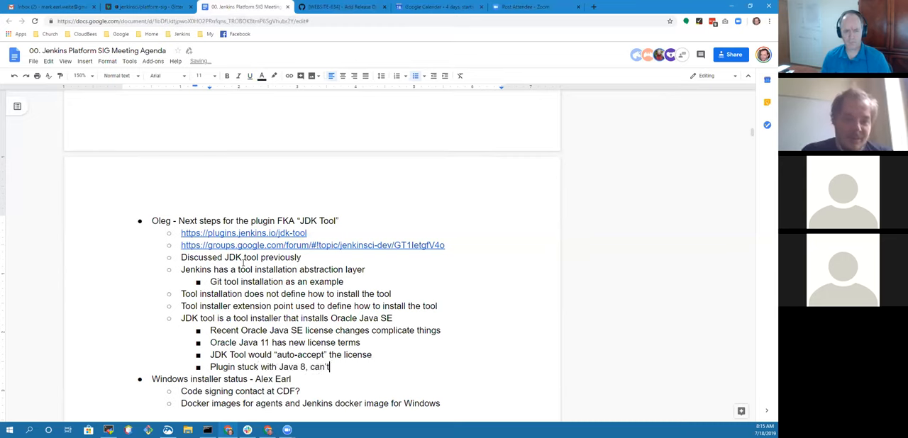
text(install Java 11)
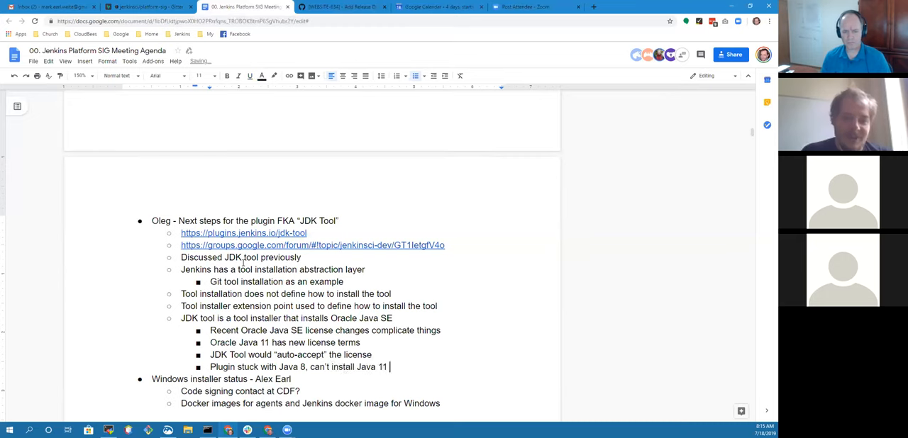
text(without license)
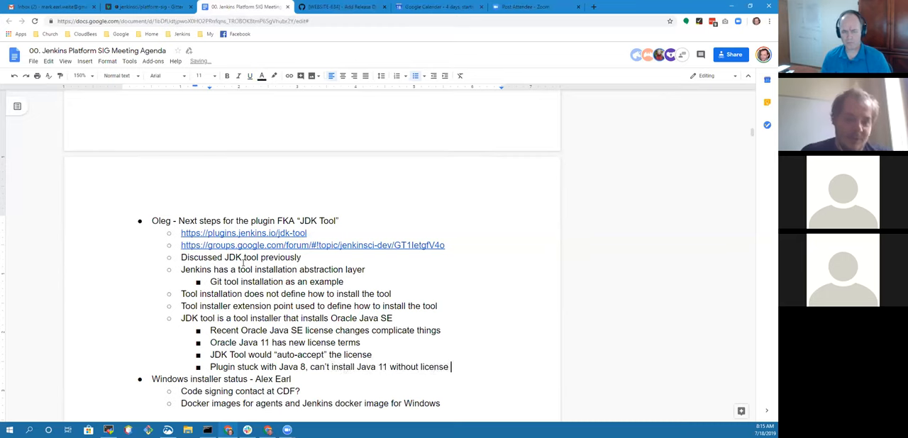
text(violation)
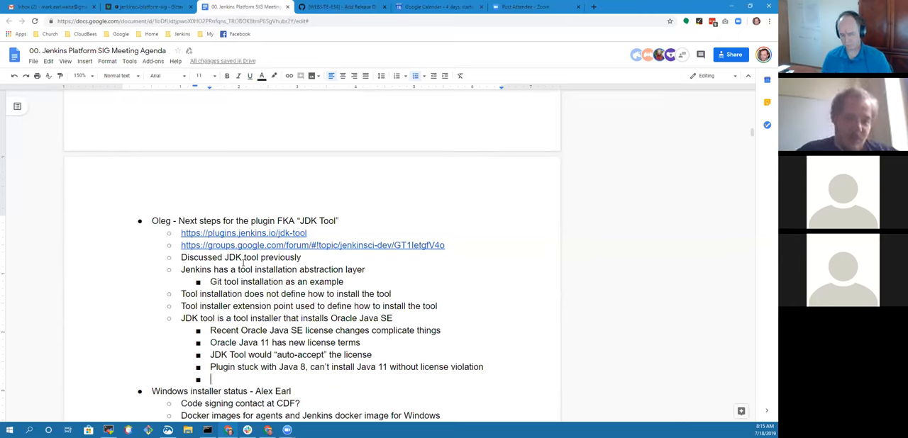
Add 'See the thread above for more details' to the JDK tool notes.
text(See the thread)
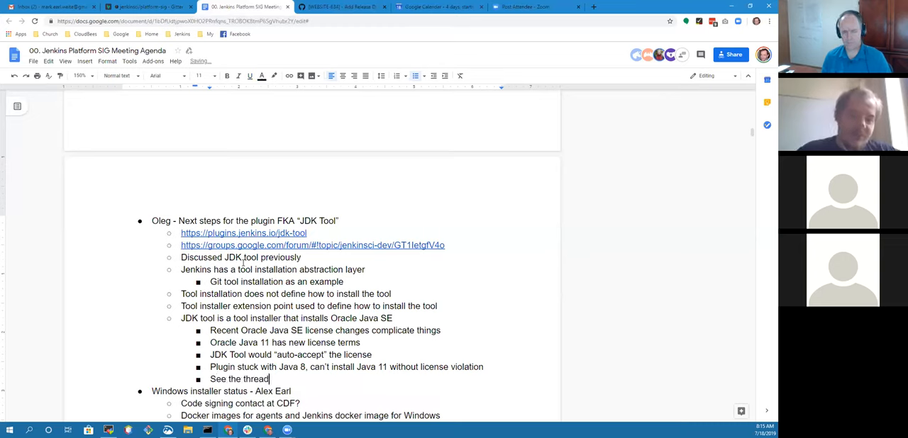
text(above for)
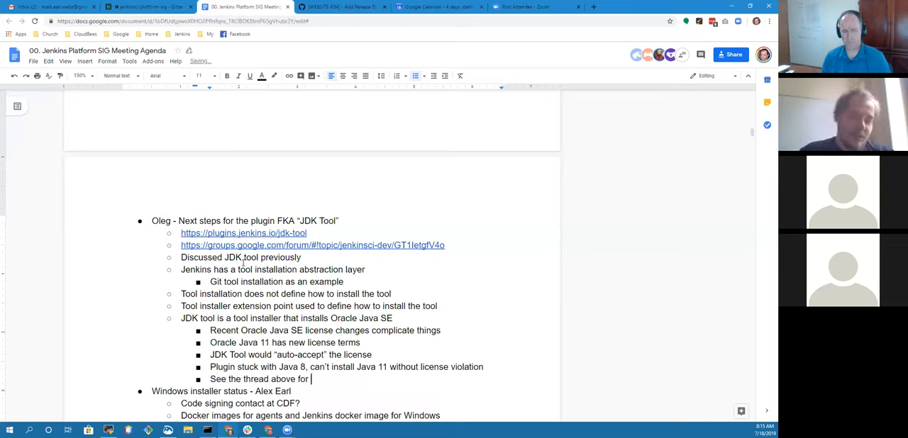
text(more details)
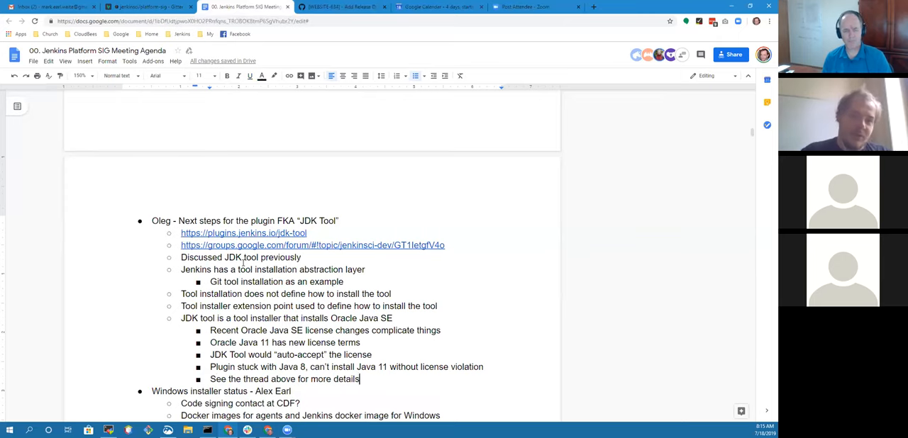
Add sub-bullets on alternatives: renaming the plugin, and continued wide installs but decreasing use.
text(Alternativ)
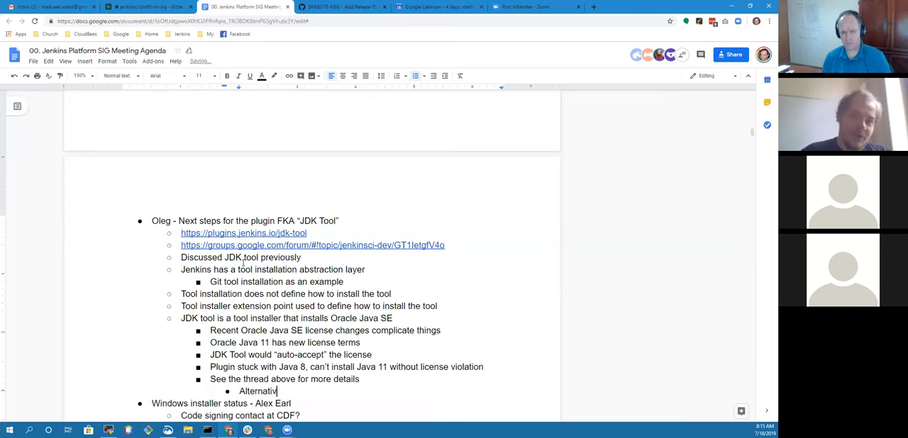
text(es - rename the plugin for clarity)
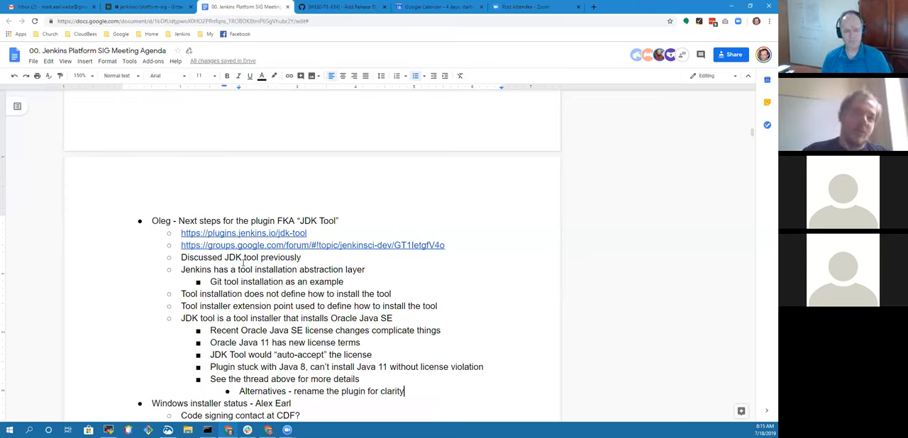
text(W)
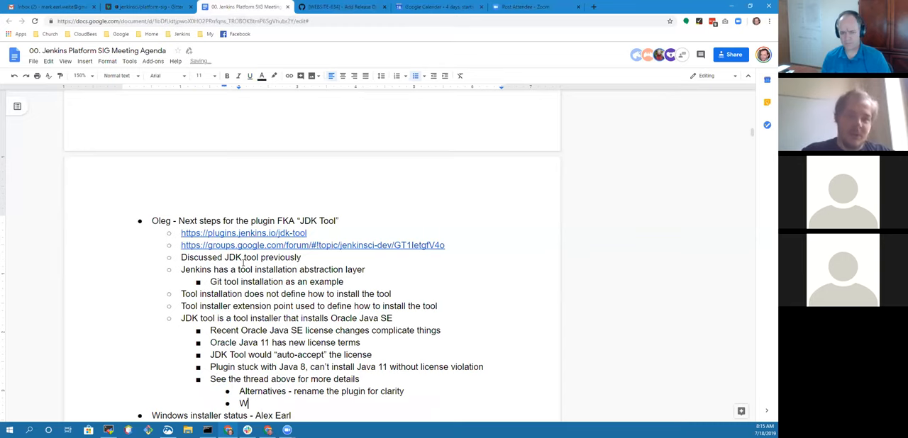
text(ill)
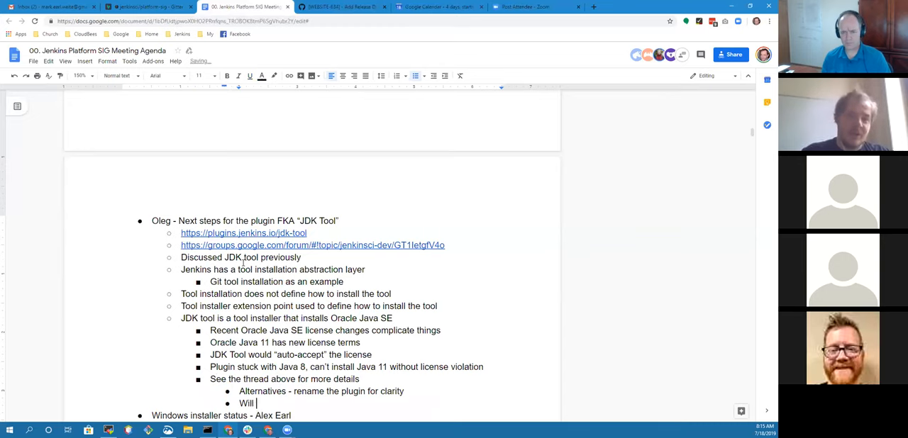
text(continue to be widely installed by)
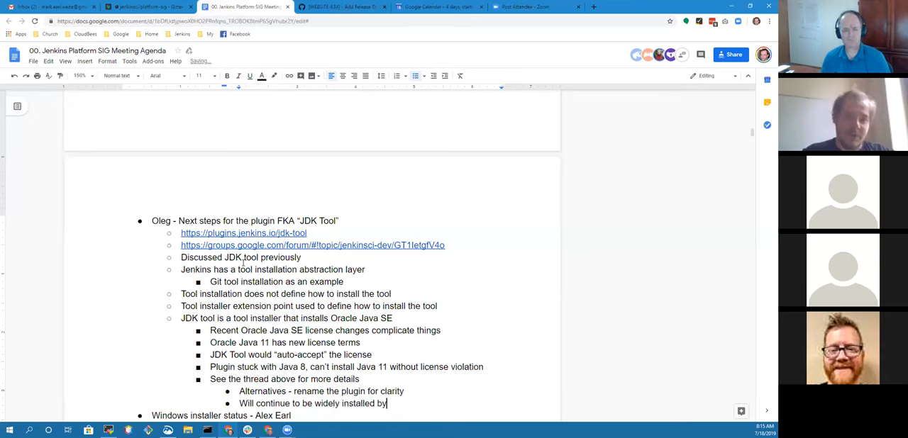
text(but use decreases)
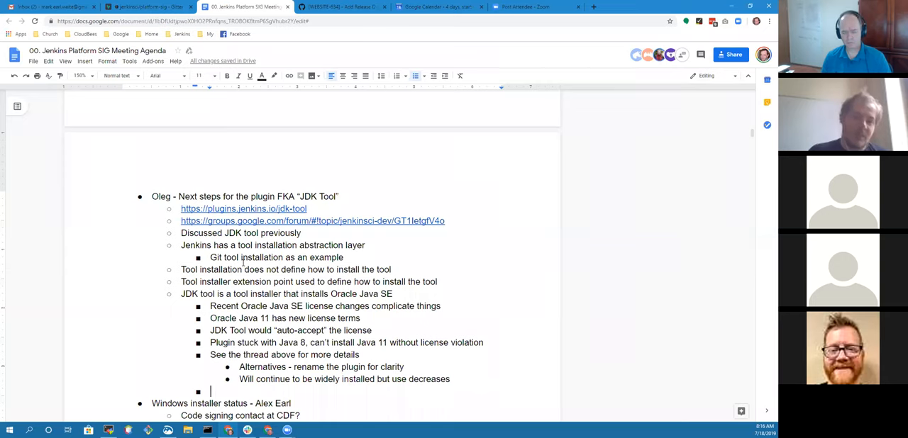
Write that Java 11 support in Oracle Java SE needs a breaking-change release so users must accept new license terms.
text(Java 11 su)
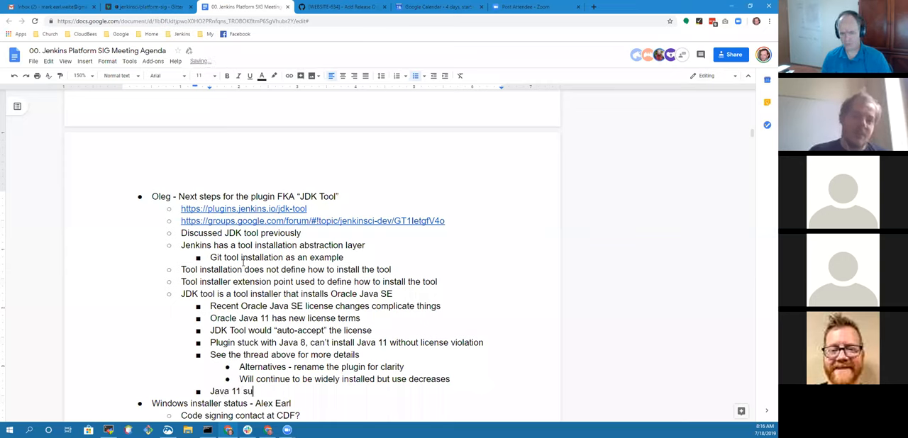
text(pport in that plugin)
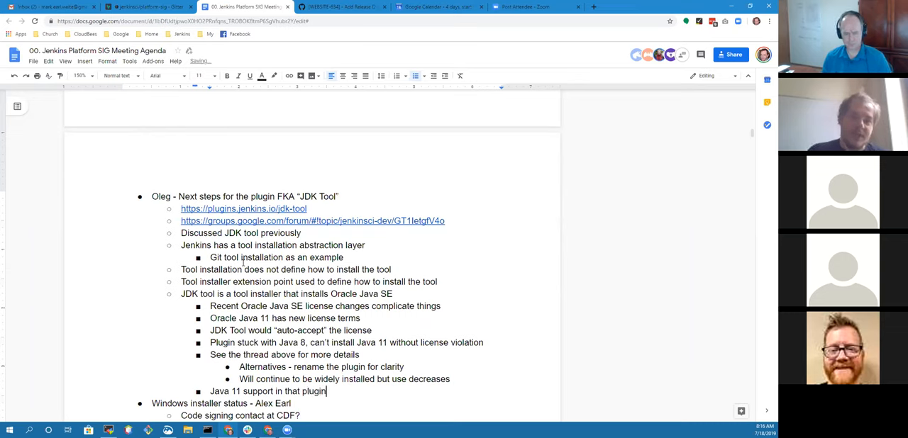
key(backspace)
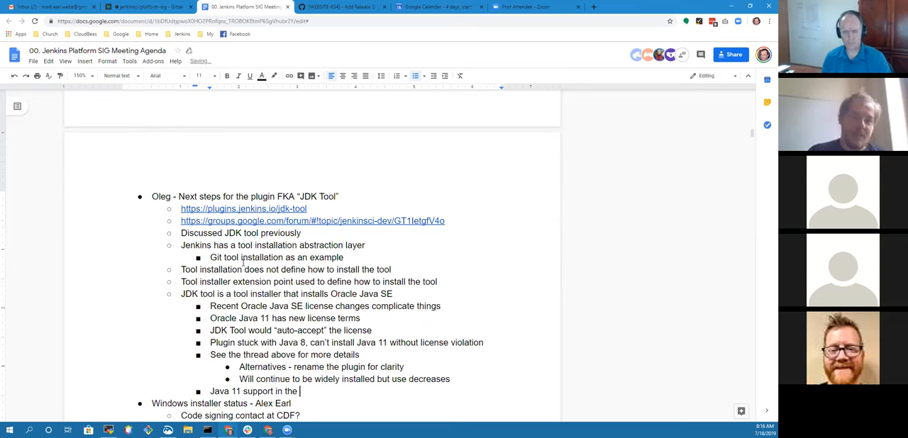
text(Oracle Java SE)
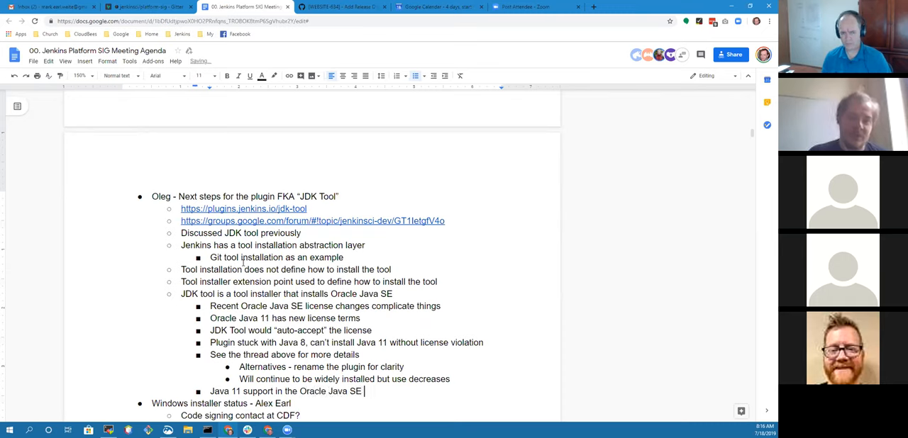
text(needs a new releas)
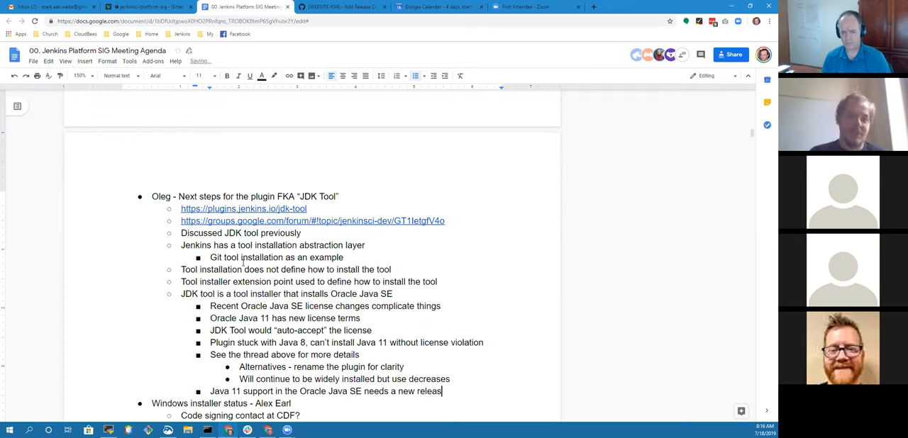
text(marked as a b)
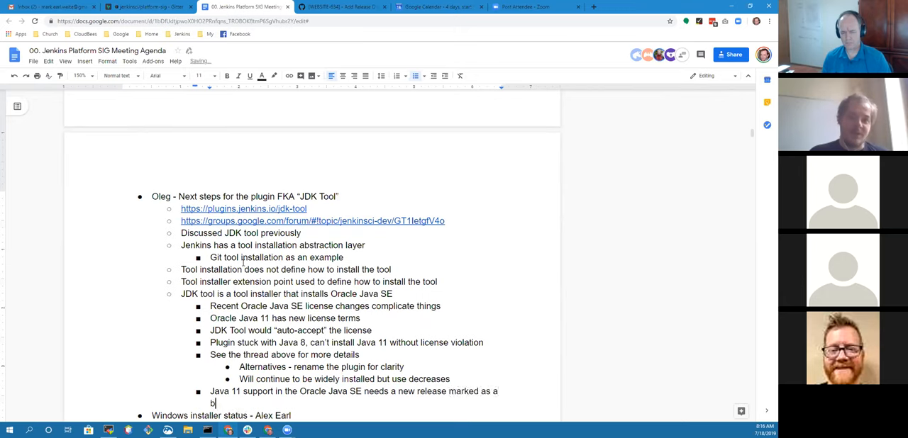
text(reaking ch)
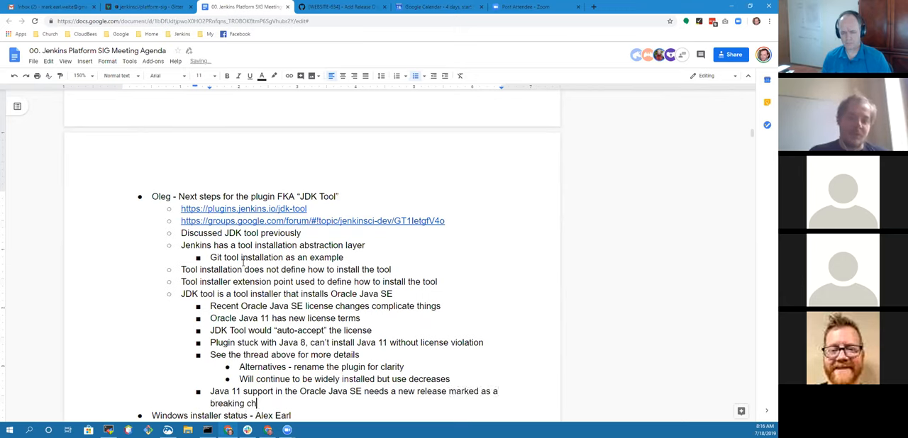
text(nge so that use)
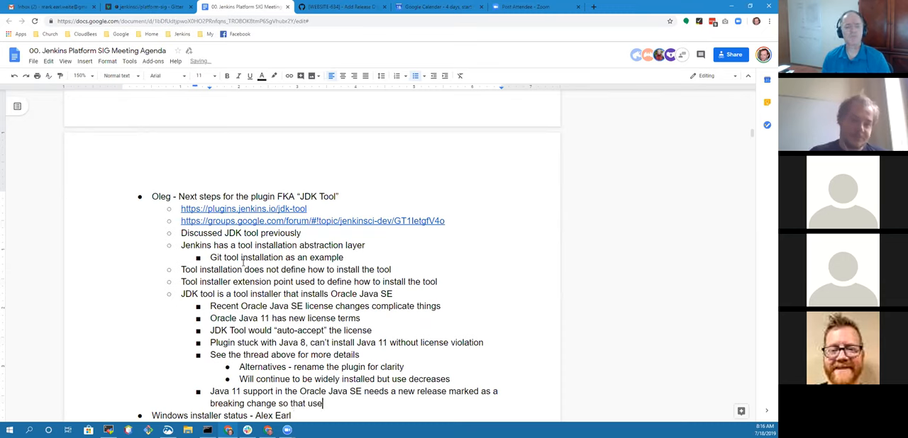
text(rs must accept the new license temr)
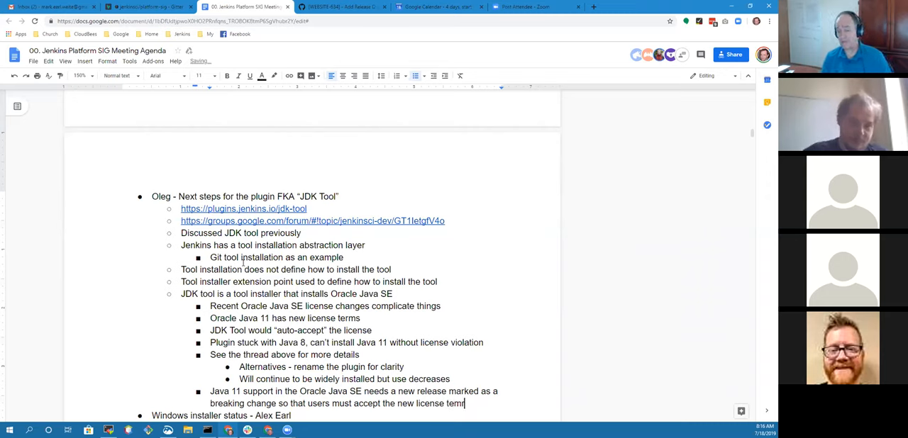
text(s)
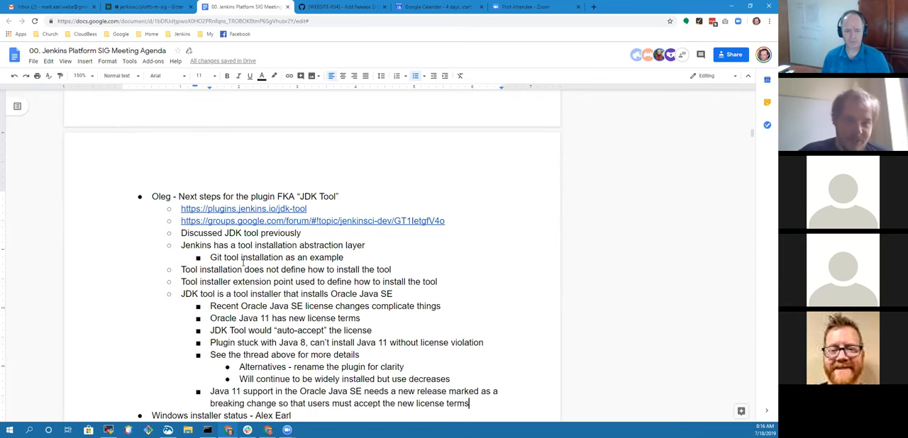
scroll(down, 3)
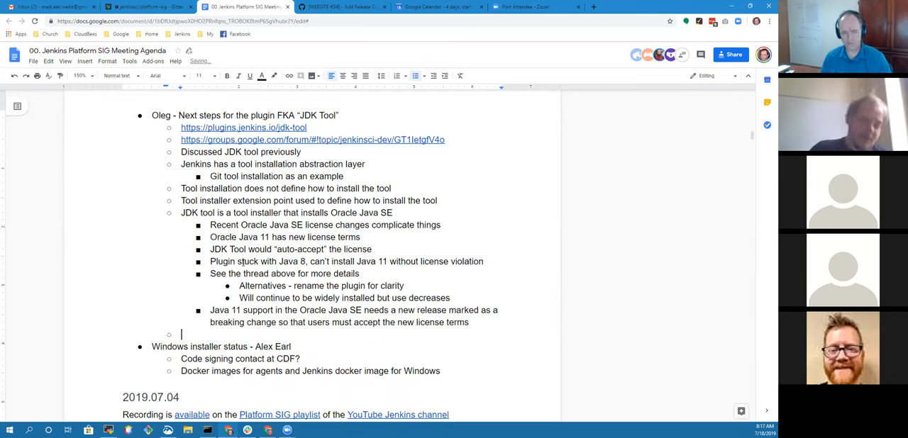
Write that it was discussed months ago based on a change proposal.
text(Discussed mo)
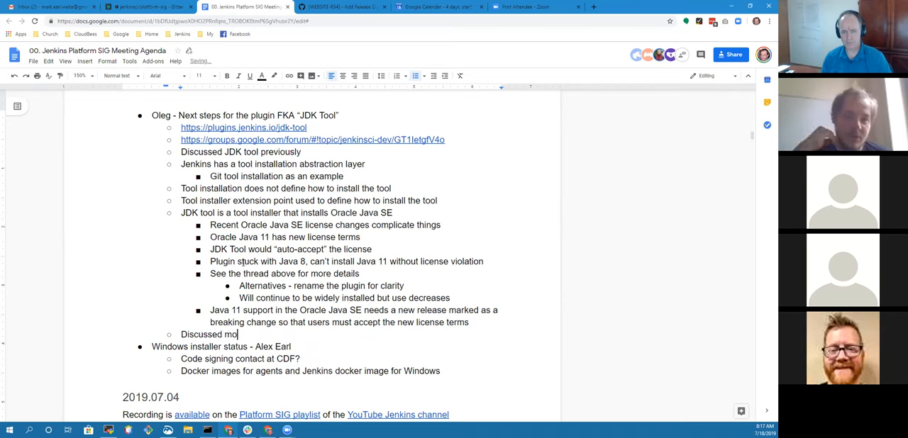
text(nths ago bas)
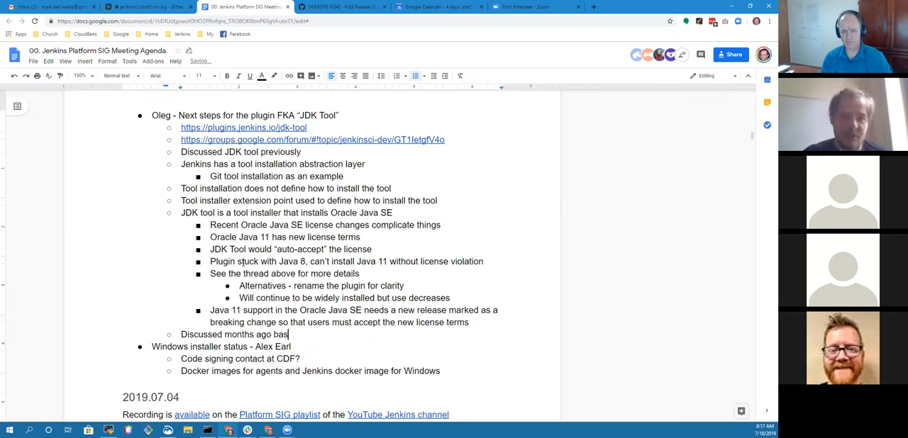
text(ed on a)
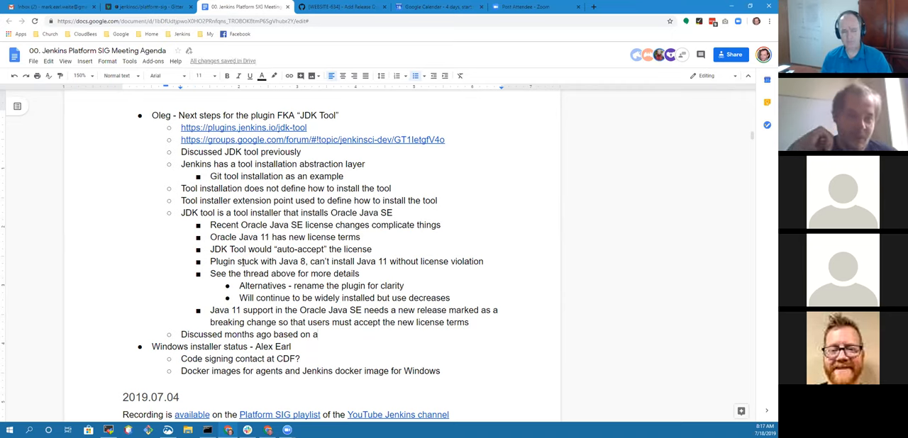
text(change proposal)
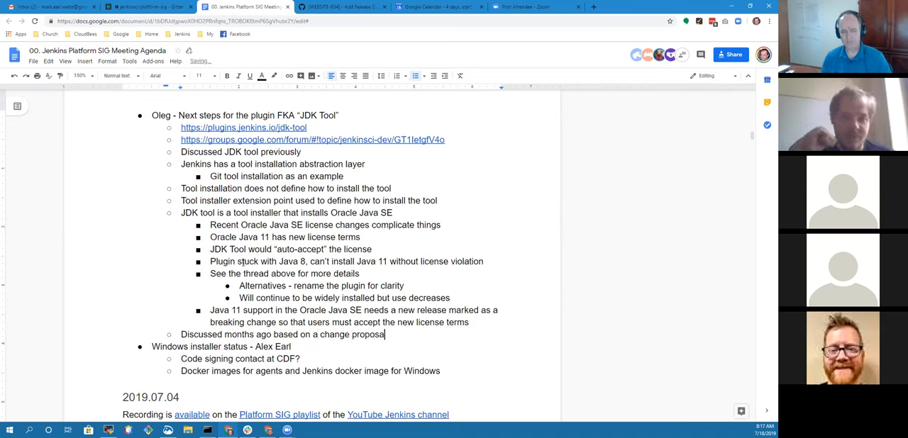
text(to)
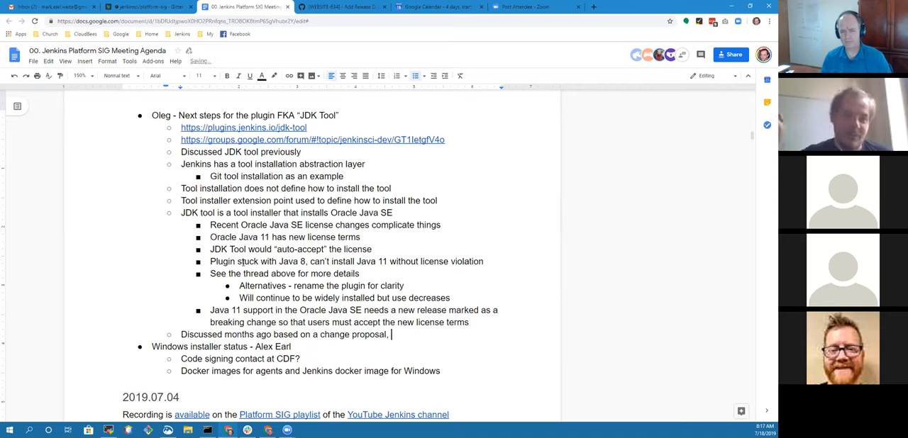
Continue: added a new AdoptOpenJDK plugin that uses the same pattern as JDK Tool.
text(added a)
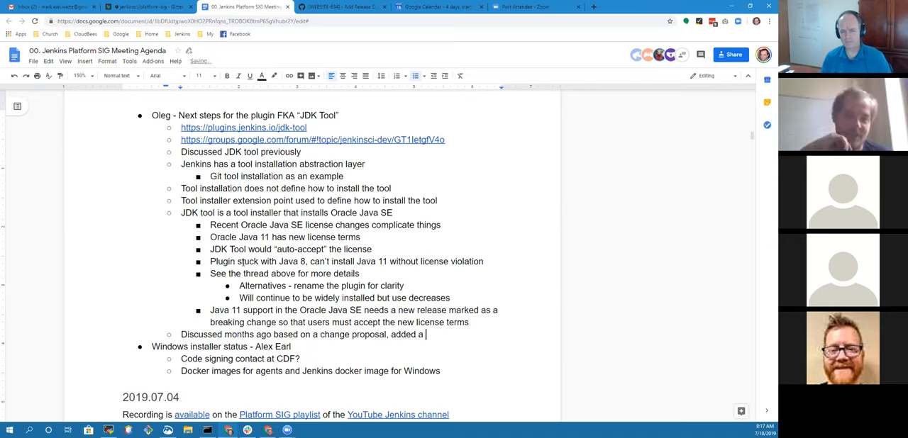
text(new AdoptOpenJDK pl)
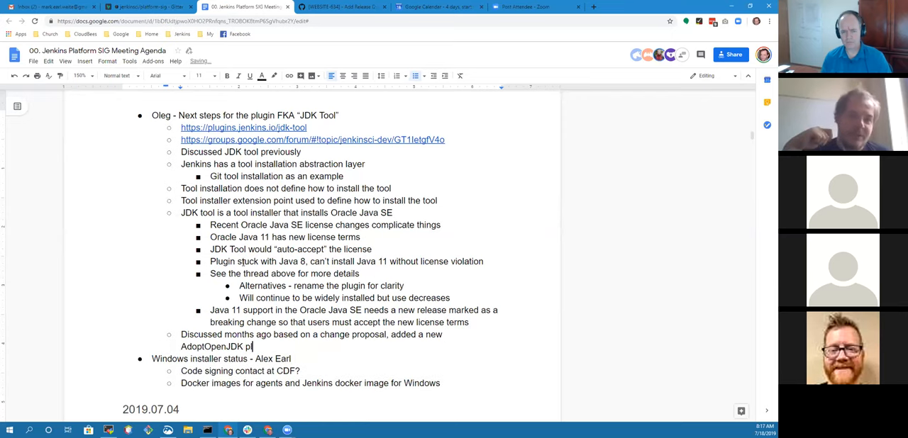
text(ugin that us)
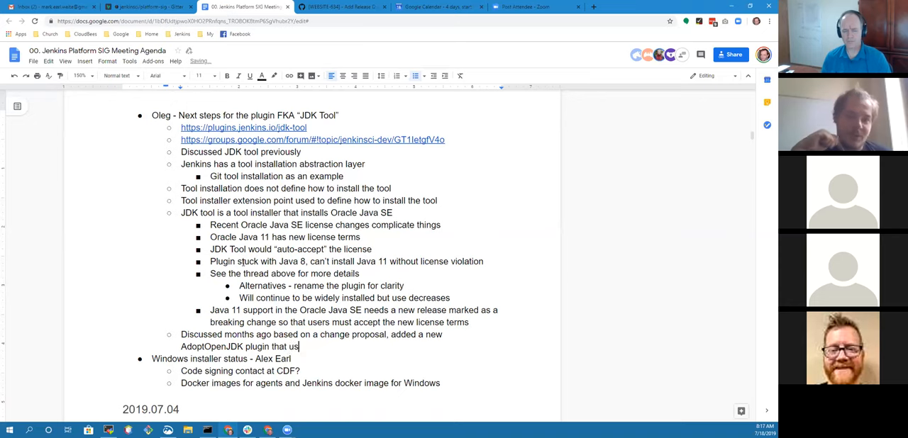
text(es)
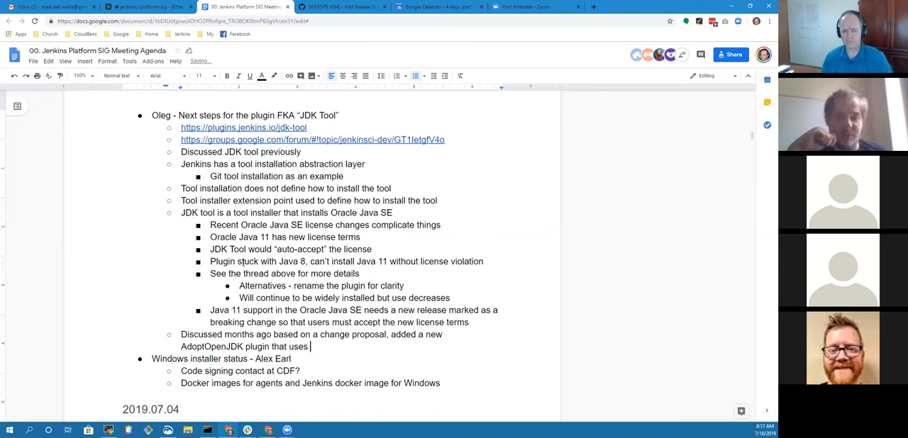
text(the same pattern)
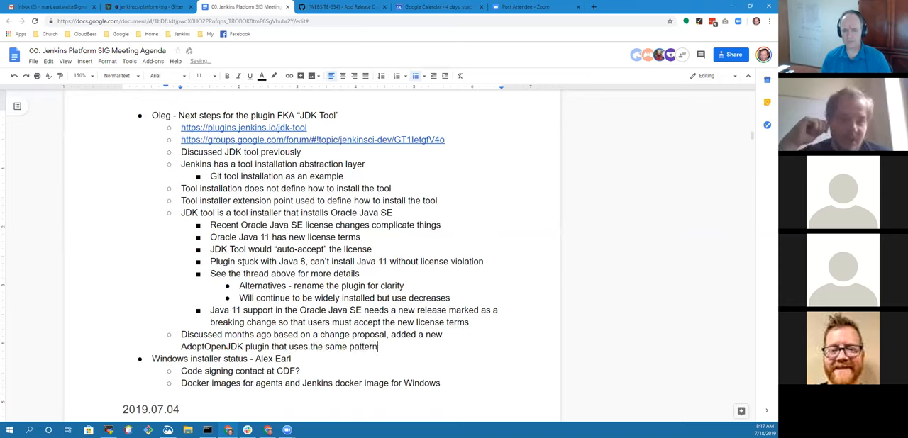
text(as)
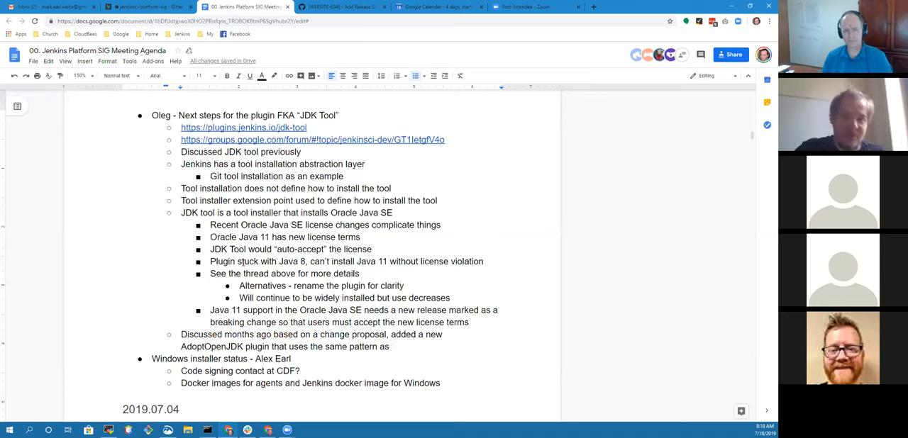
text(JDK Tool)
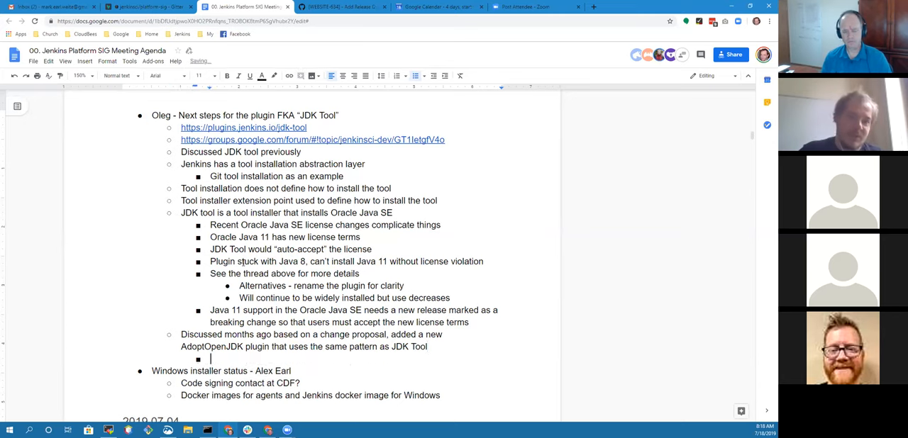
Add sub-bullet 'Not advised for any of them to download externally' under the AdoptOpenJDK note.
text(Not advised for any o)
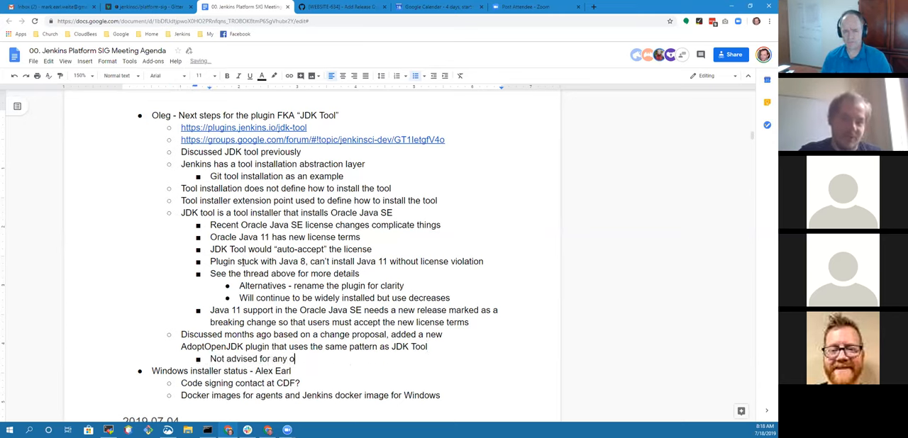
text(f them to download externma)
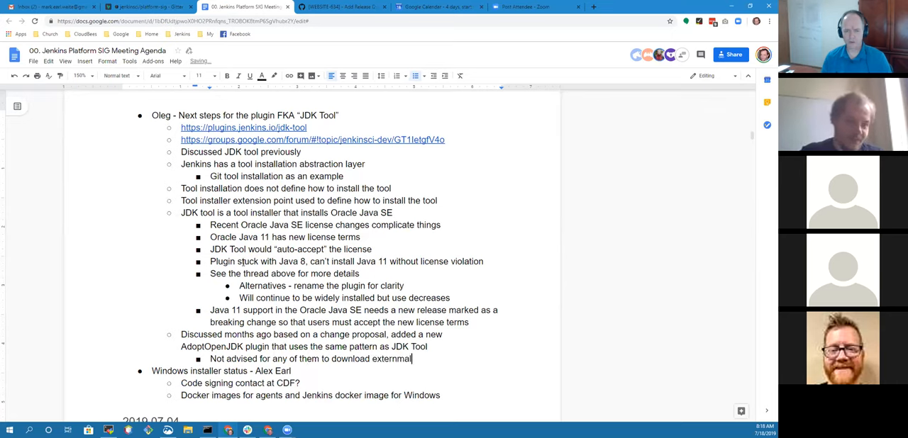
text(ly)
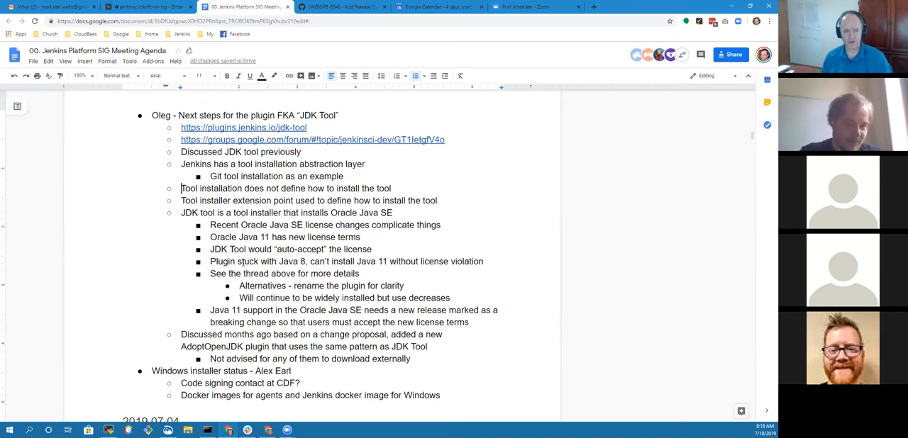
triple_click(285, 187)
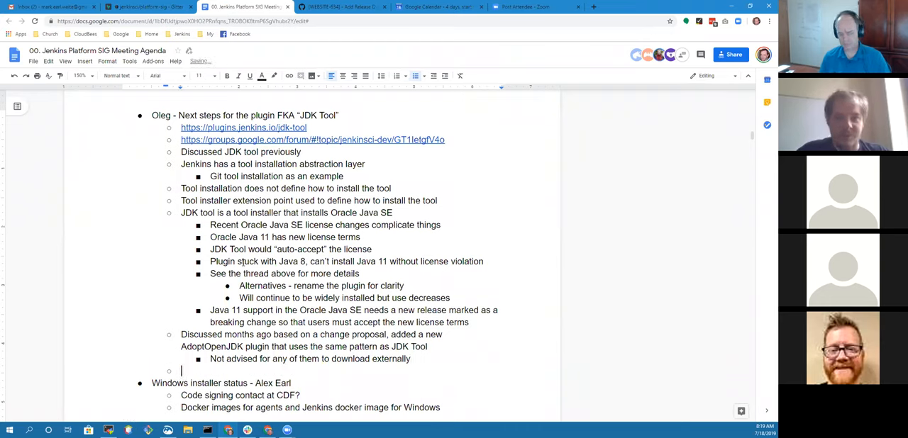
Add the point 'Other plugins that also offer additional installers' with a sub-bullet started.
text(Other)
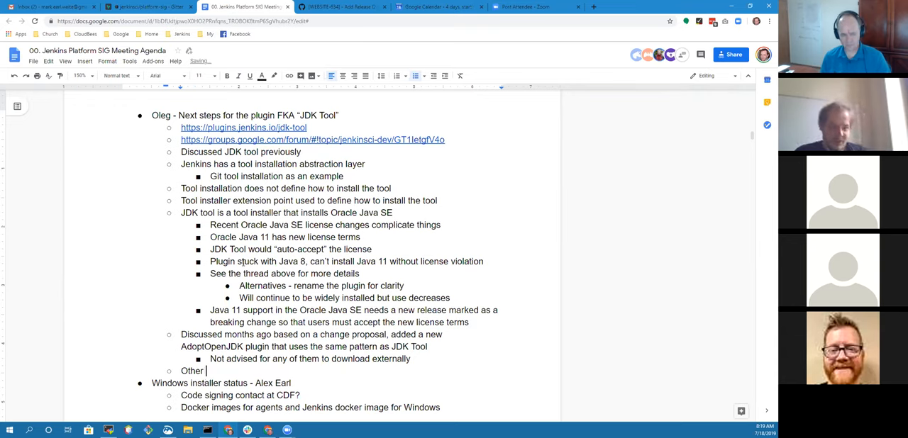
text(plugins that)
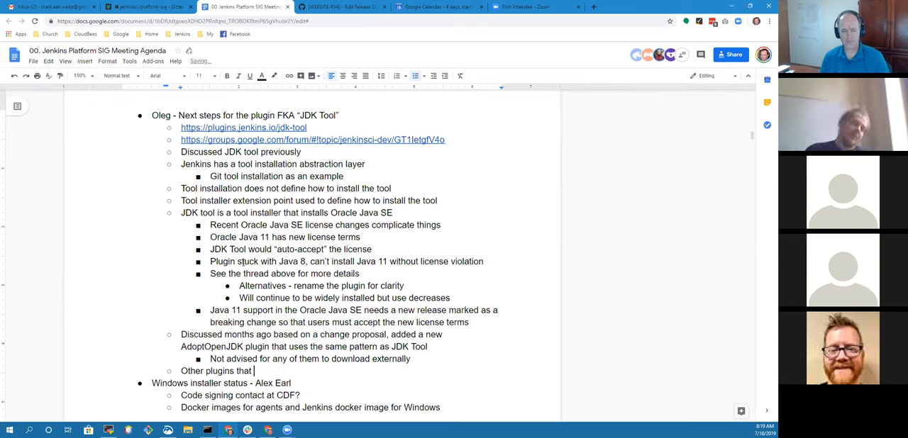
text(also offer o)
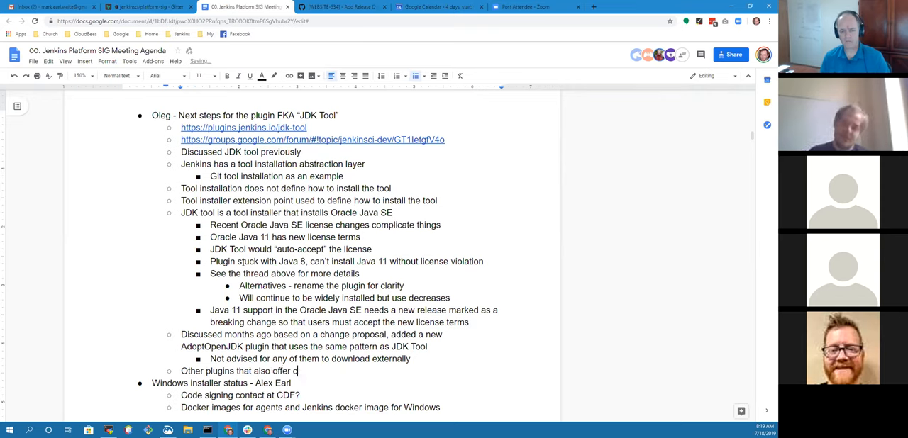
text(additional)
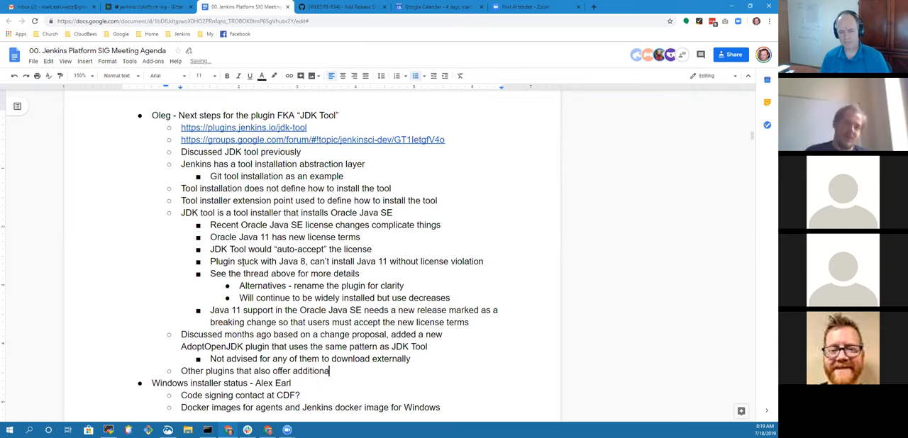
key(enter)
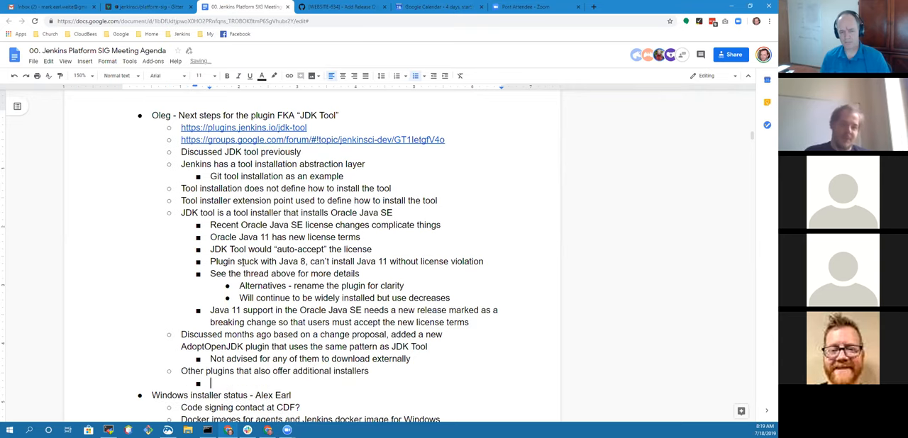
List sub-bullets 'Extra tools installer plugin' and 'Many others'.
text(Extra)
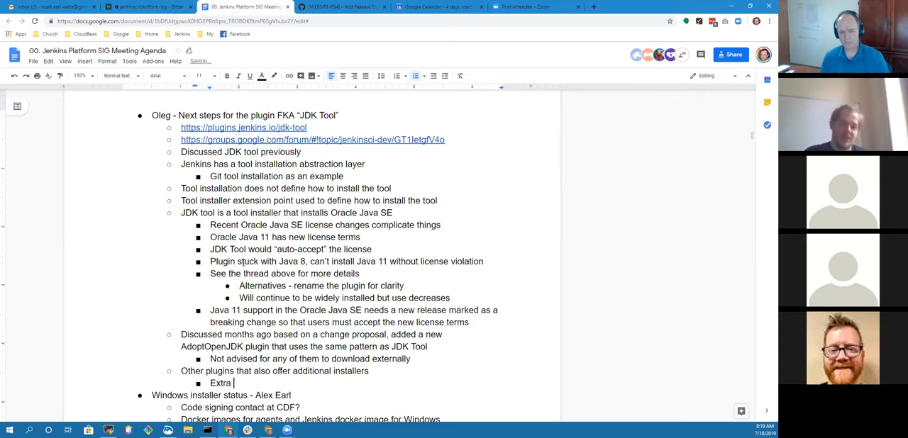
text(tools installer)
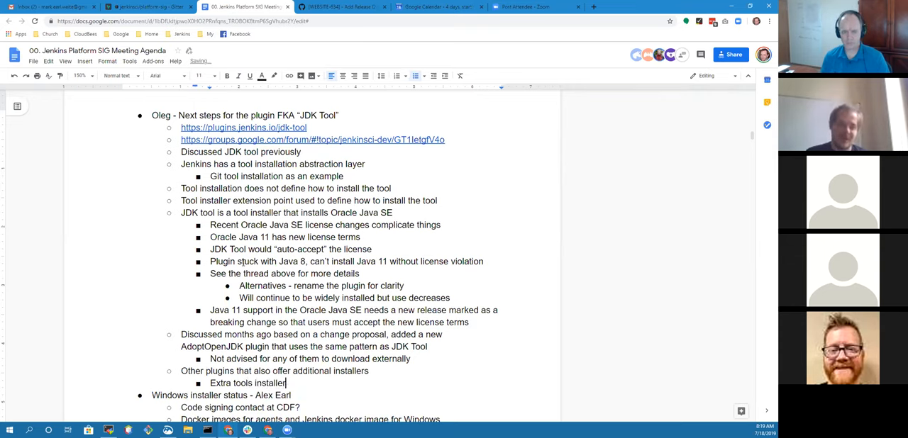
text(plugin)
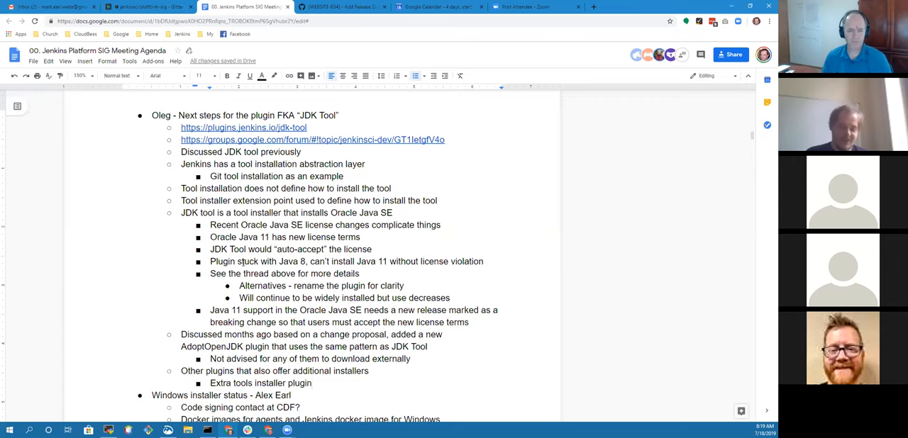
text(Many of)
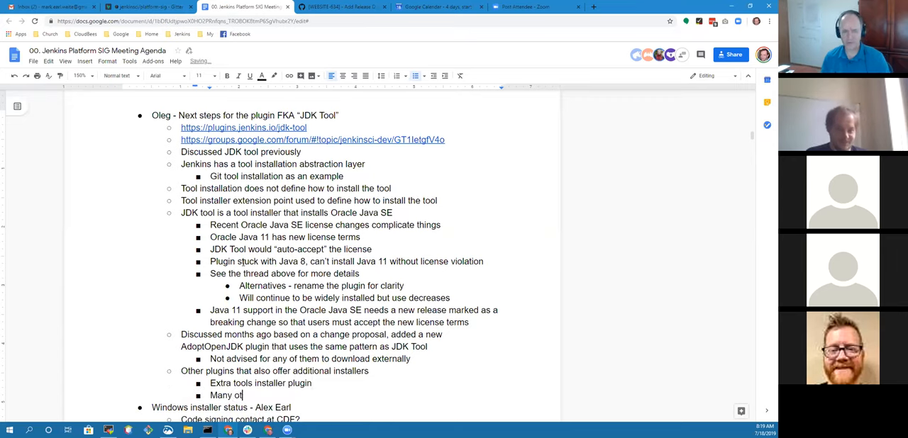
text(hers)
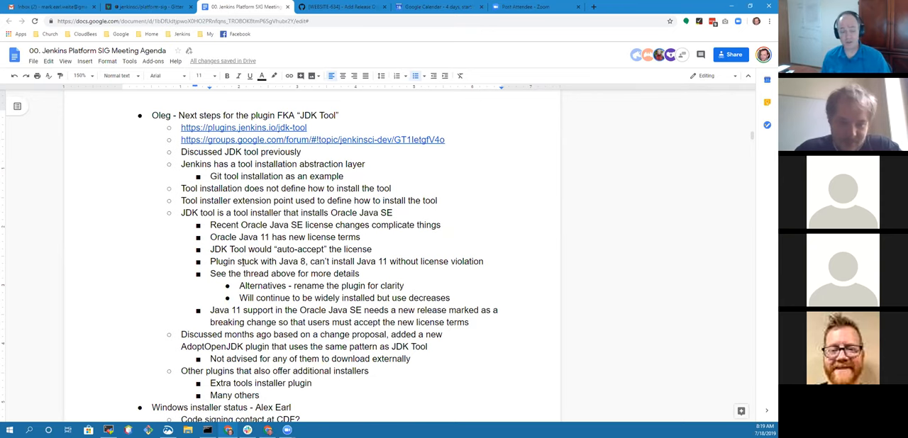
Scroll down to the Windows installer status section.
scroll(down, 3)
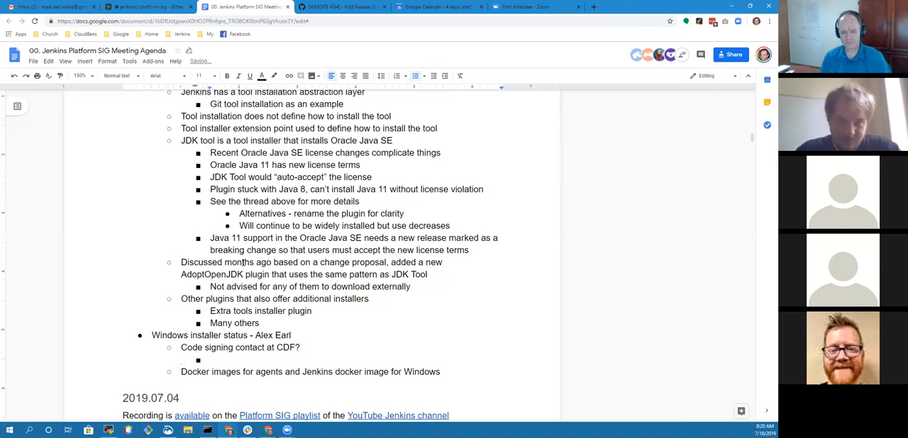
Draft 'Anyone known at CDF that would act as our code signing contact' under the CDF item.
text(Anyo)
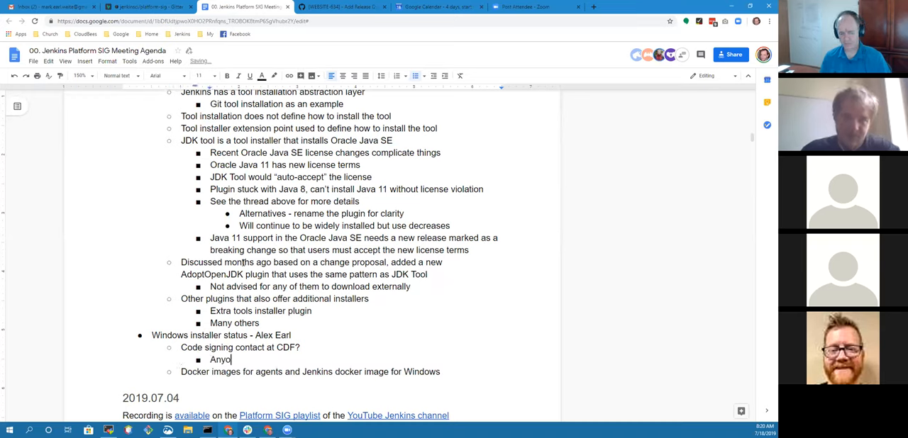
text(ne known)
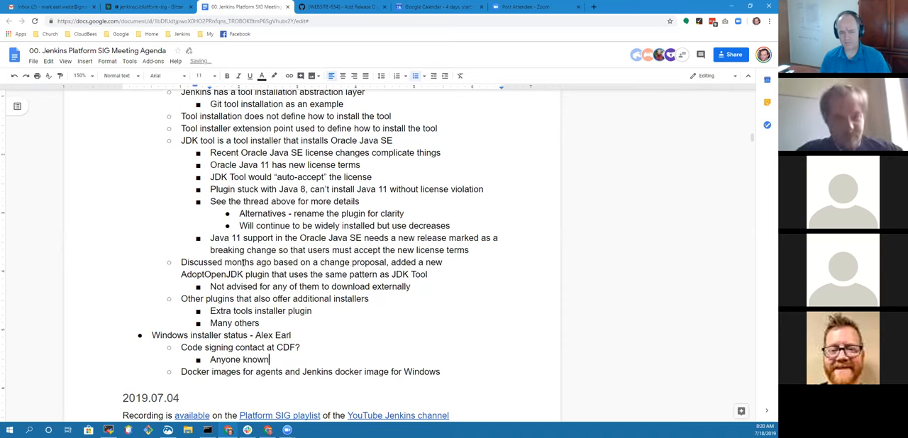
text(at)
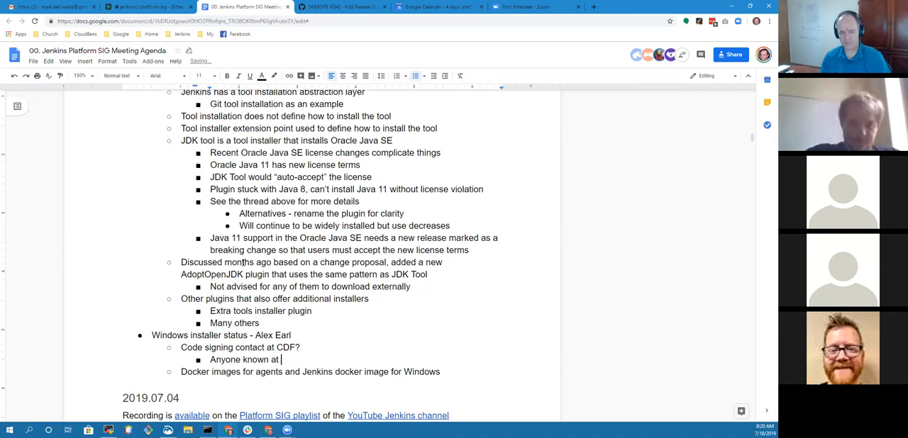
text(CDF)
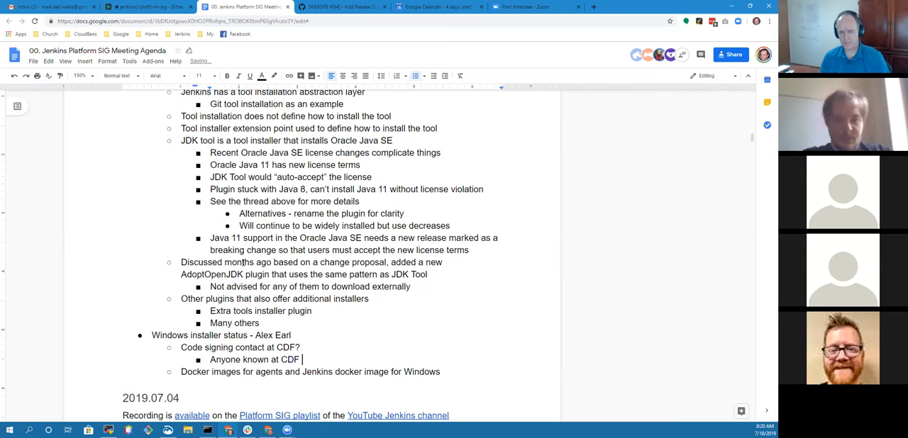
text(that would a)
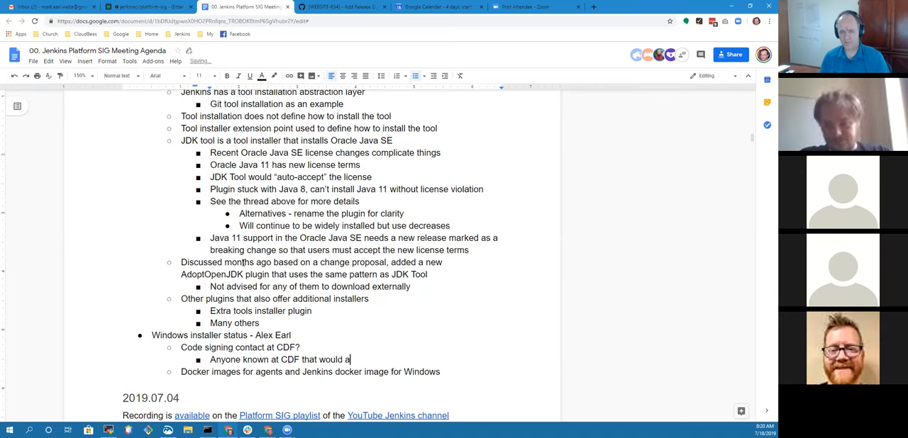
text(ct as o)
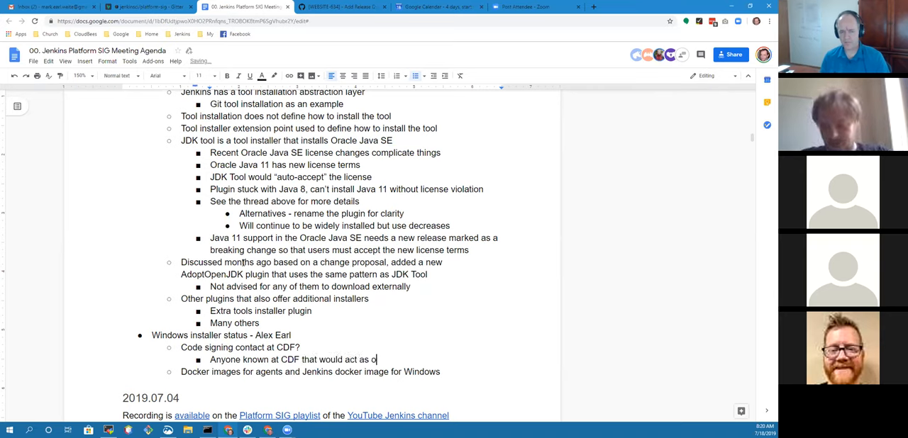
text(ur code signing)
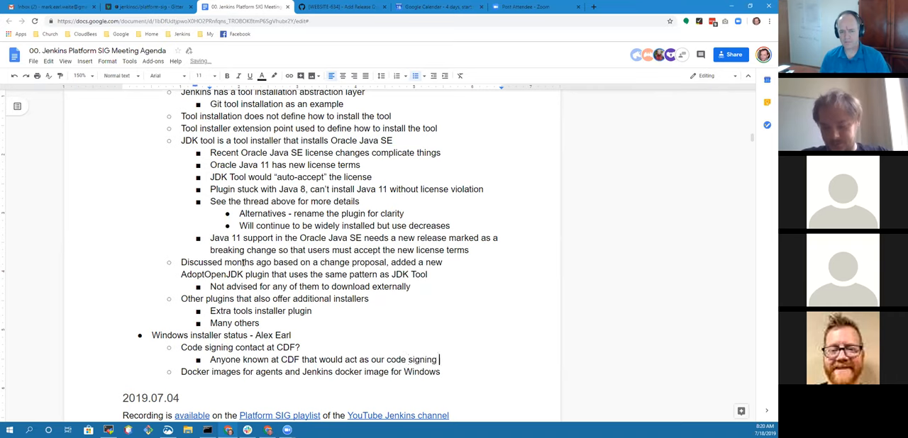
text(con)
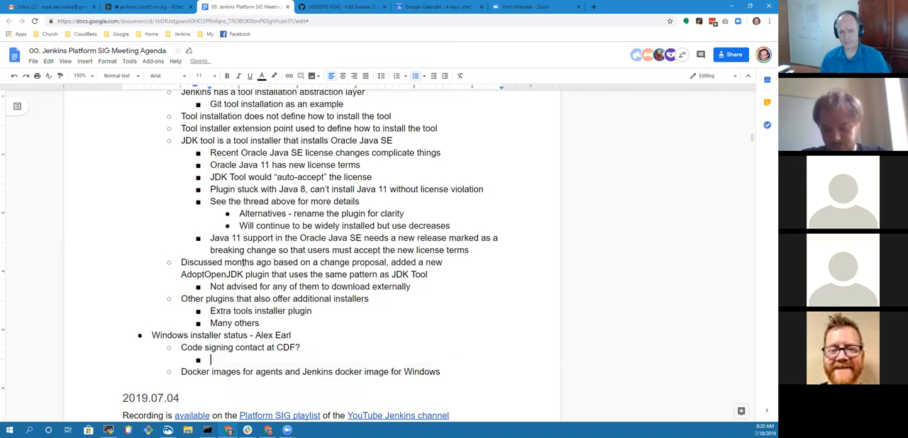
text(Tracy Mira)
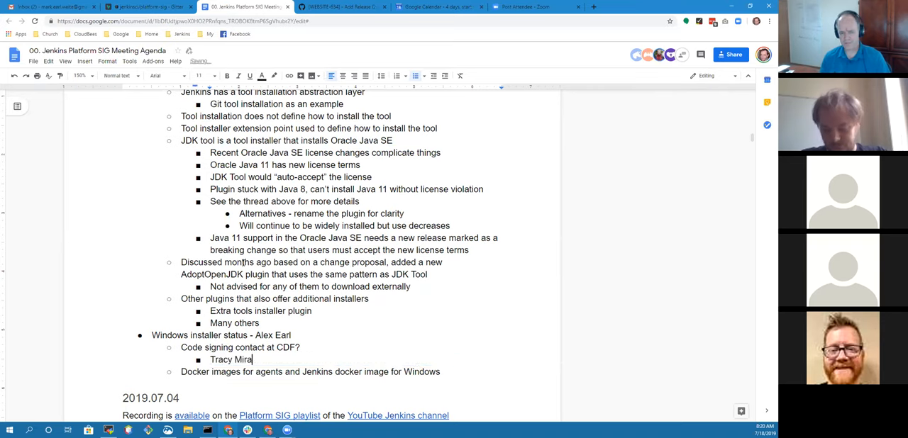
text(nda)
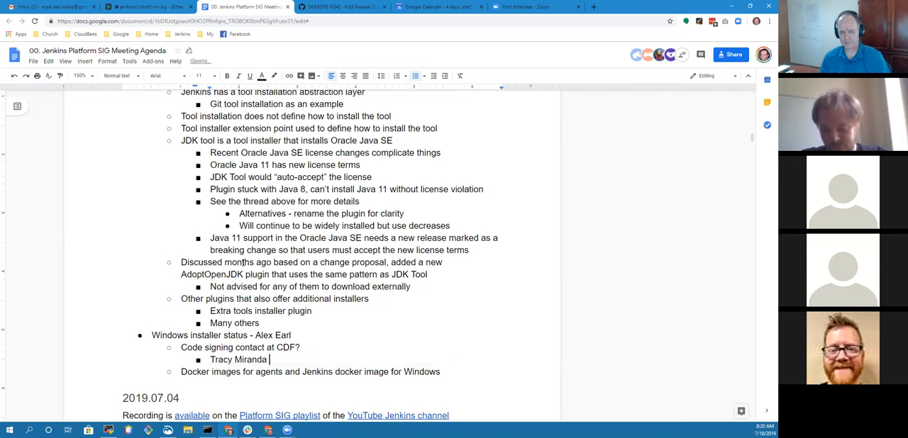
text(as pr)
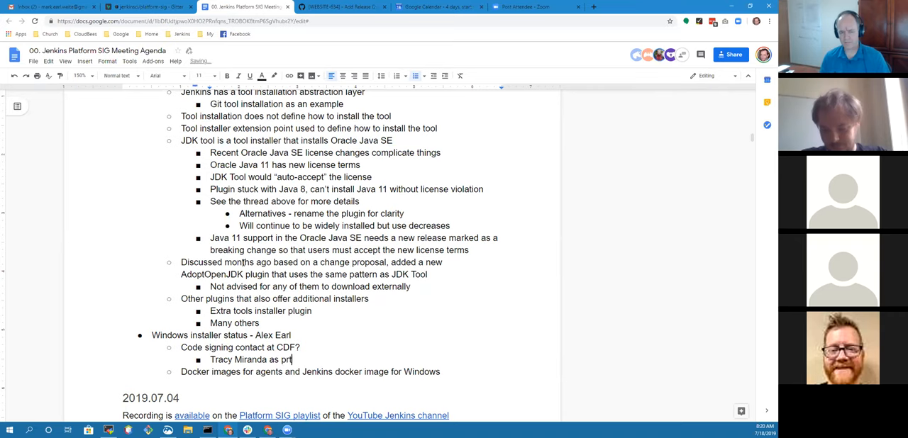
text(erson to ask?)
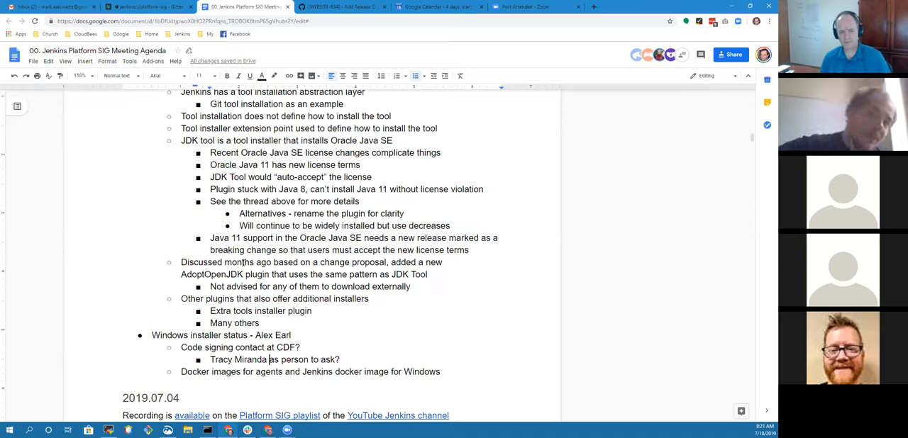
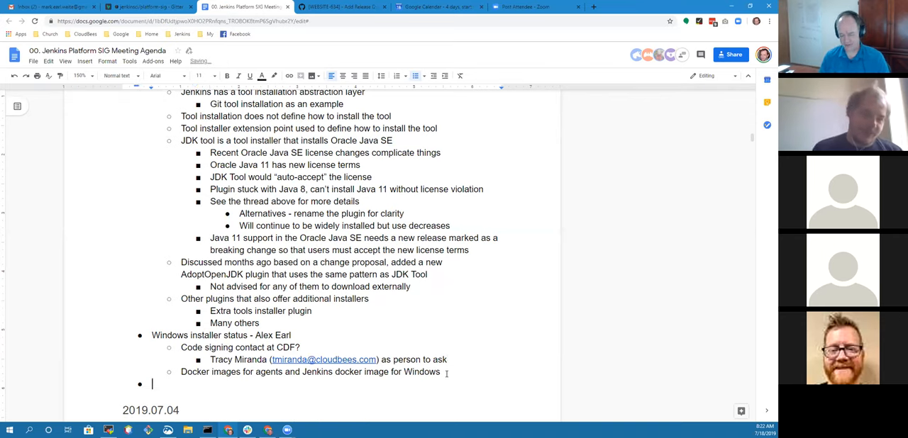
Add the Jenkins World 2019 item asking for any specific community booth topics.
text(Jenkins World | DevOps World 2q0)
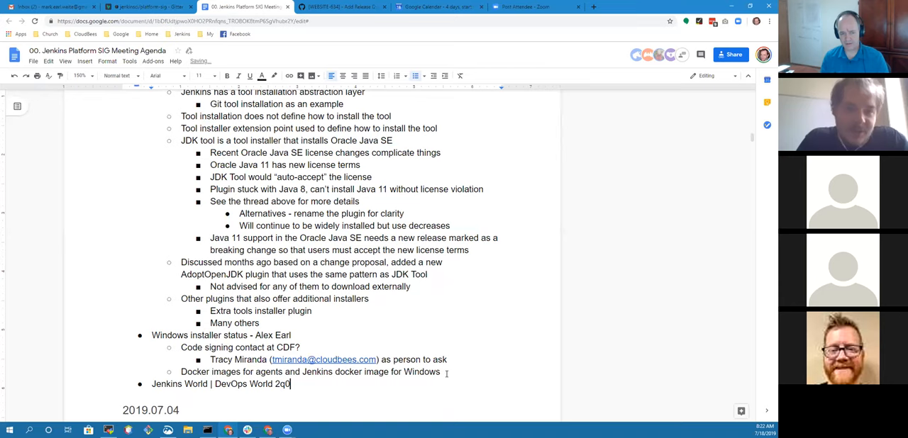
text(19)
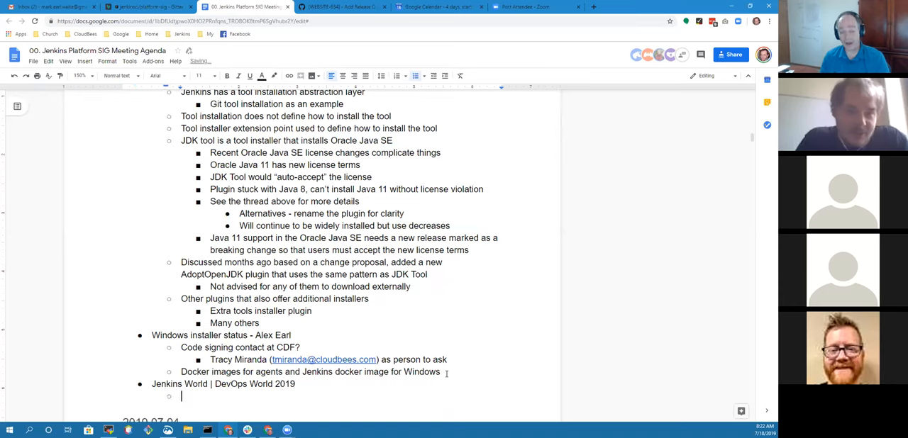
text(Any)
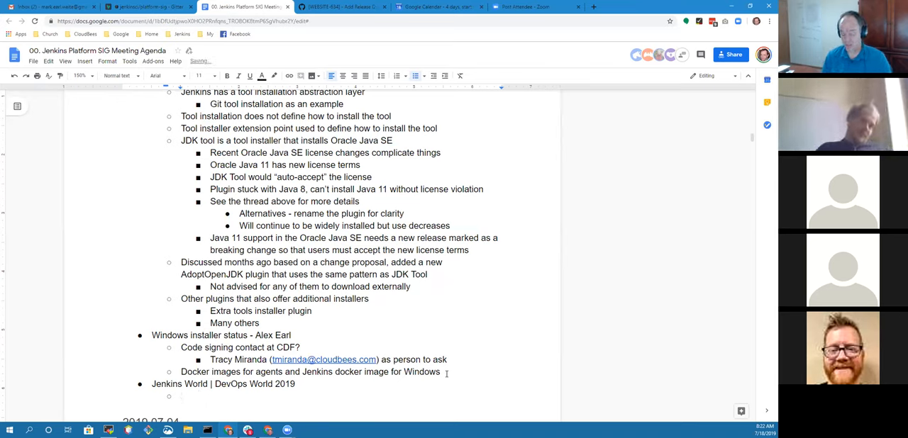
text(Any specifi)
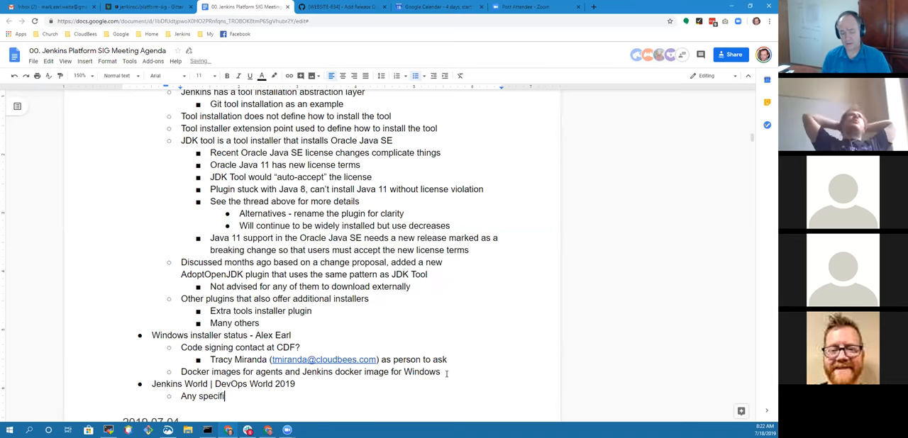
text(community)
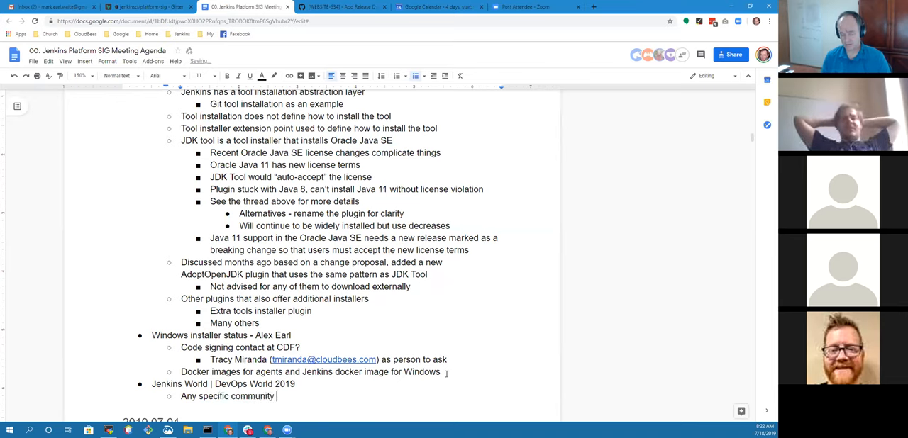
text(booth)
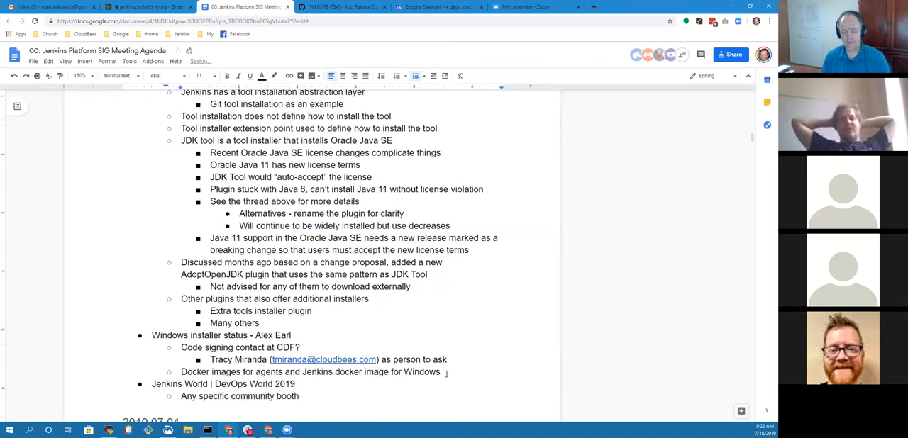
text(topics?)
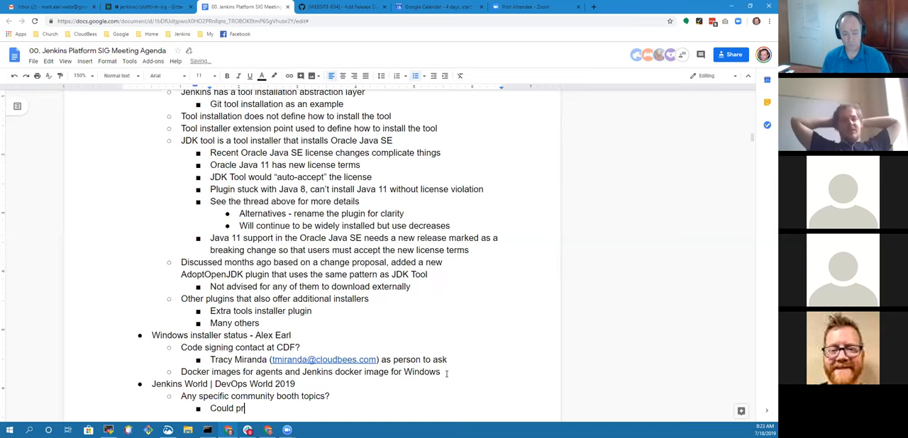
Add bullet to present the supporting platforms talk, correcting 'Java 11' out of the title.
text(esent the Java)
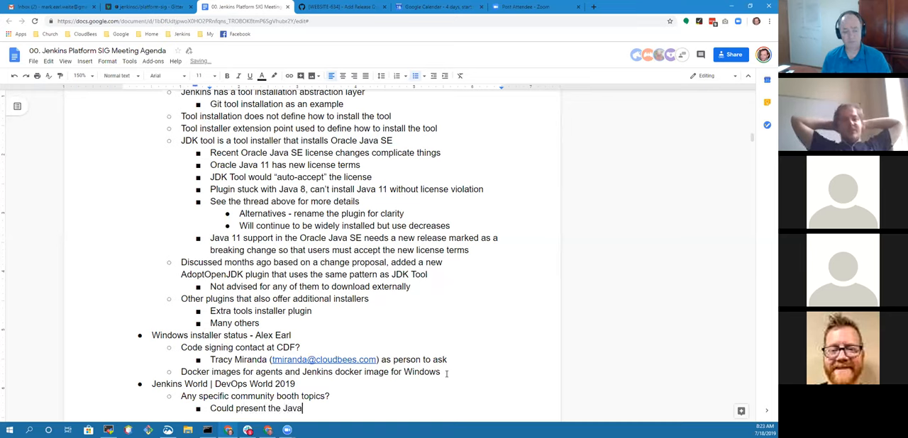
key(Backspace)
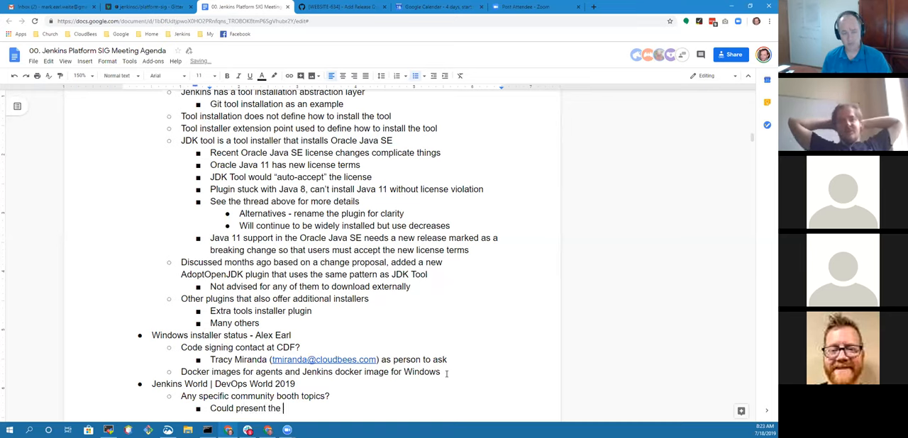
text(supporting Java)
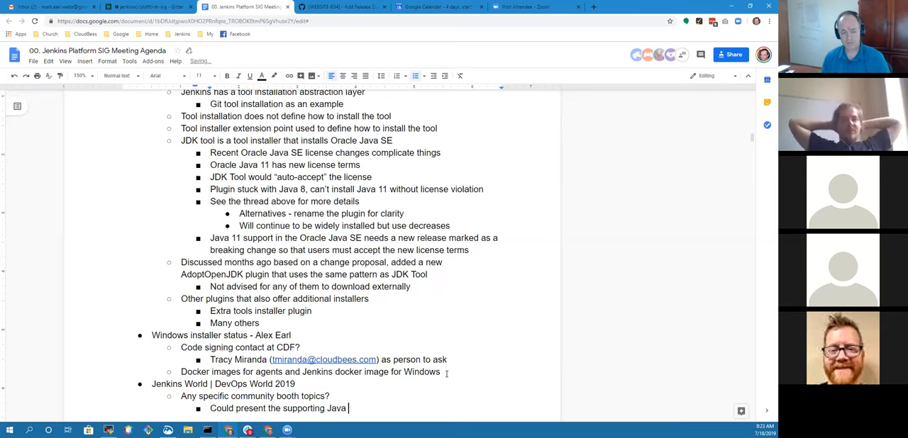
text(11 talk - minor upda)
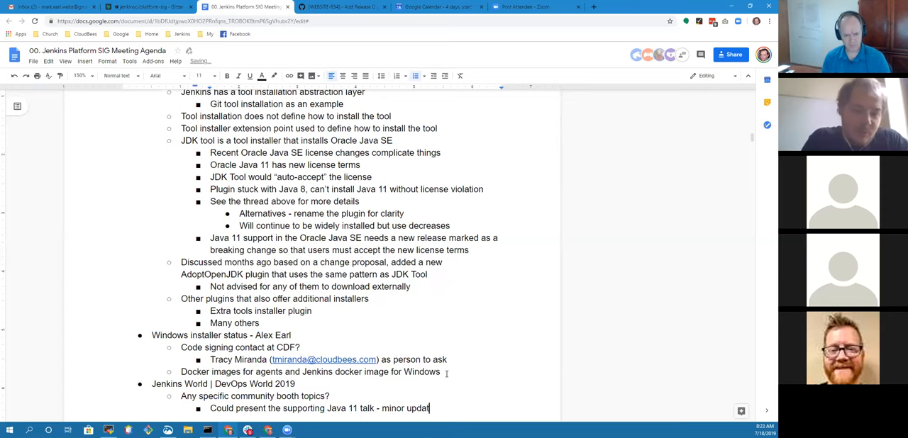
text(to content)
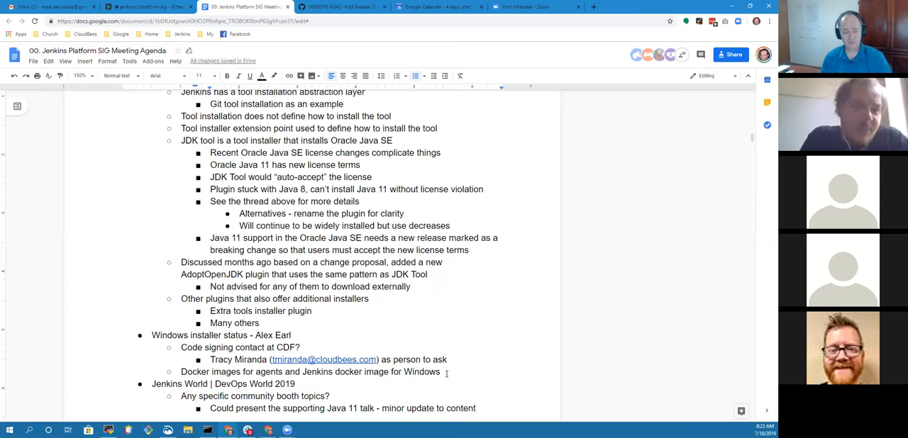
double_click(358, 409)
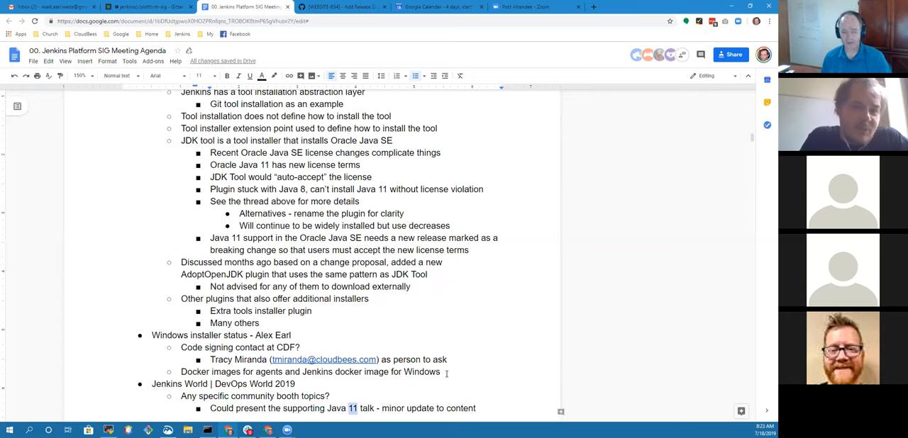
key(Backspace)
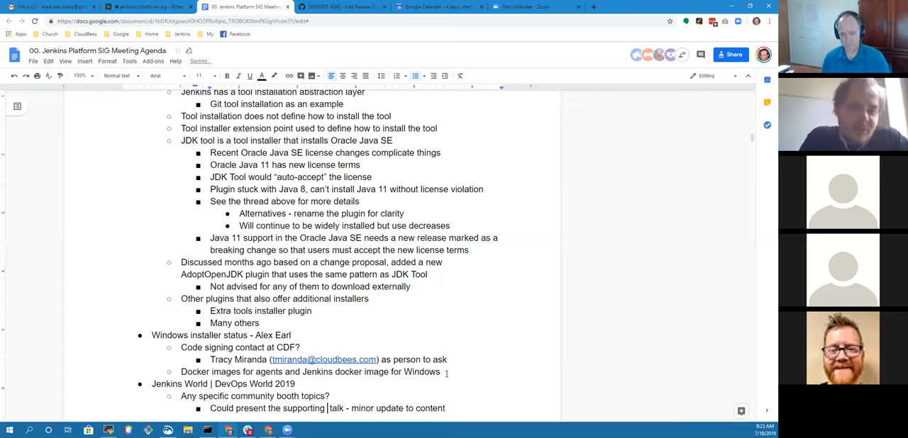
text(platforms)
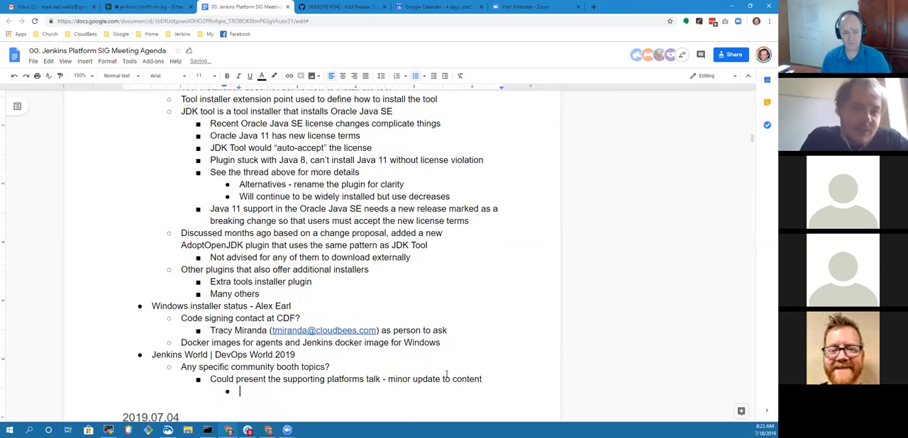
Outline the talk: SIG overview summary, Java support, Installers, Docker packaging.
text(SIG overview)
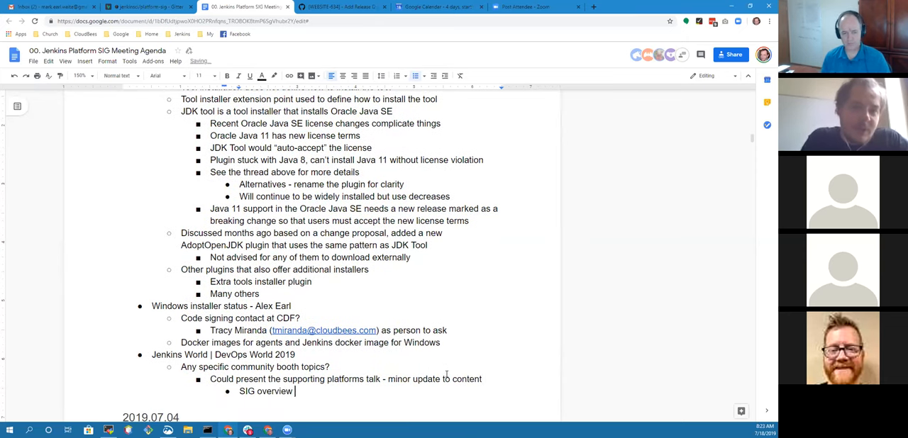
text(summary)
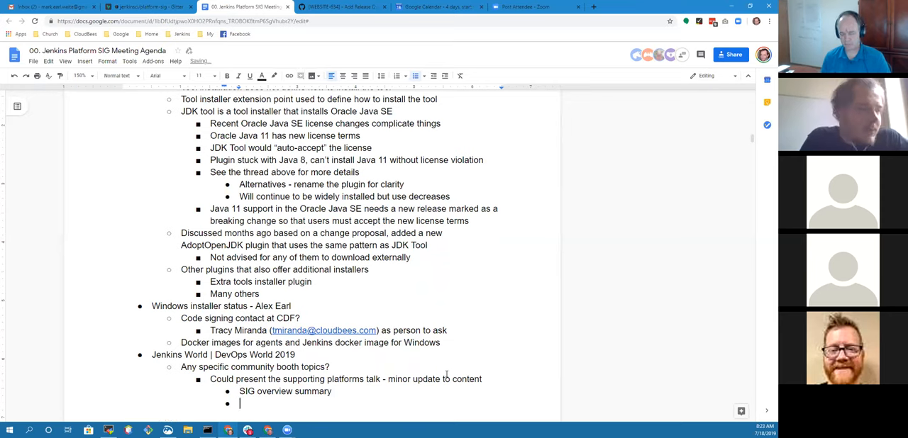
text(Java s)
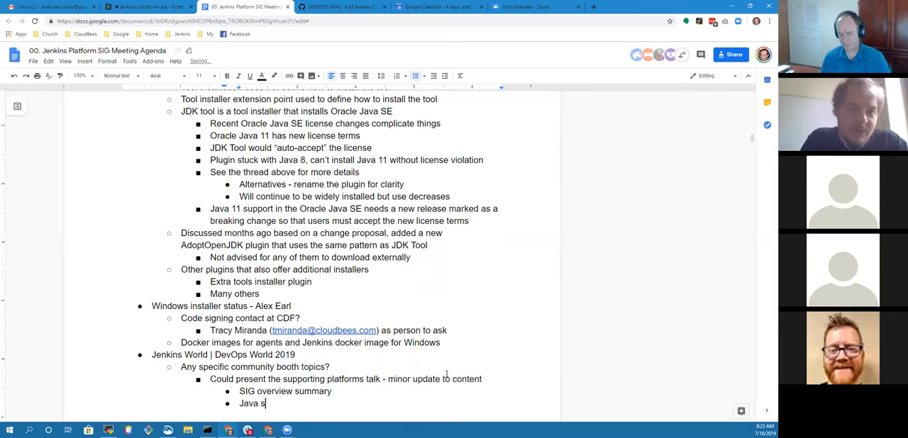
text(upport)
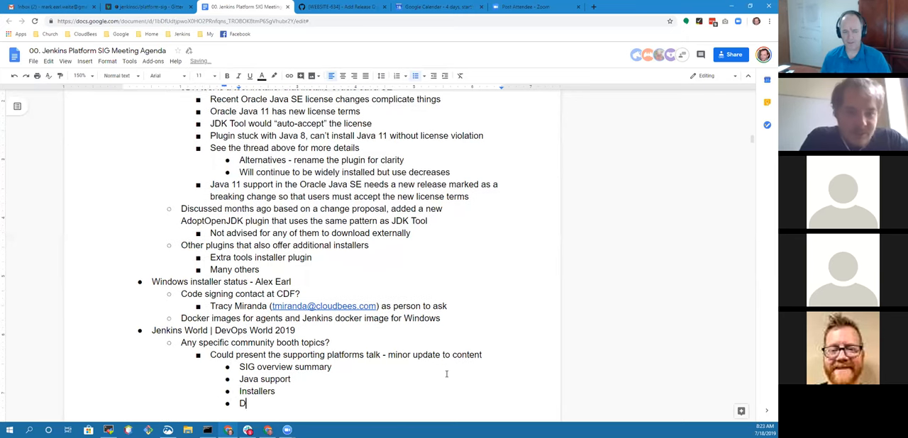
text(ocker packag)
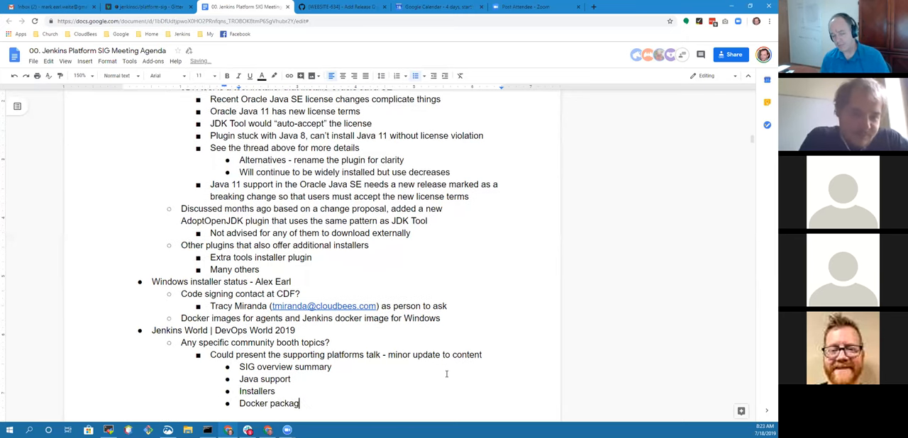
text(ing)
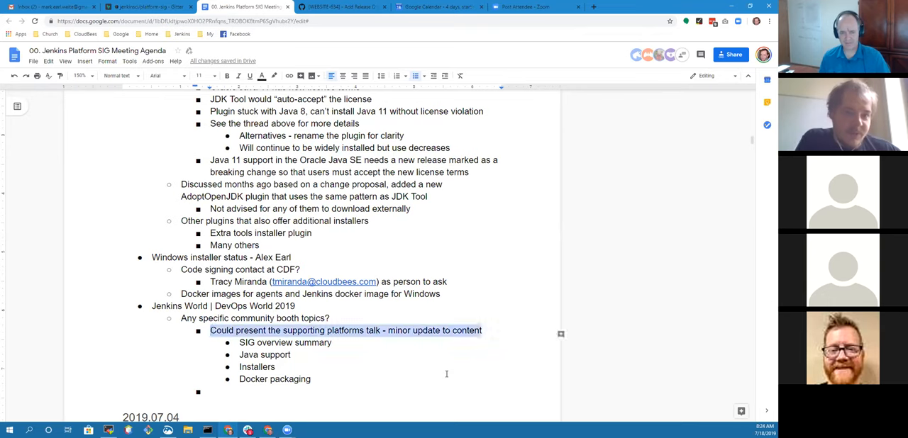
Comment on the supporting platforms talk line mentioning Mark's gmail and assign it to him.
click(560, 334)
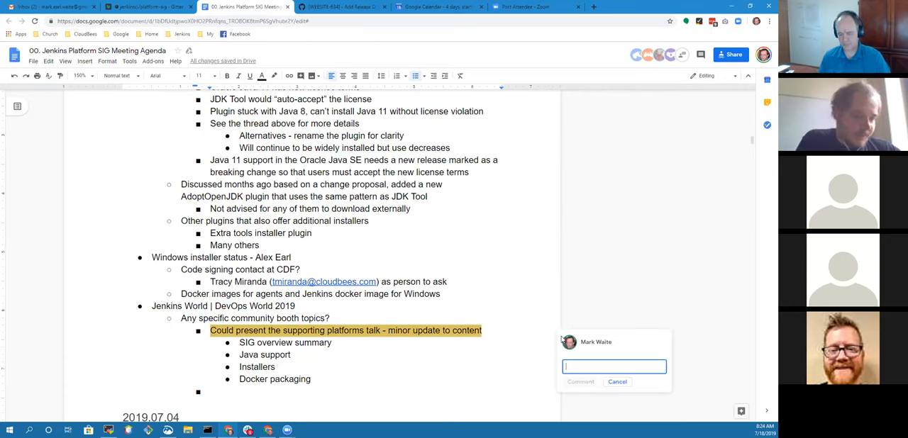
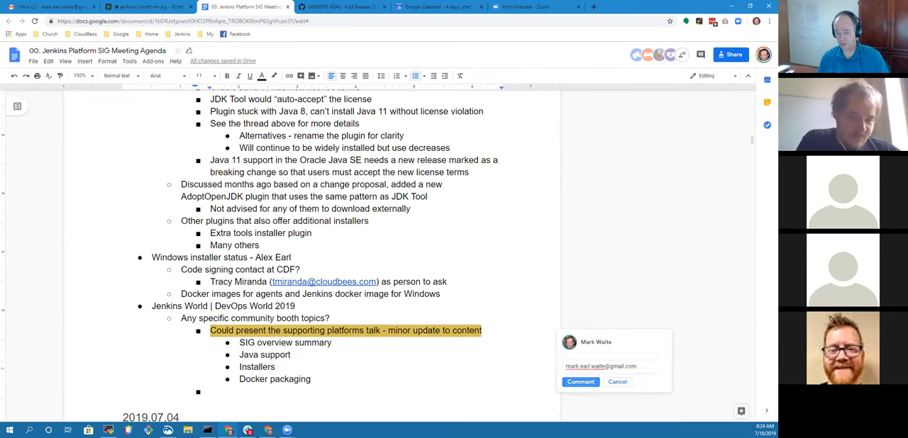
click(613, 366)
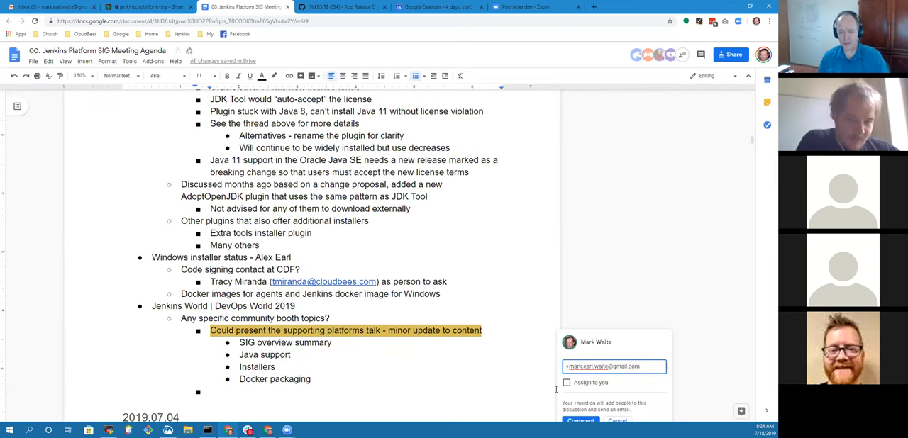
click(566, 383)
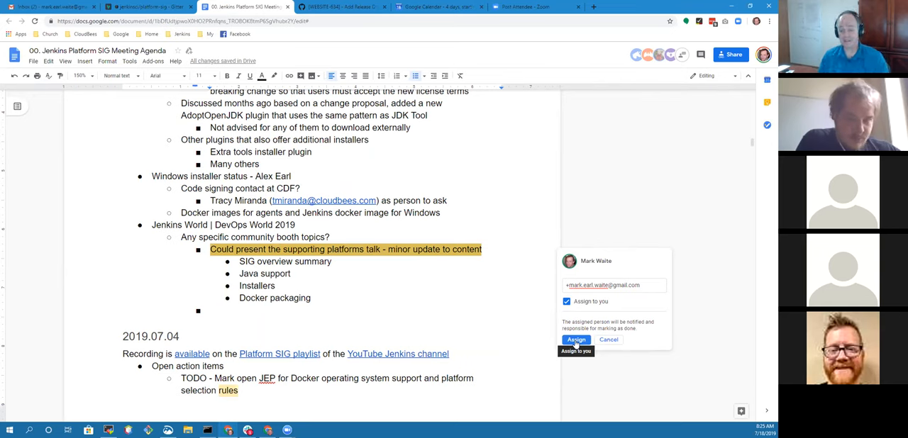
click(576, 339)
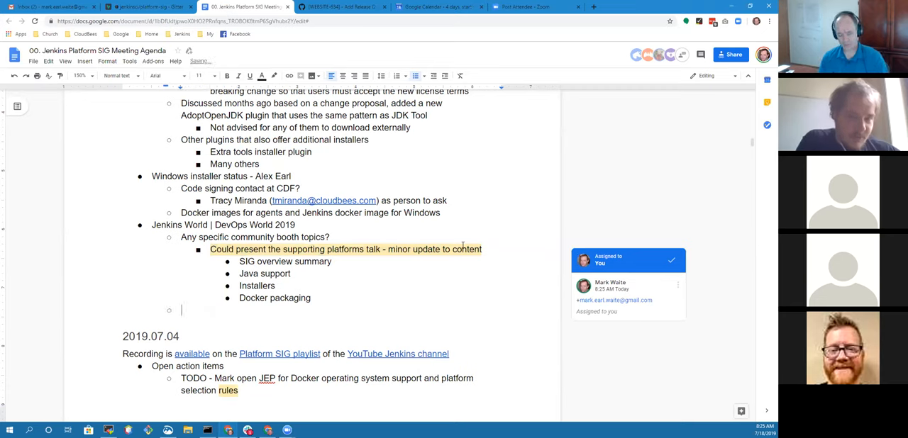
Add the booth bullet 'GSoC lightning talk, poster, and people in the booth'.
text(GSoC)
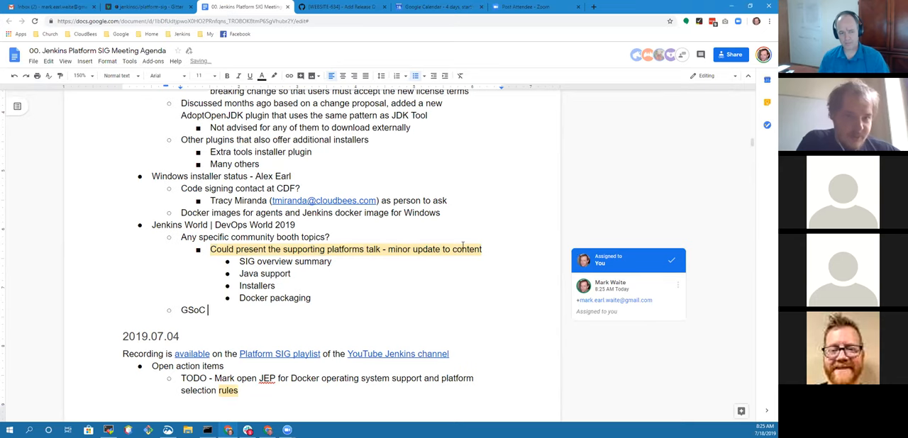
text(ligh)
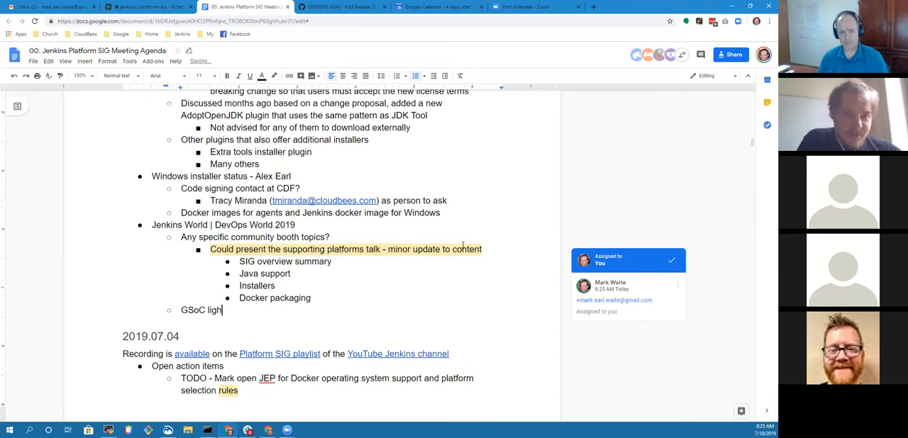
text(tning talk, poster, and people in the booth)
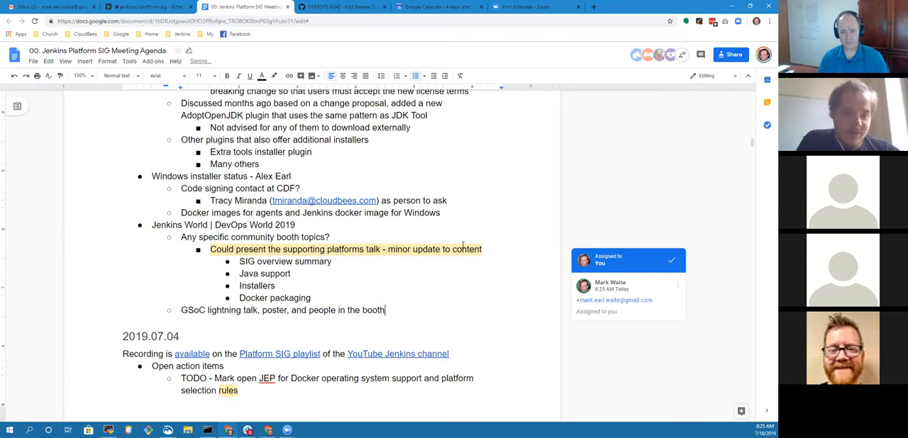
Nest beneath it 'Demos, poster, mentors, and more from GSoC'.
text(Demos)
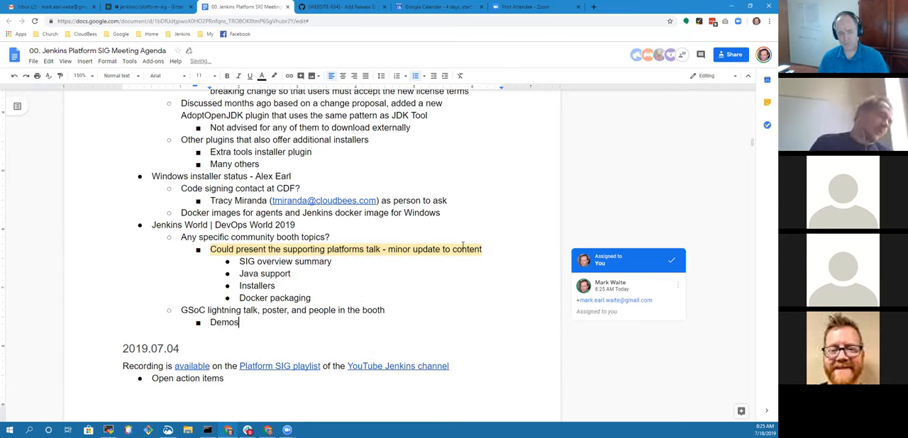
text(, poster,)
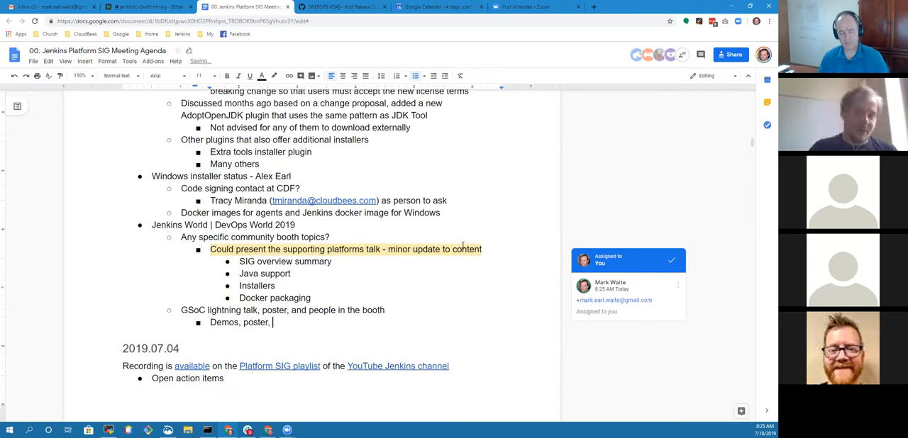
text(mentors.)
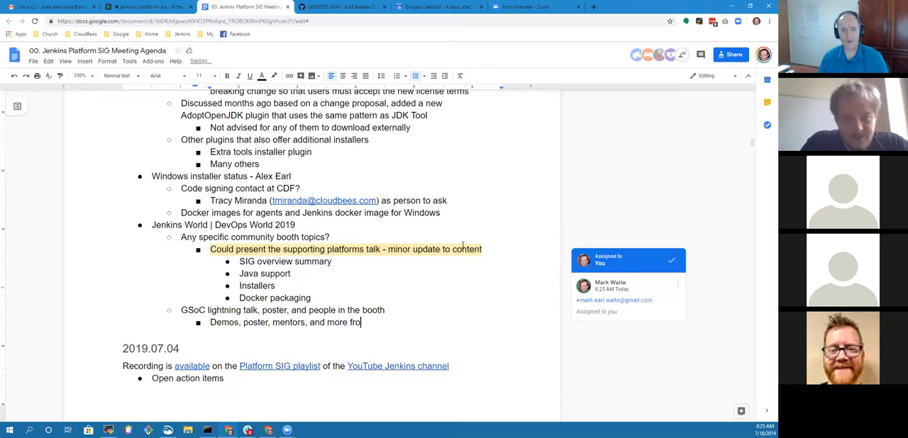
text(m GSoc)
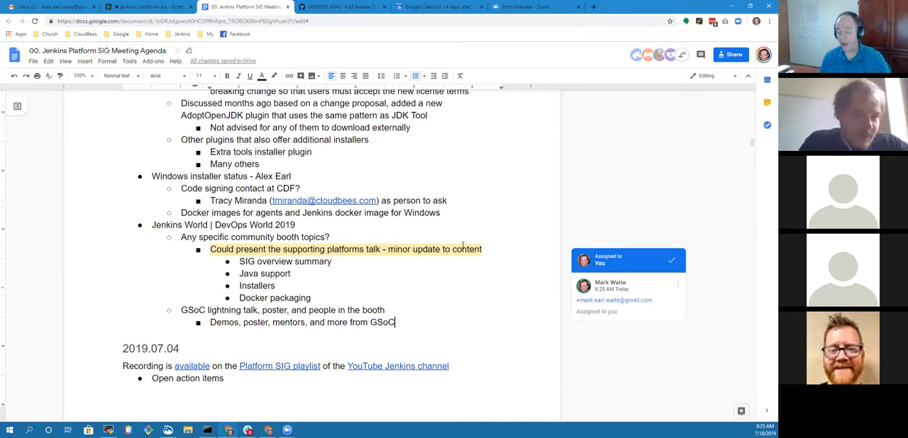
Add a bullet 'Lightning talk by Natasha ... in the booth' under the GSoC item.
key(enter)
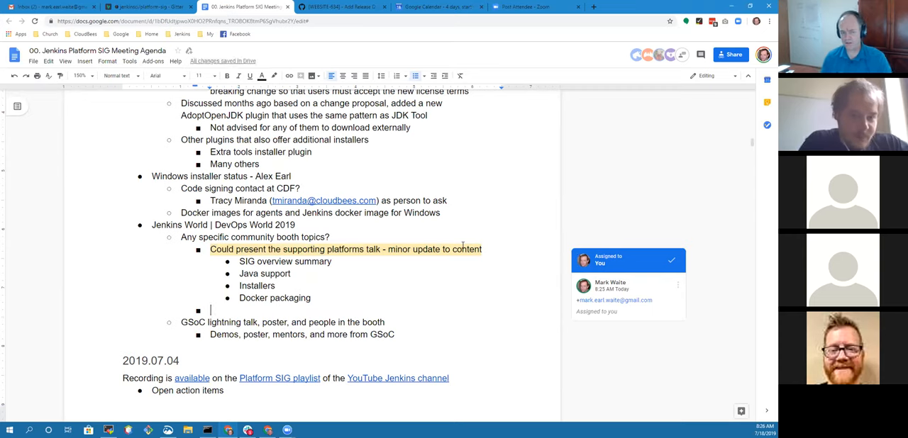
text(Light)
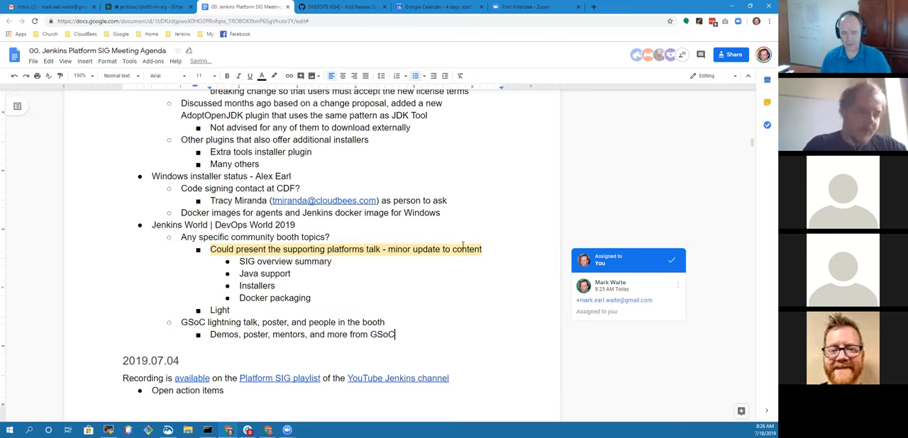
text(LIghtning)
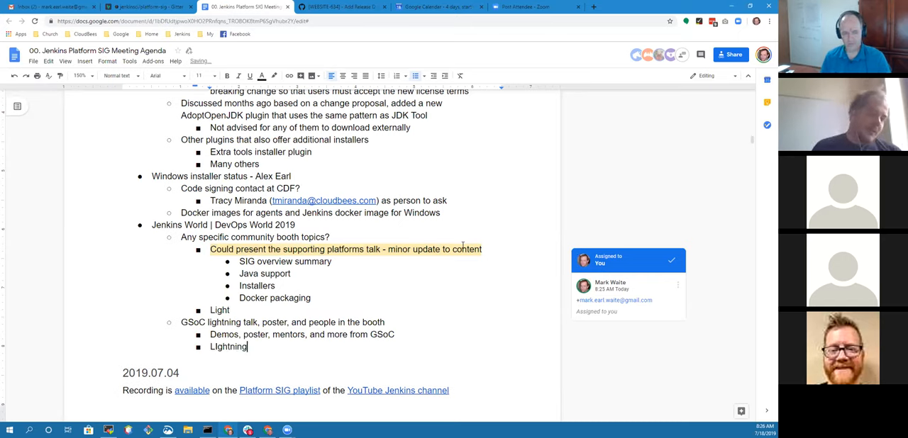
text(talk by)
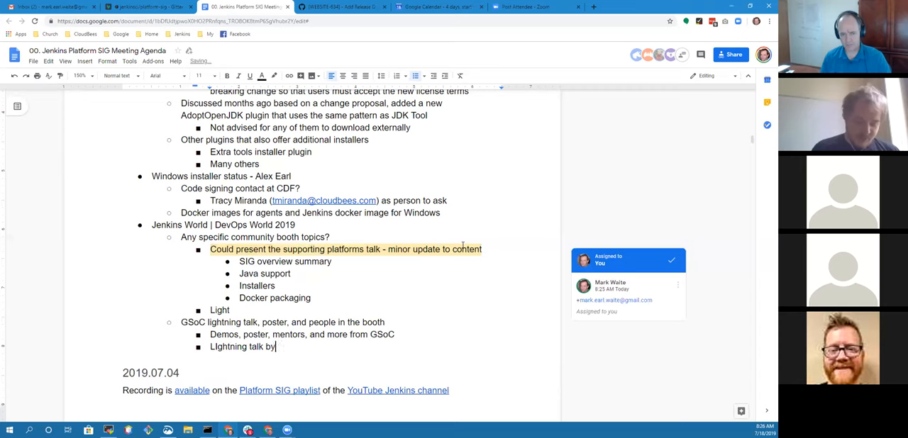
text(NAtasha)
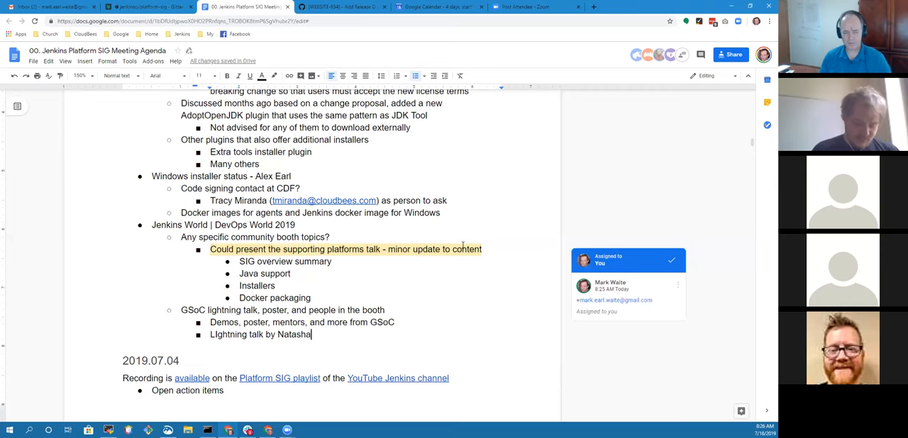
text(at)
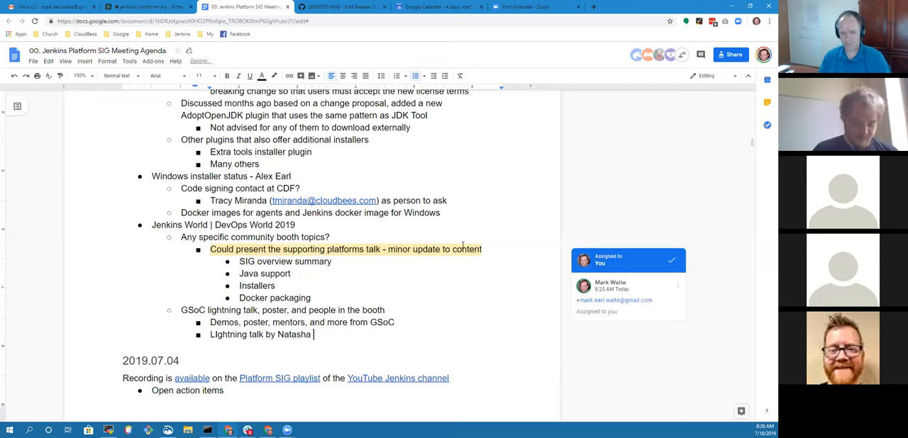
text(in the booth)
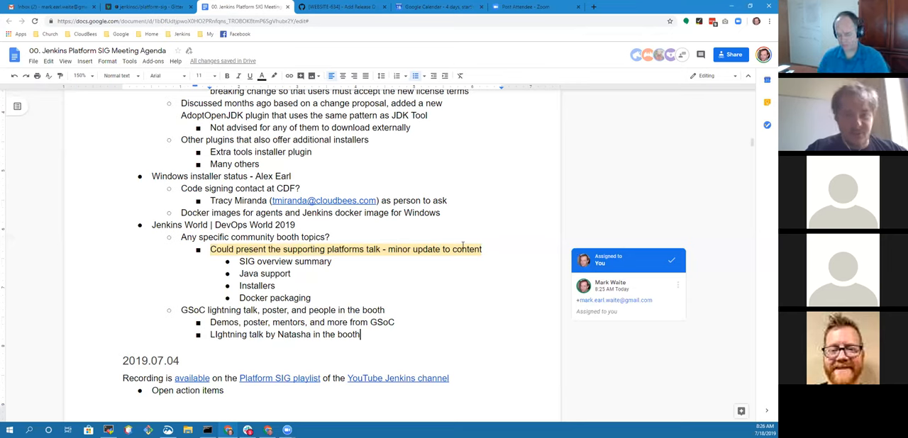
text(Workign)
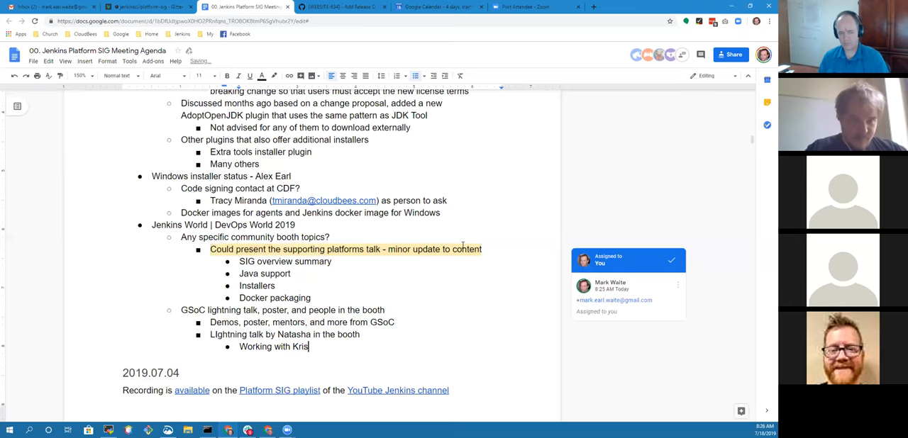
text(tin No)
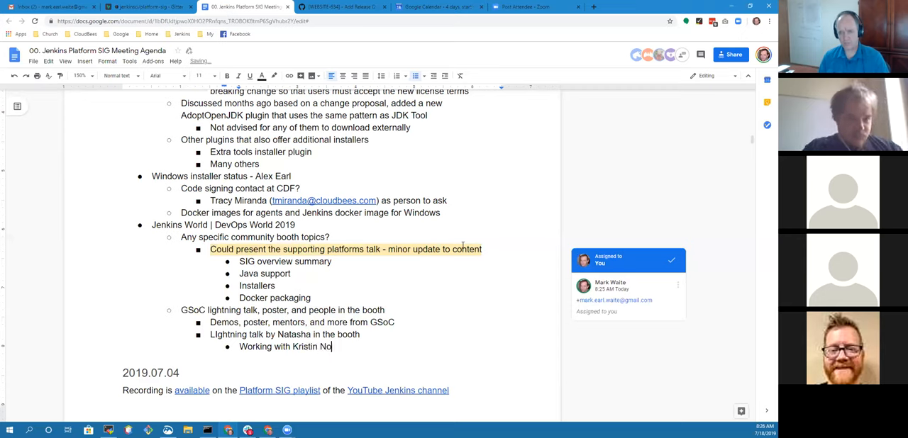
text(Weh)
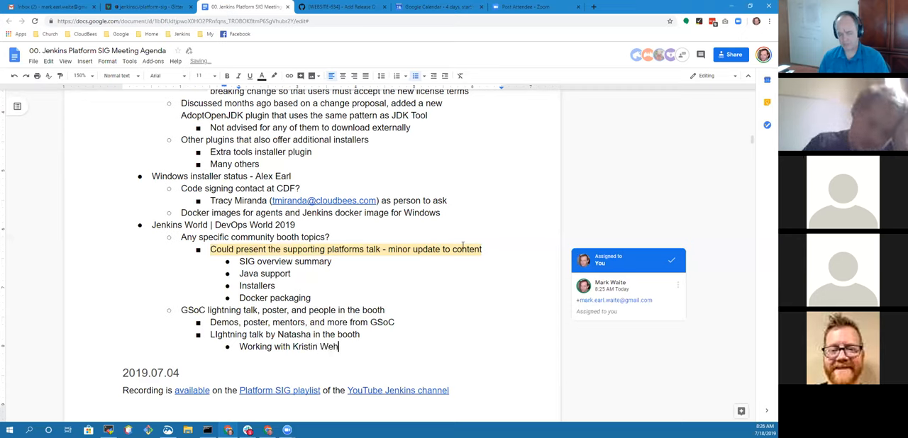
text(hetstone ()
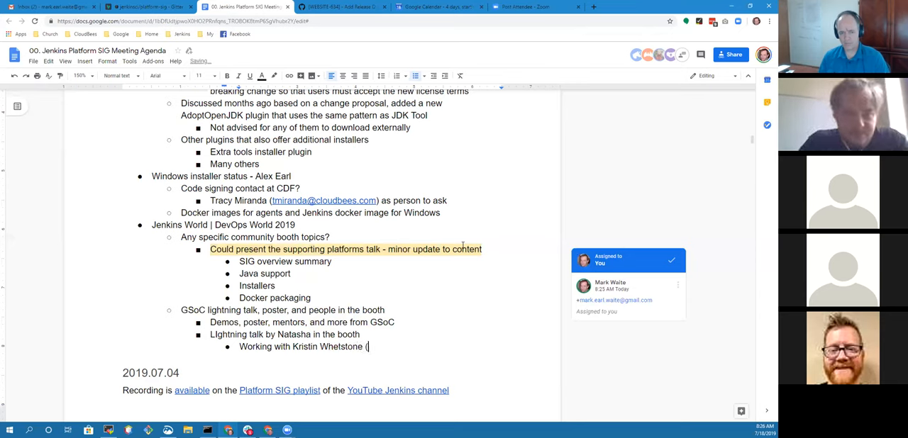
text(Alyssa)
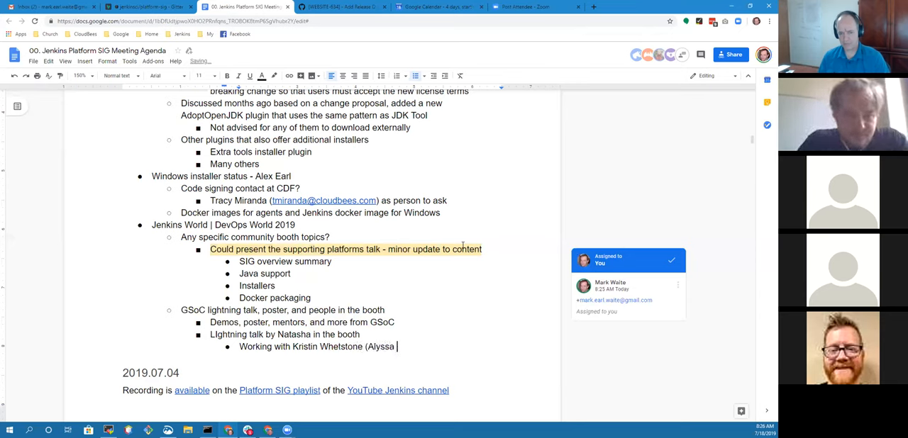
text(and Skyler)
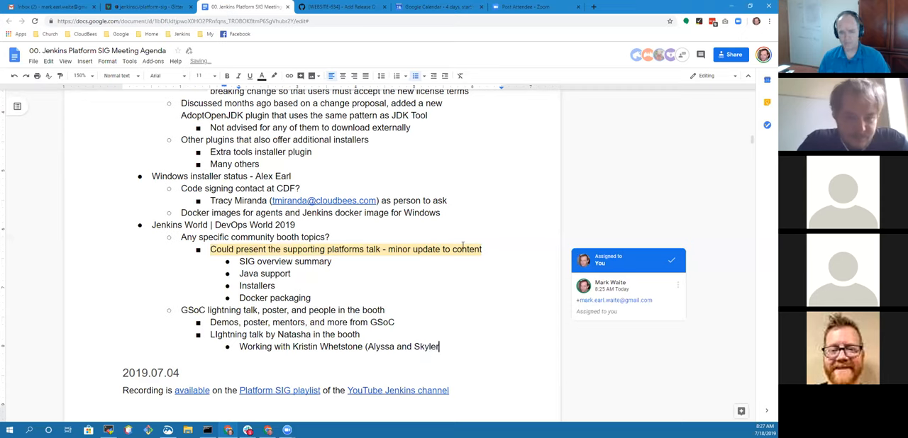
text())
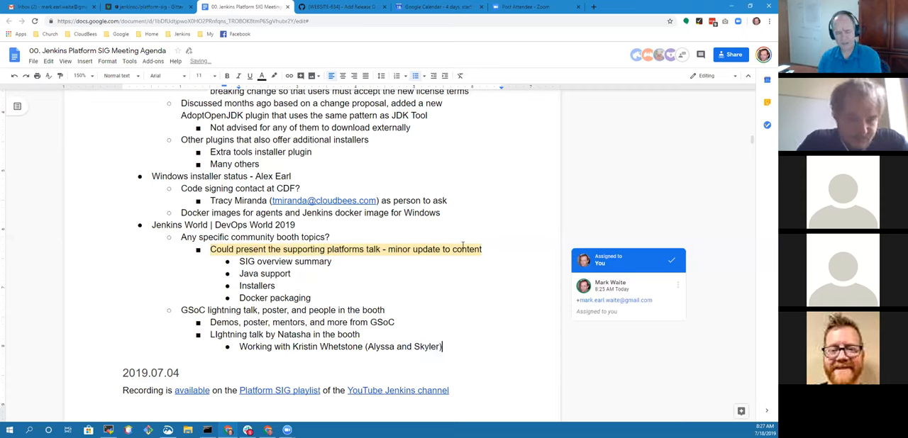